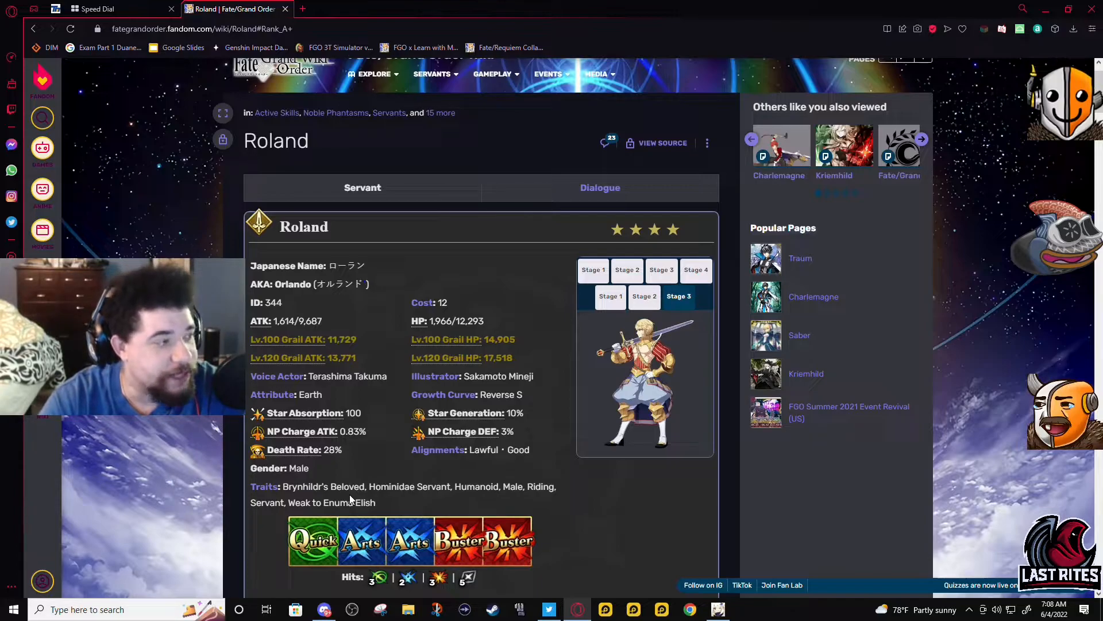
mouse_move(561, 283)
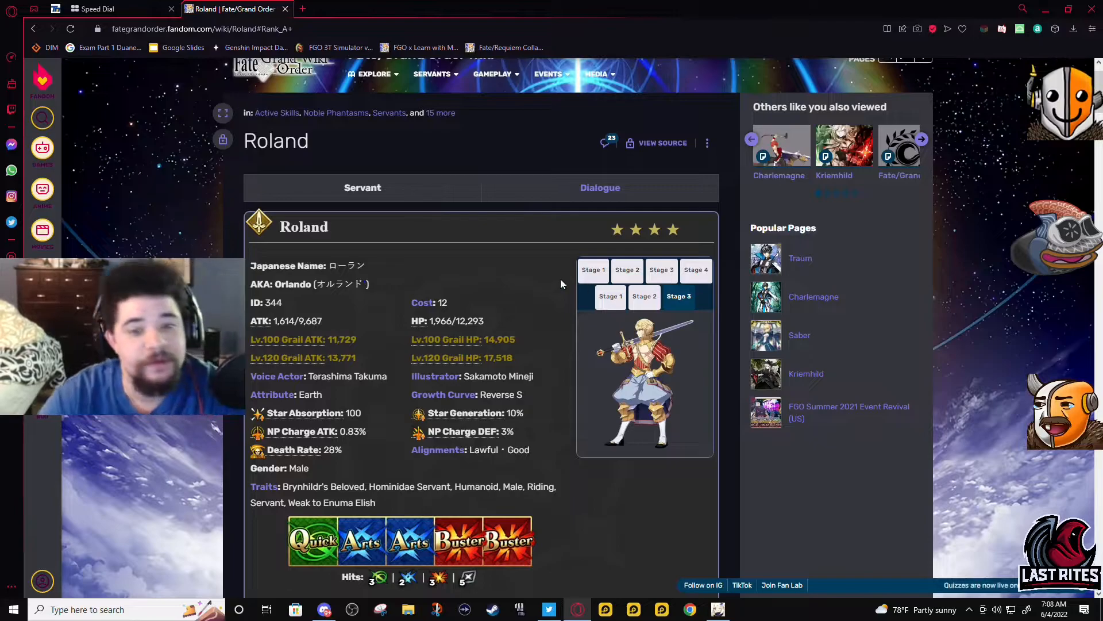
Step: Scroll Roland's page down to his command cards, hit counts and section links
scroll(down, 3)
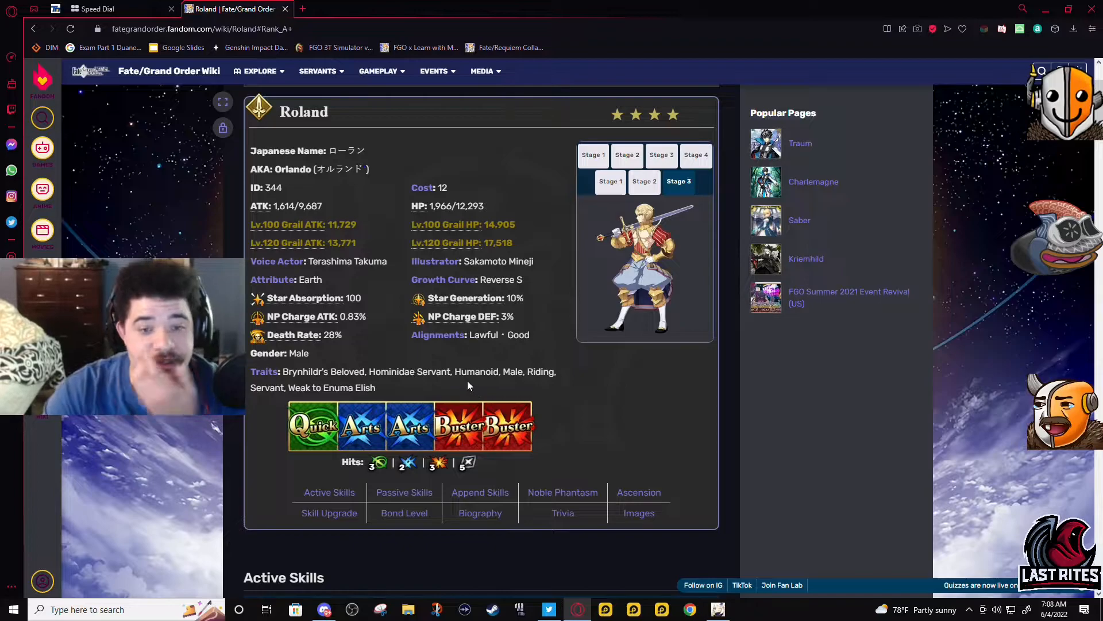
mouse_move(383, 409)
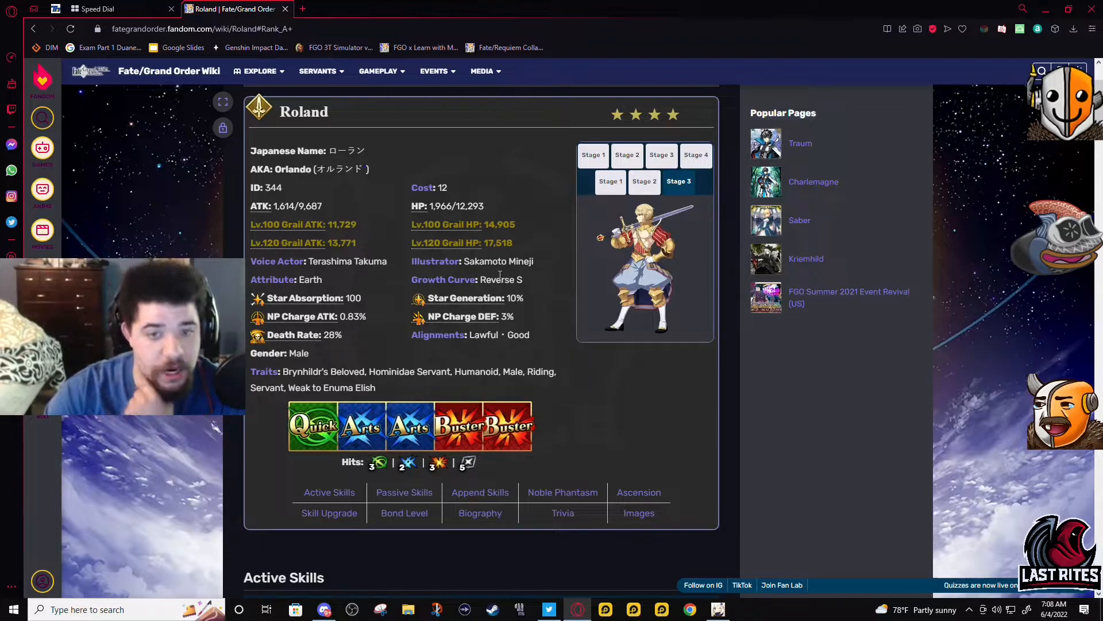
mouse_move(455, 353)
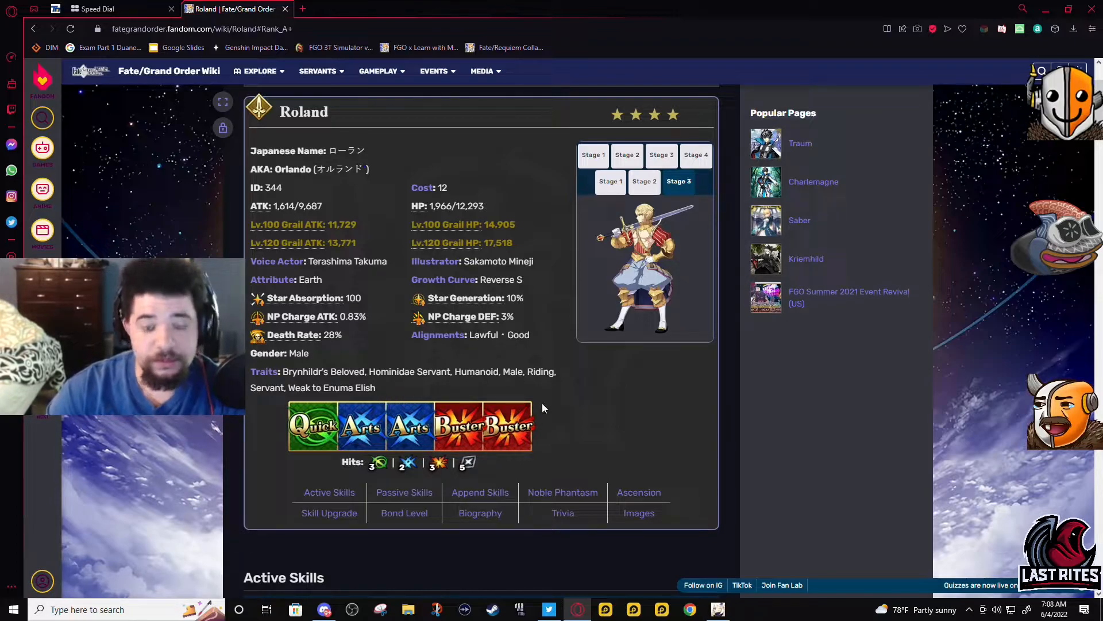
mouse_move(468, 462)
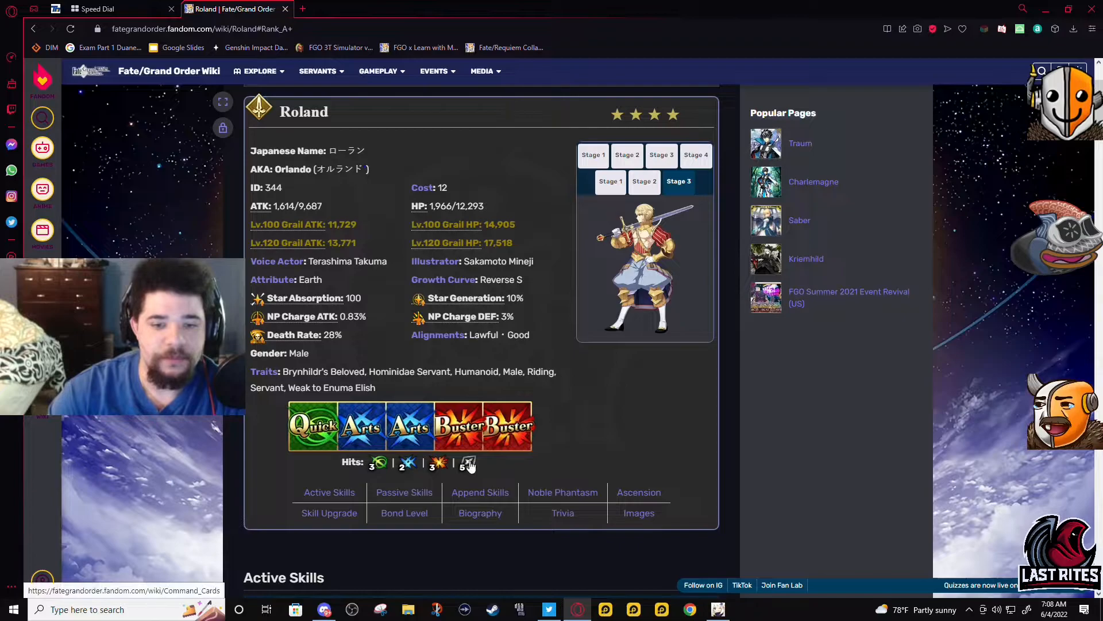
mouse_move(351, 360)
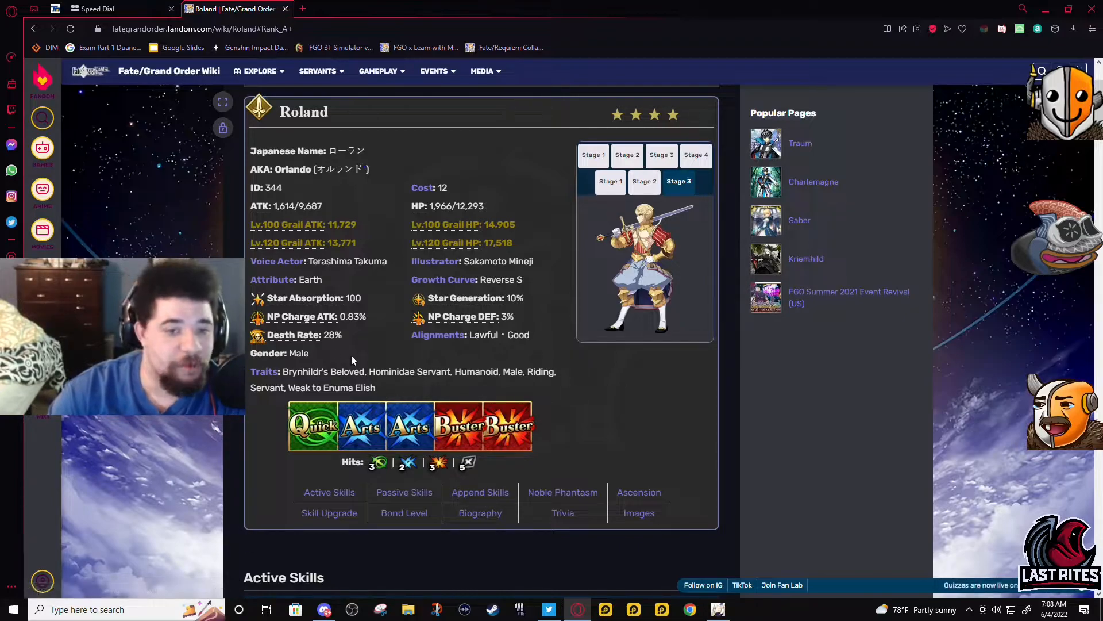
mouse_move(426, 415)
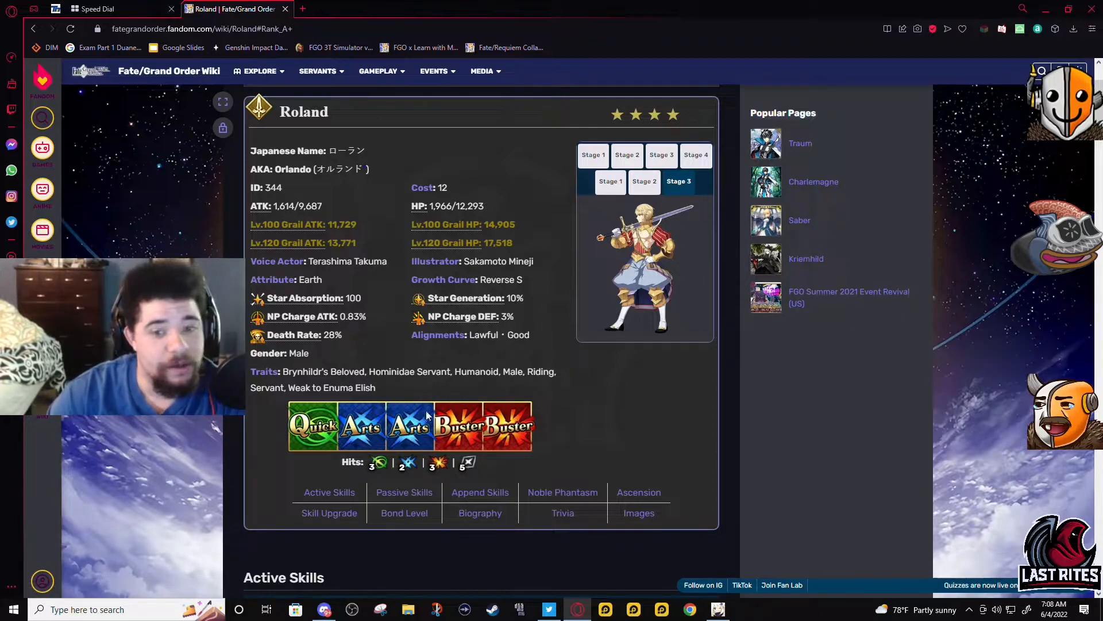
mouse_move(520, 472)
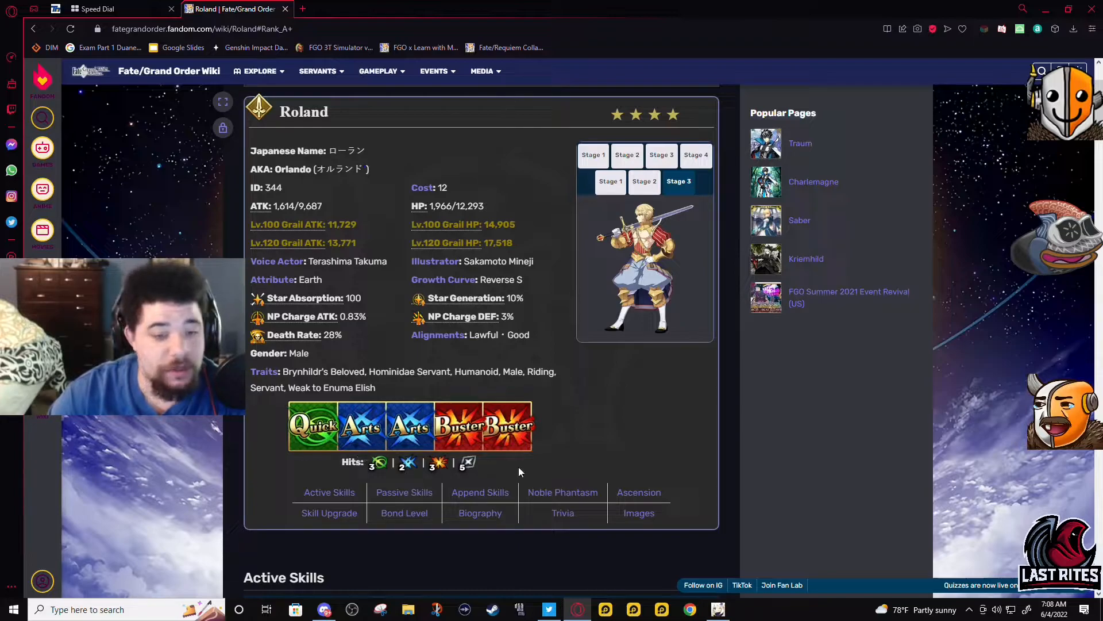
mouse_move(555, 479)
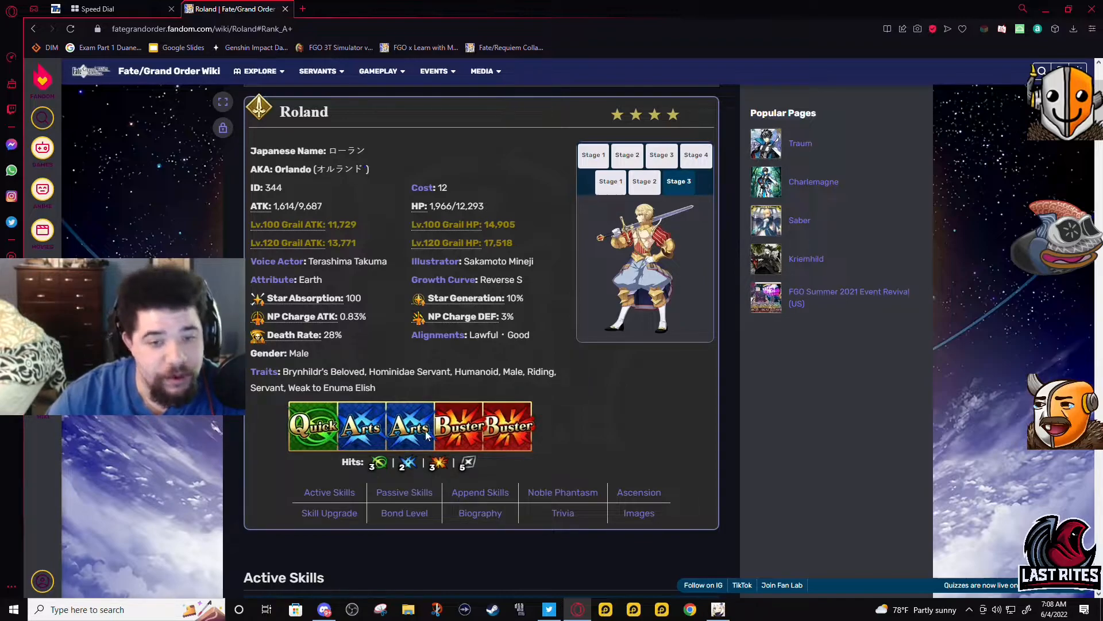
mouse_move(443, 470)
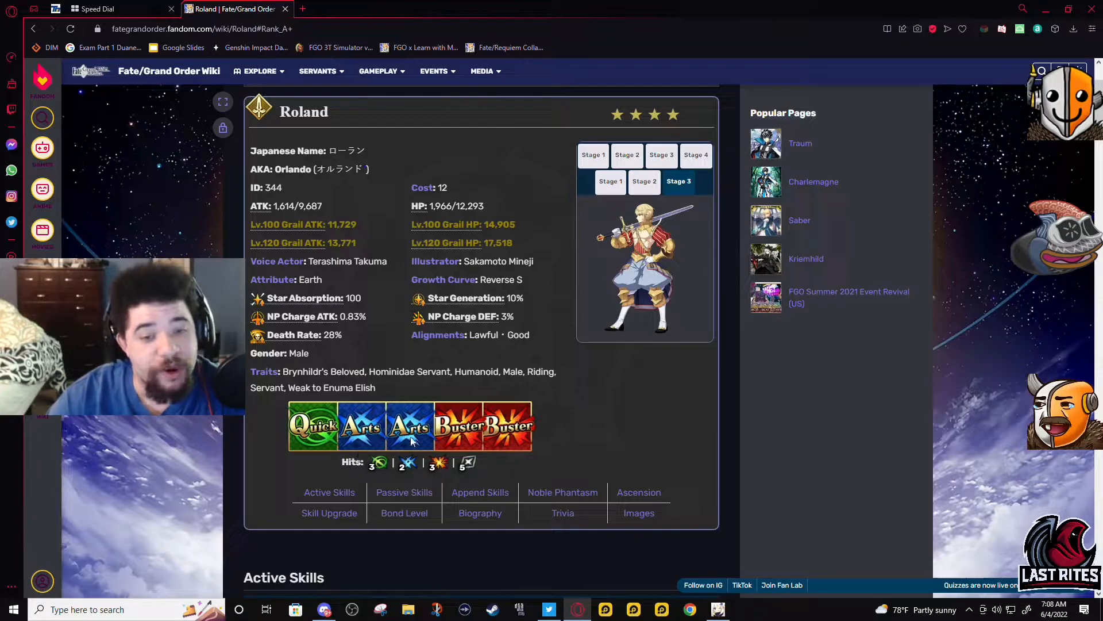
Step: Scroll to the Active Skills section showing Adamantine Body A and its level table
scroll(up, 3)
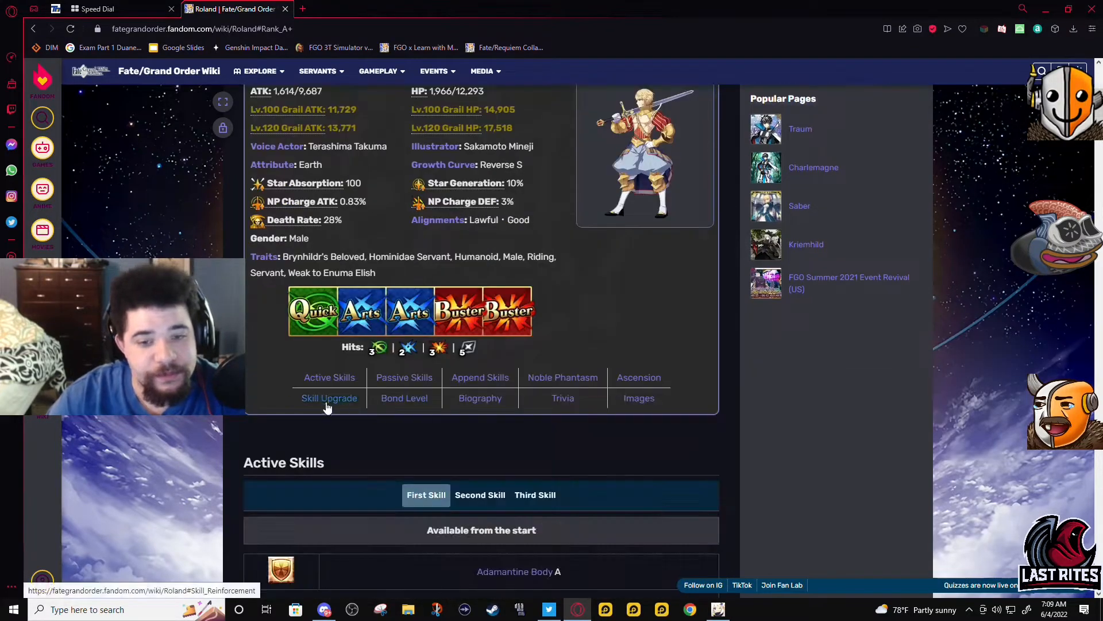
scroll(down, 3)
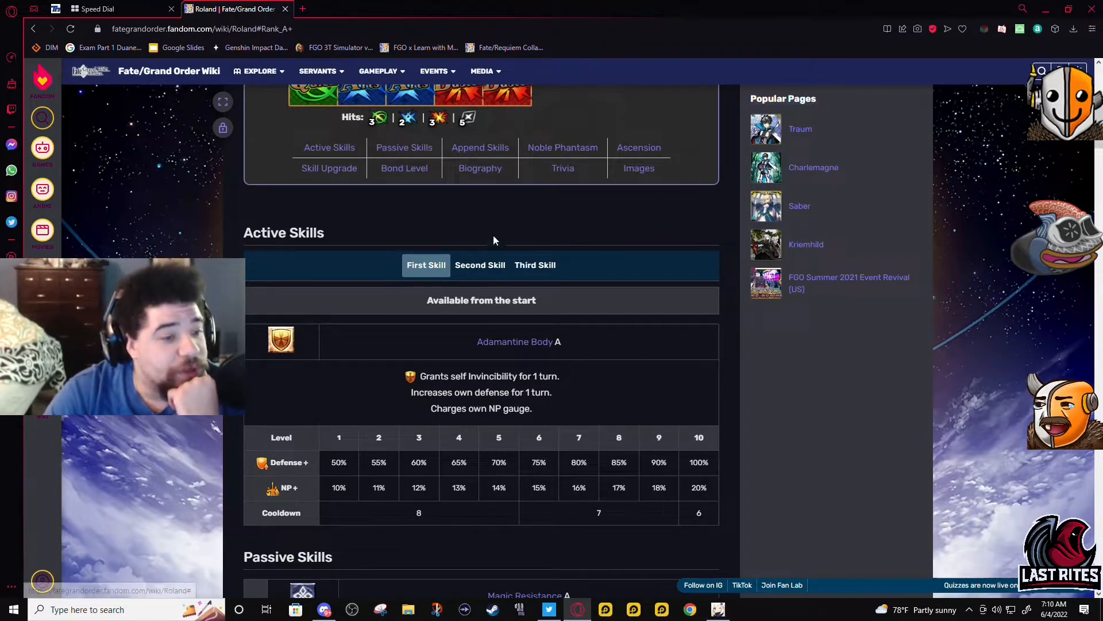
mouse_move(461, 289)
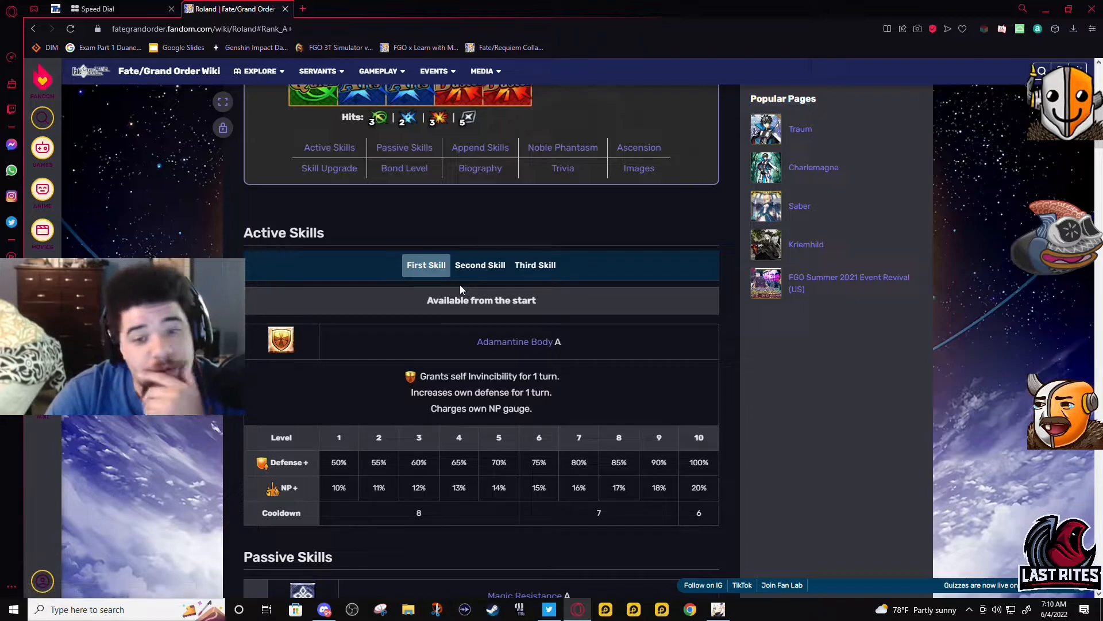
mouse_move(479, 264)
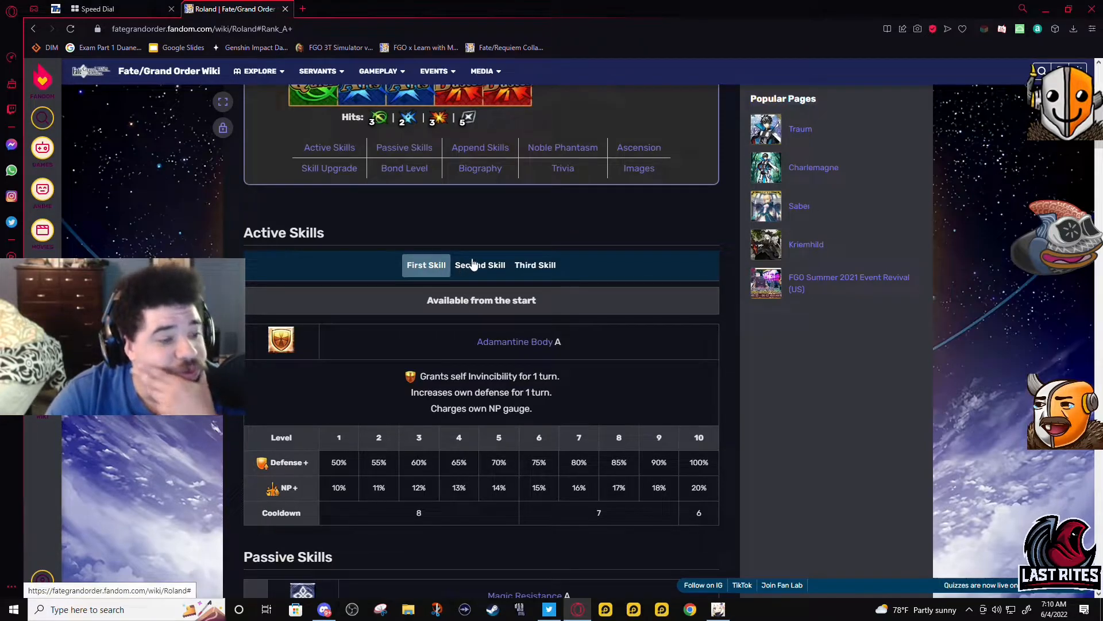
mouse_move(484, 255)
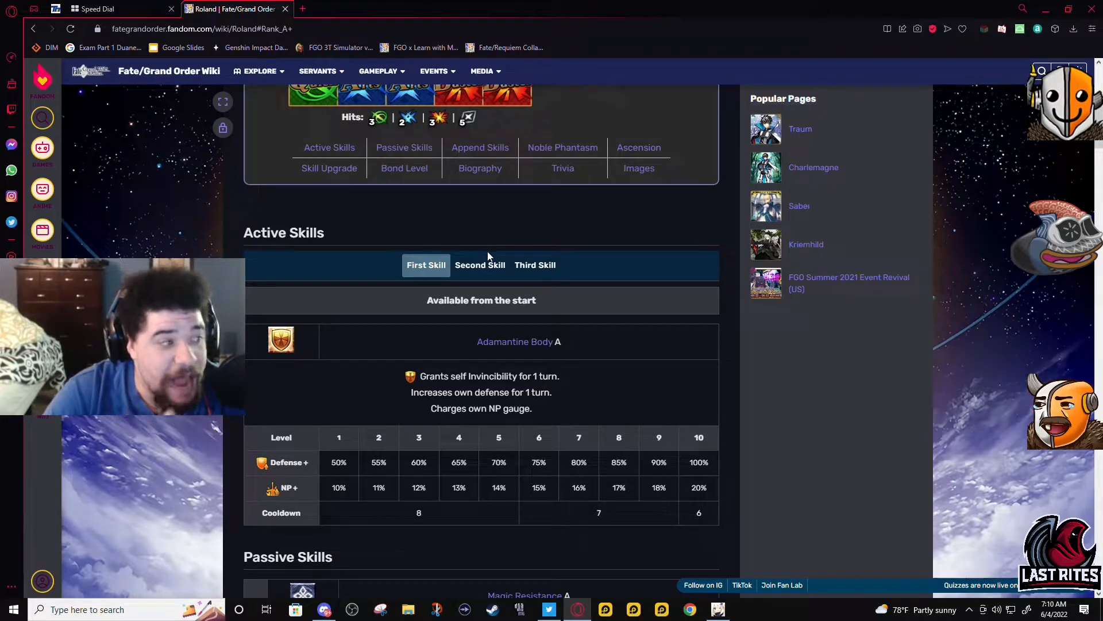
mouse_move(480, 264)
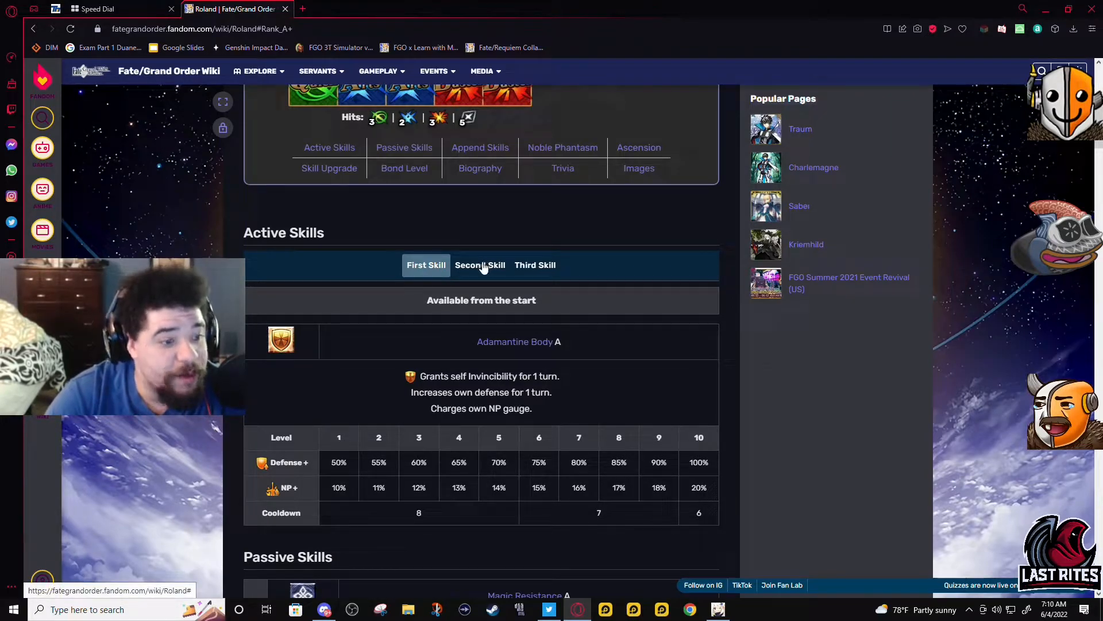
mouse_move(473, 279)
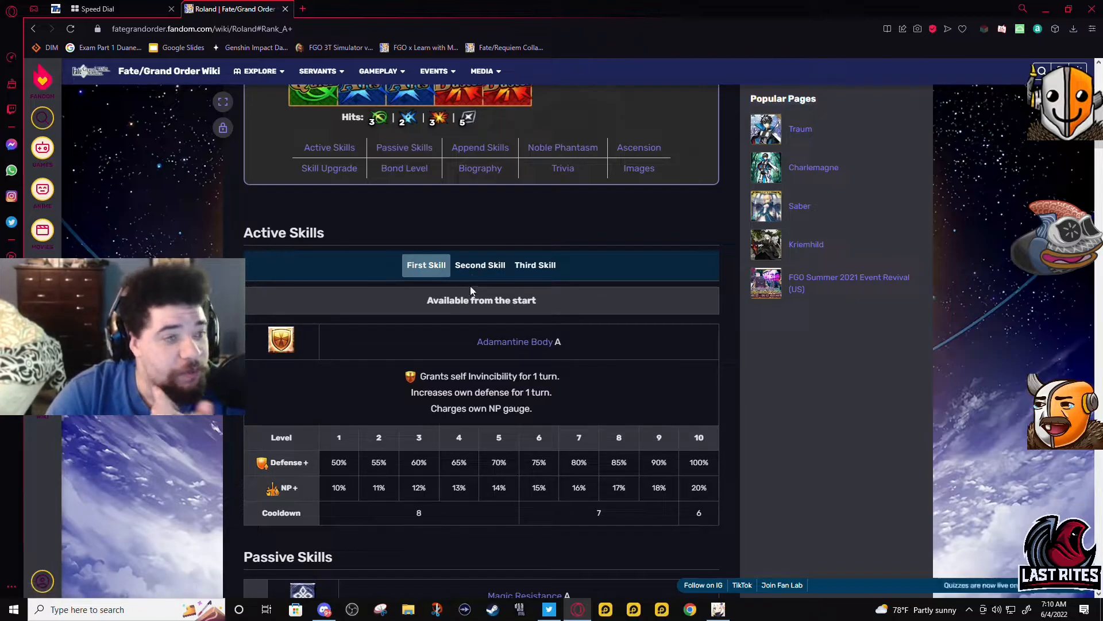
mouse_move(480, 264)
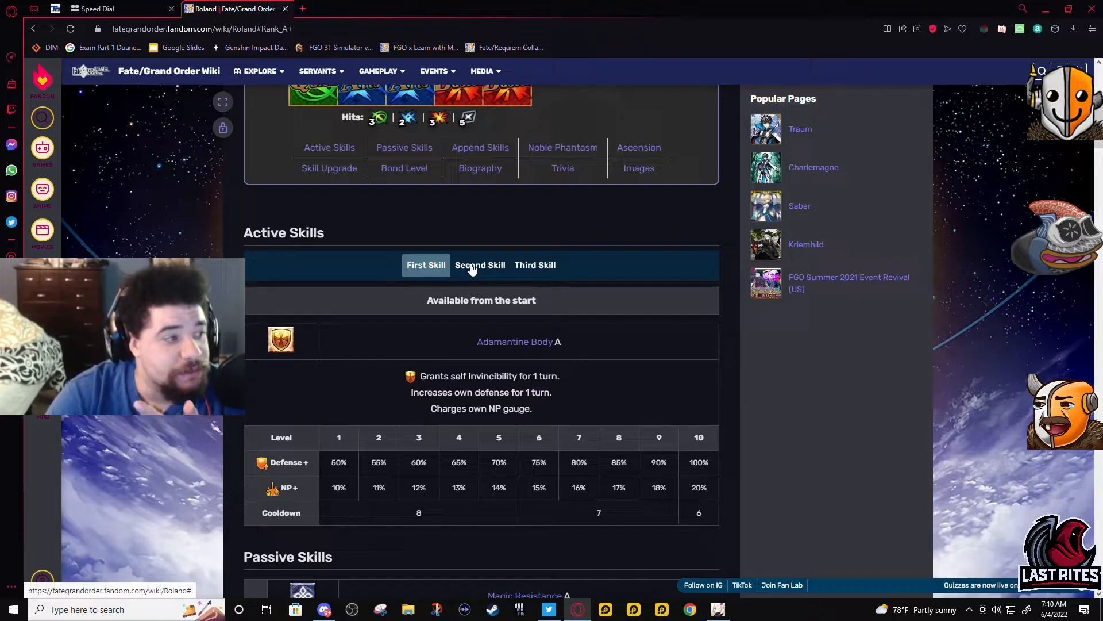
mouse_move(493, 269)
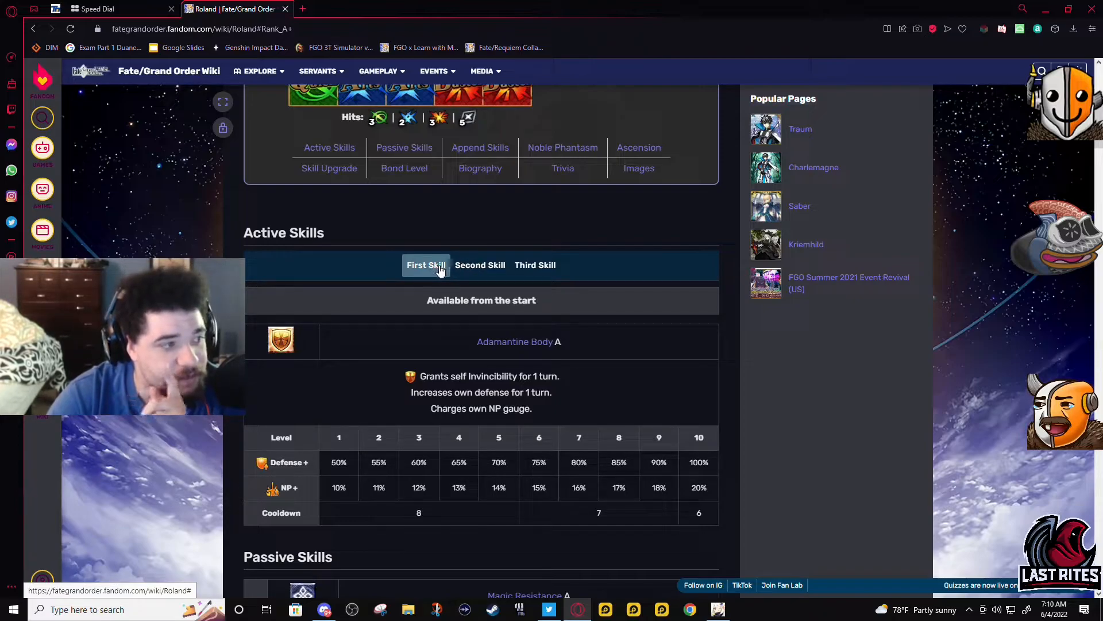
mouse_move(475, 275)
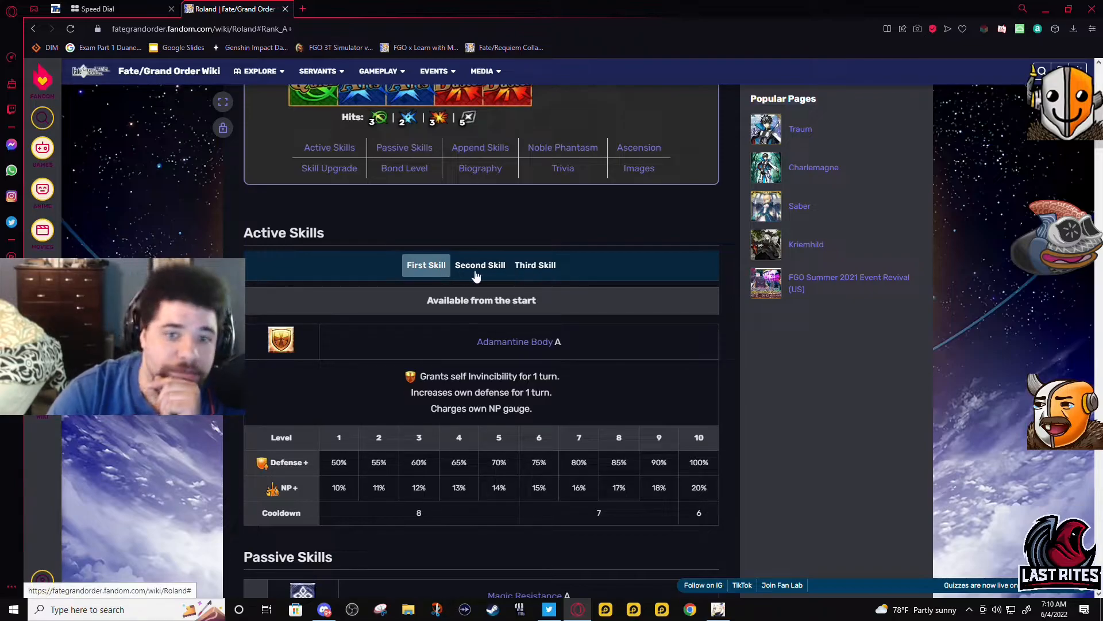
Step: Show the Second Skill, Bitter Tears from a Love of Love C, and highlight its buff-removal phrase
click(480, 264)
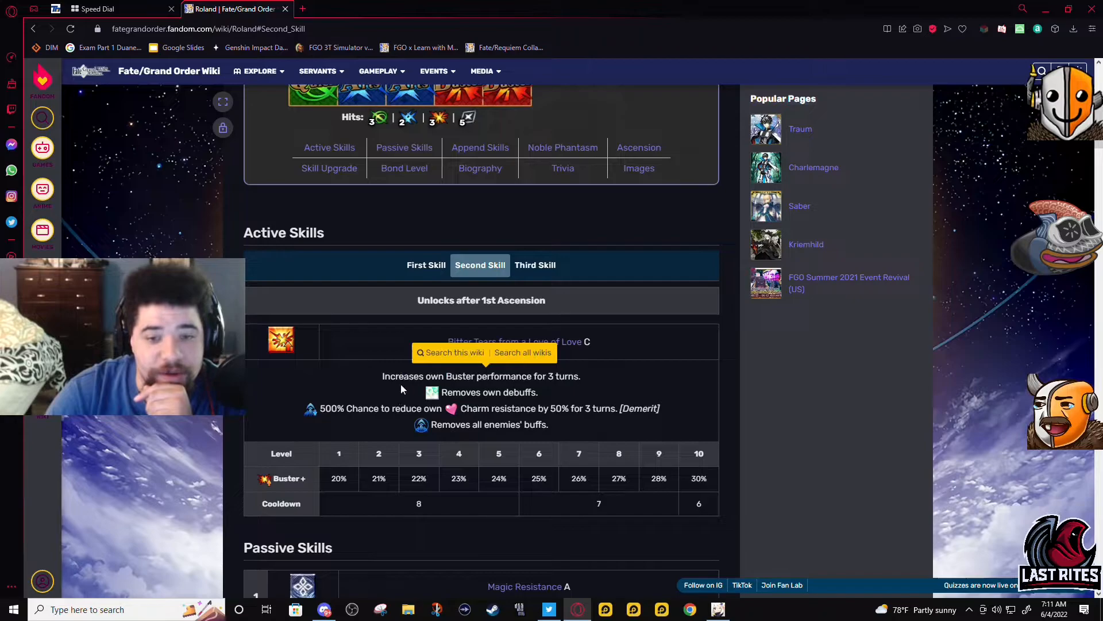
mouse_move(593, 400)
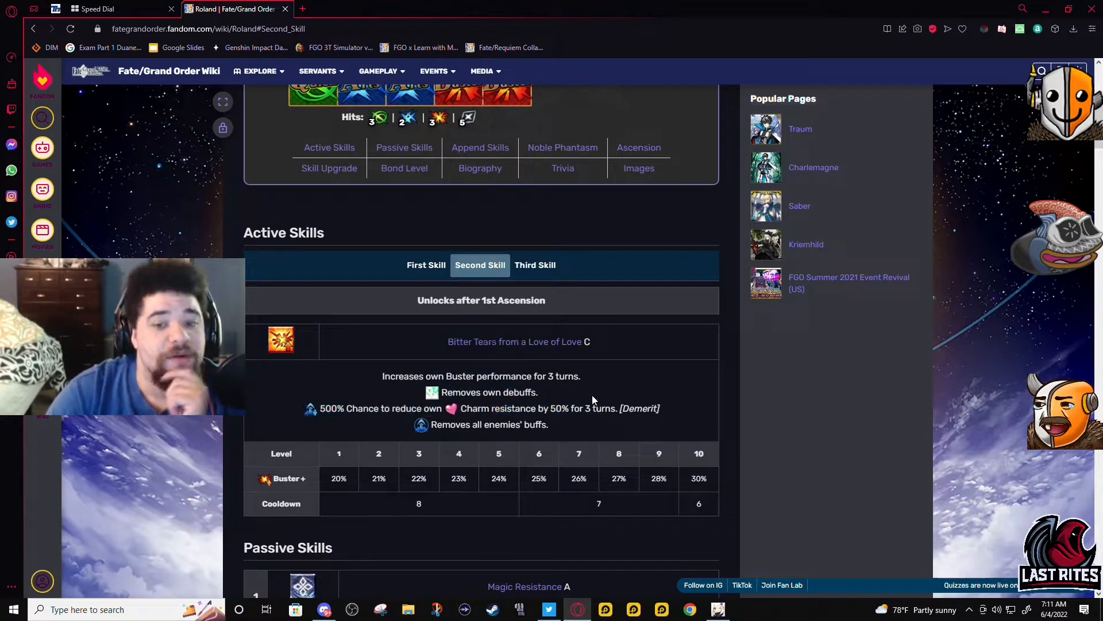
mouse_move(396, 394)
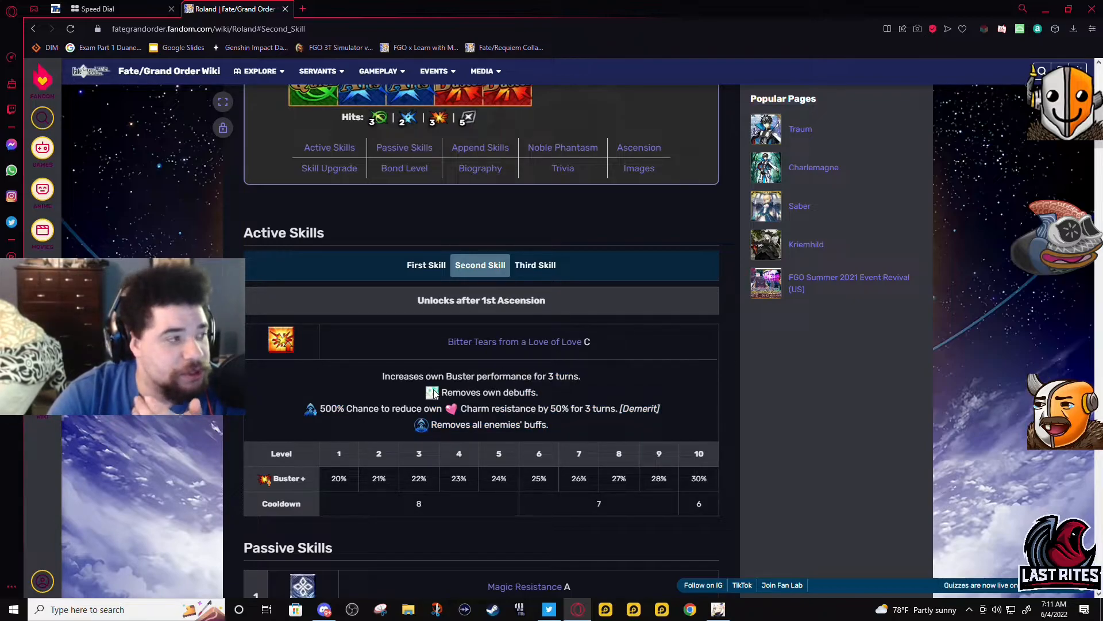
mouse_move(432, 392)
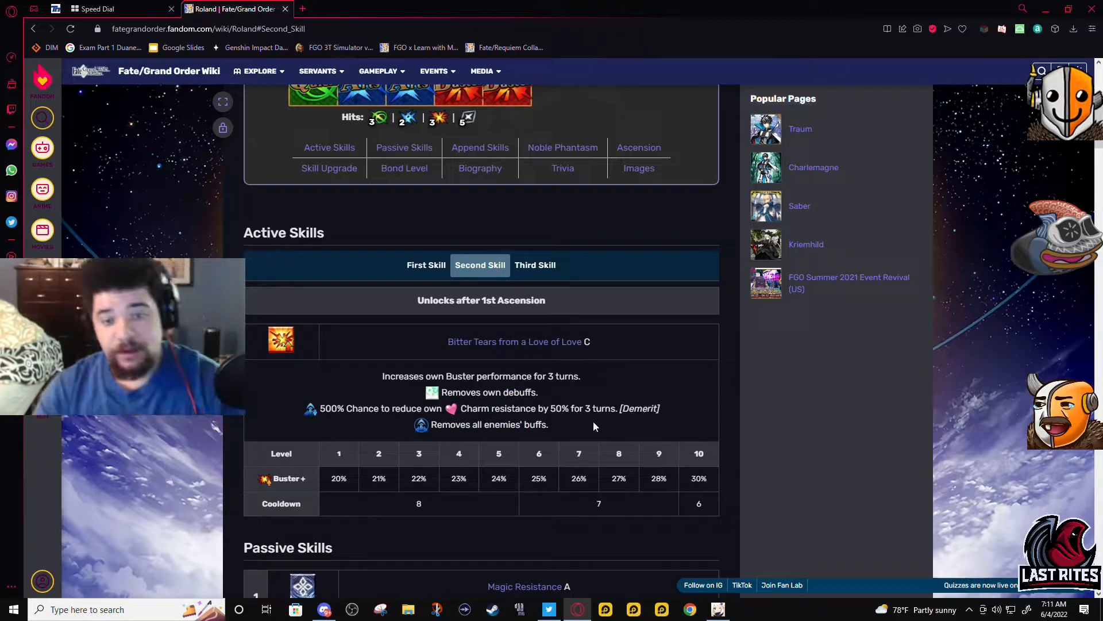
double_click(507, 424)
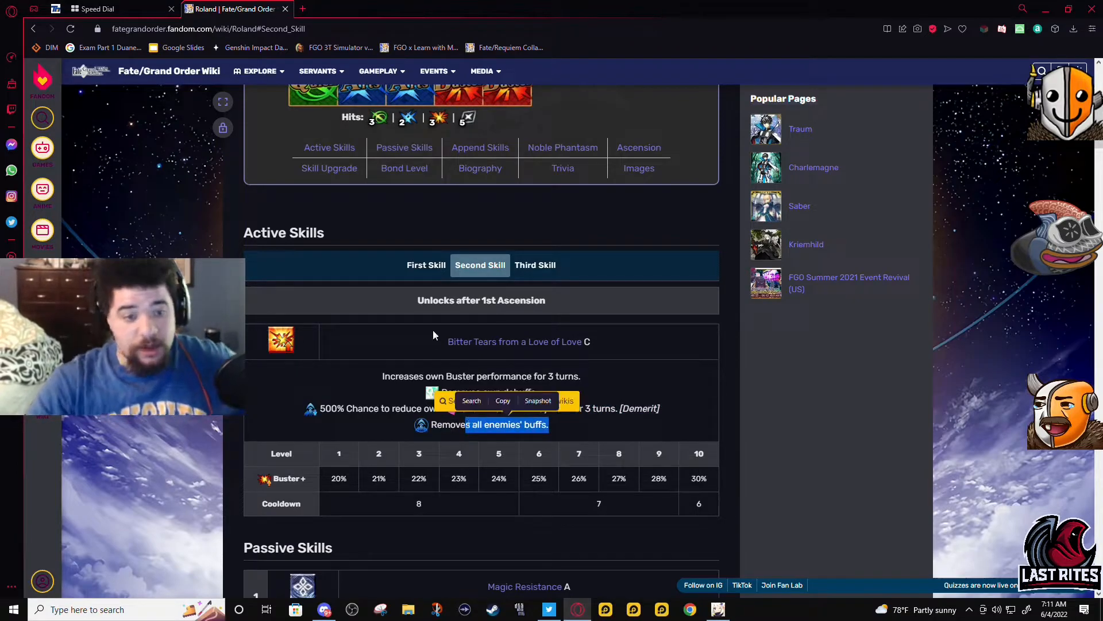
mouse_move(567, 310)
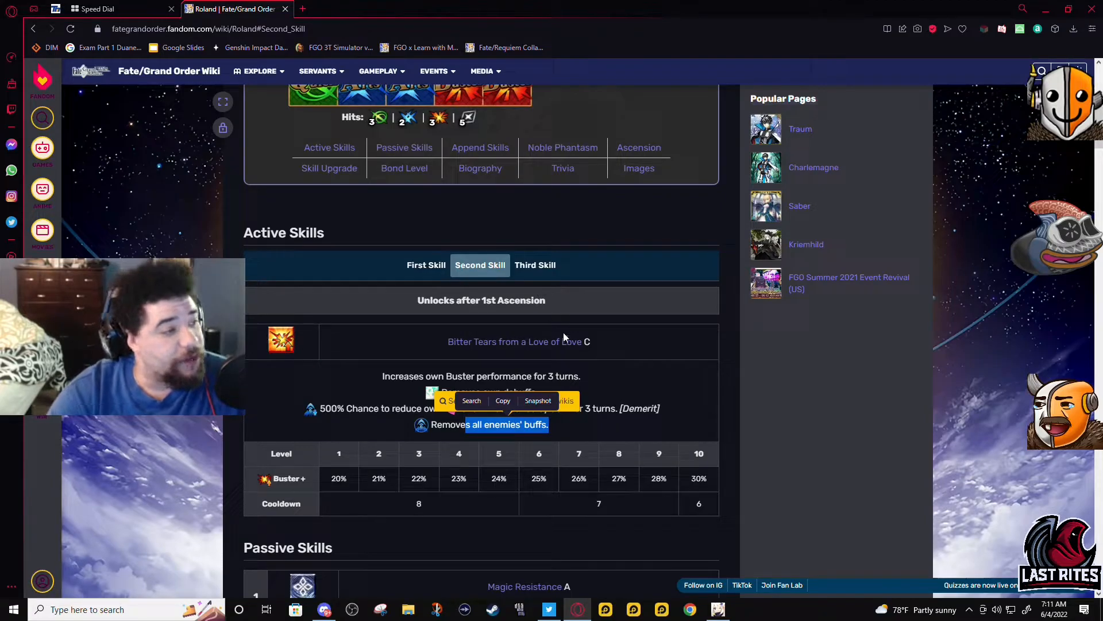
mouse_move(564, 387)
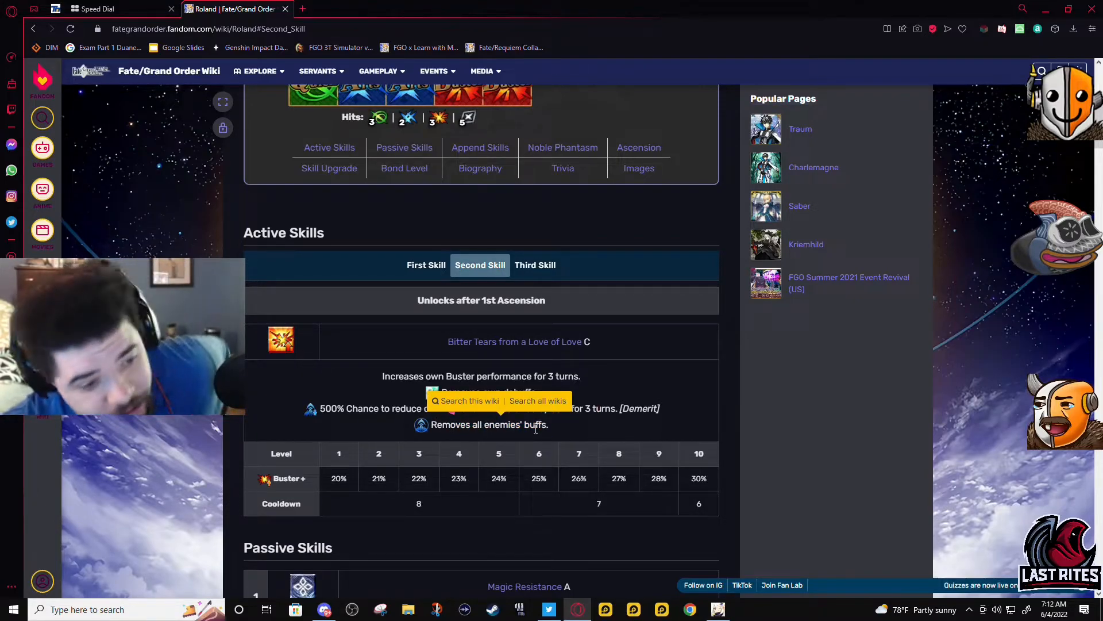
mouse_move(627, 253)
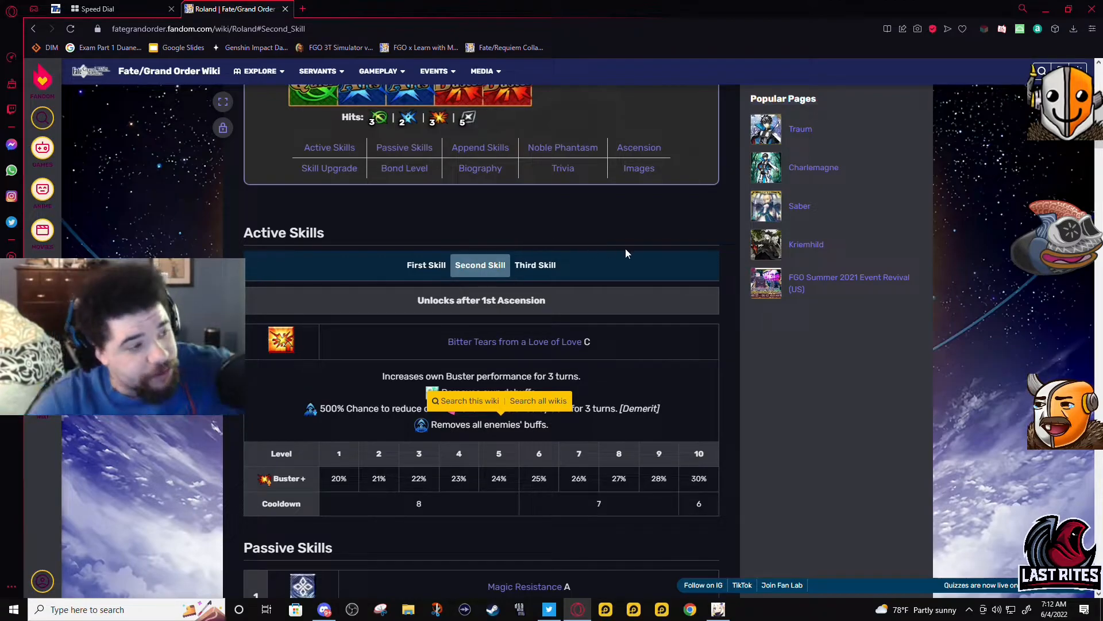
mouse_move(517, 257)
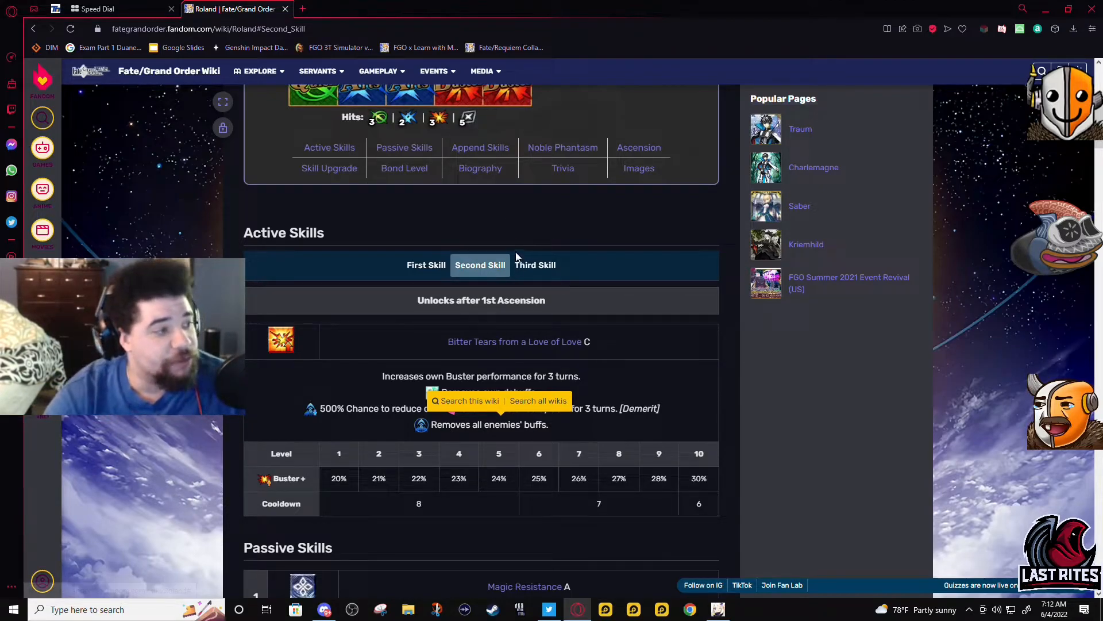
mouse_move(536, 264)
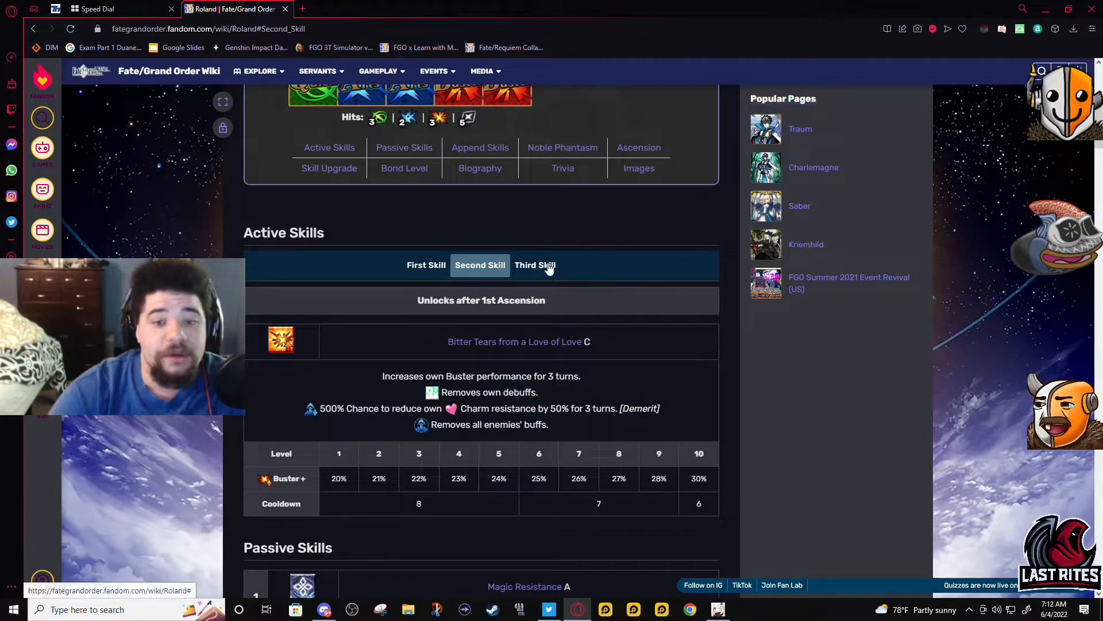
Step: Show the Third Skill, Intentionally Tardy Olifant EX, select the word Olifant and start a new tab to look it up
click(536, 264)
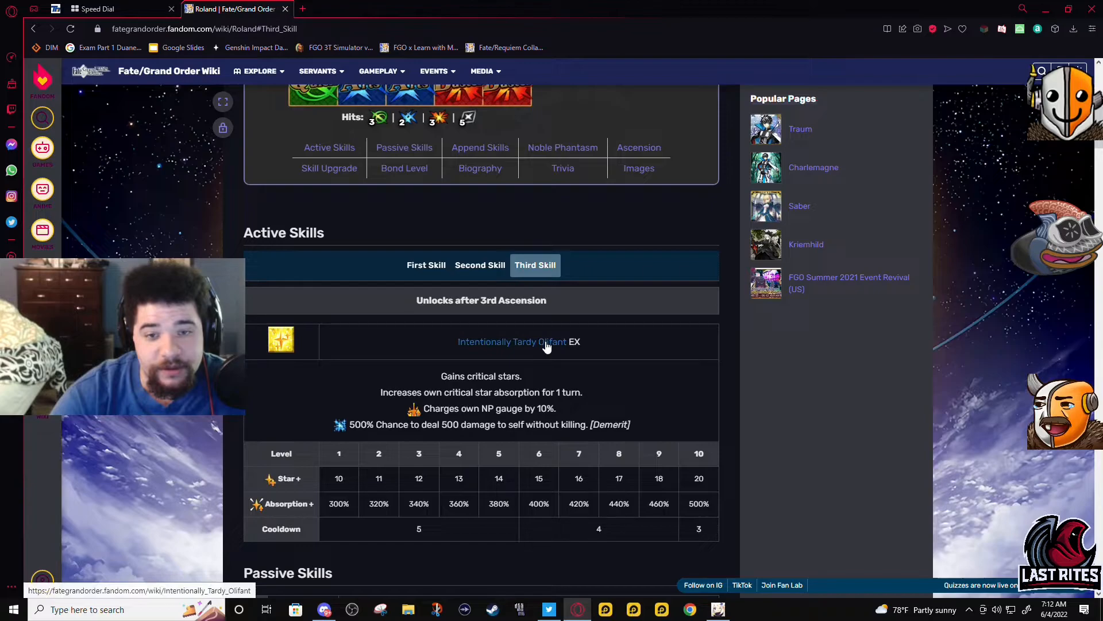
mouse_move(511, 342)
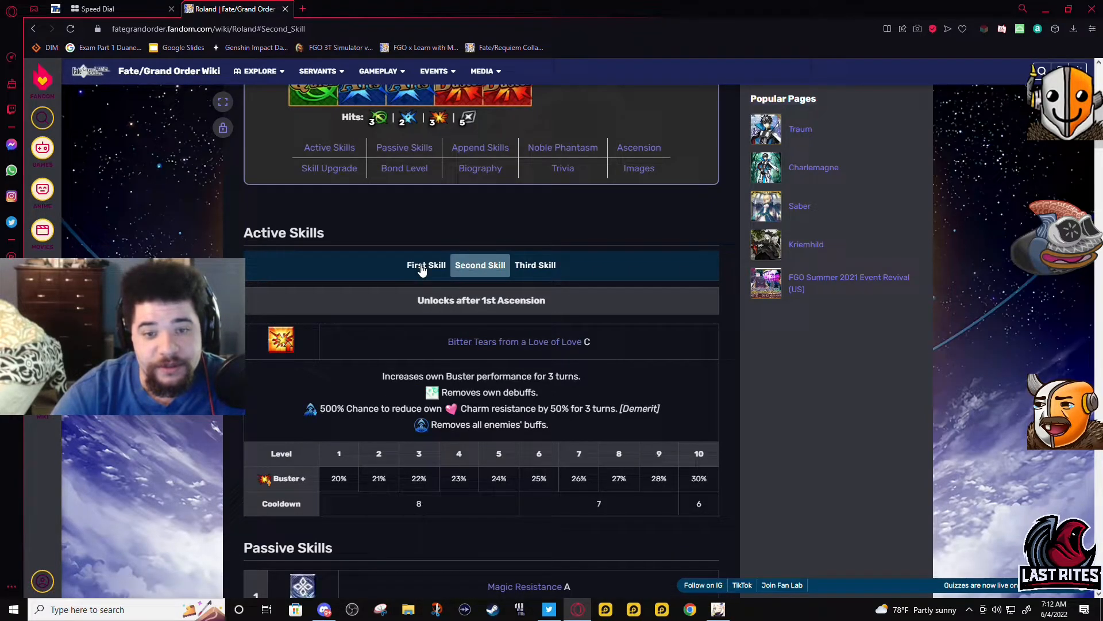
click(535, 264)
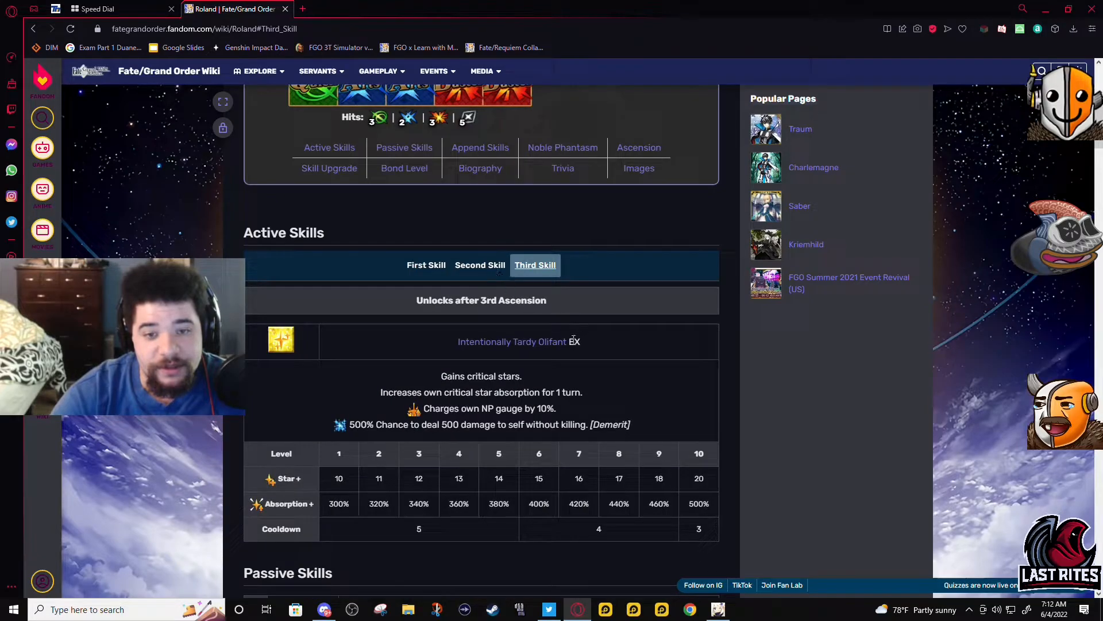
mouse_move(571, 343)
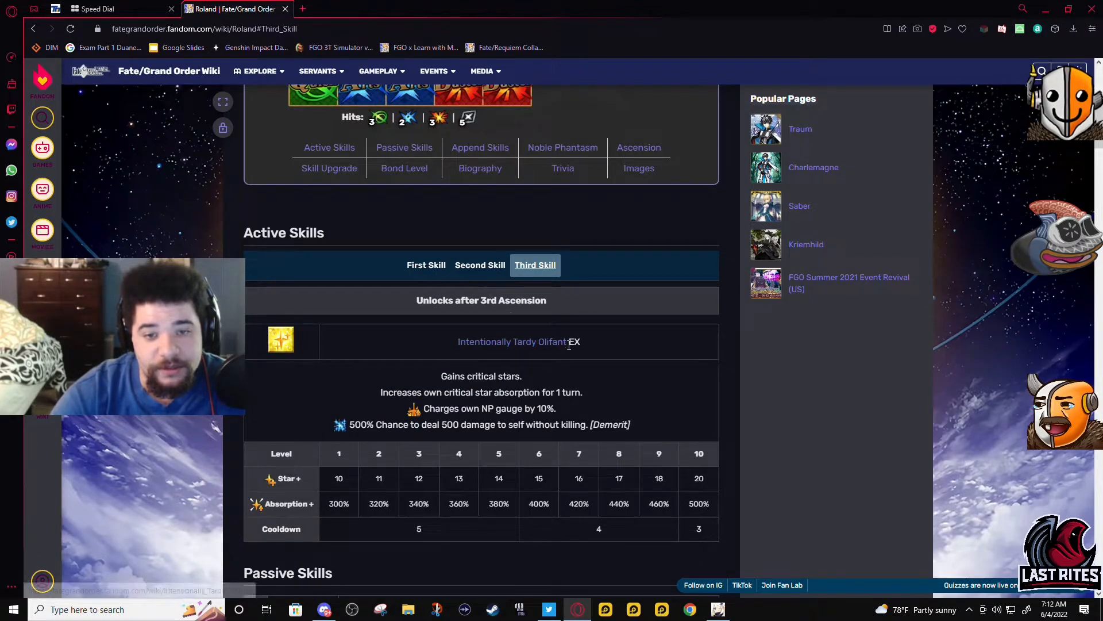
double_click(551, 341)
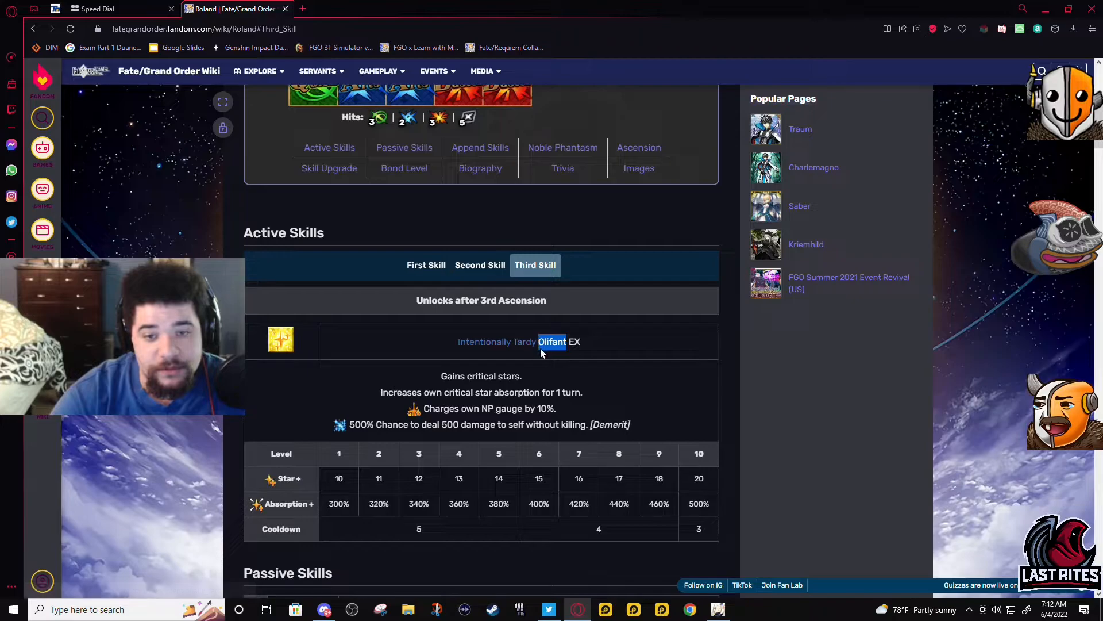
double_click(552, 341)
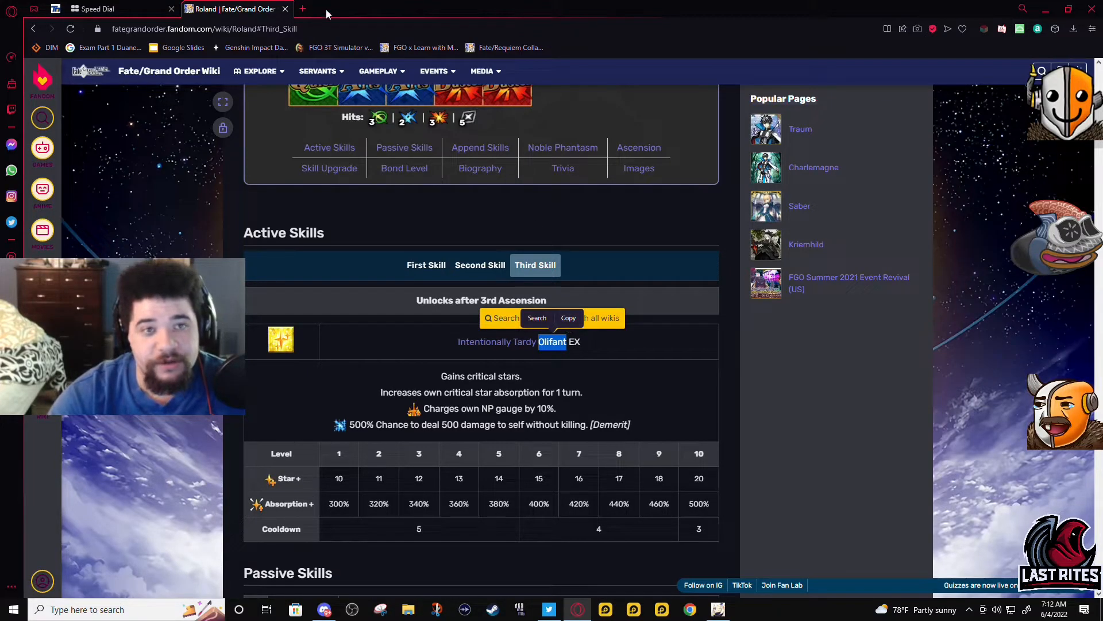
click(301, 9)
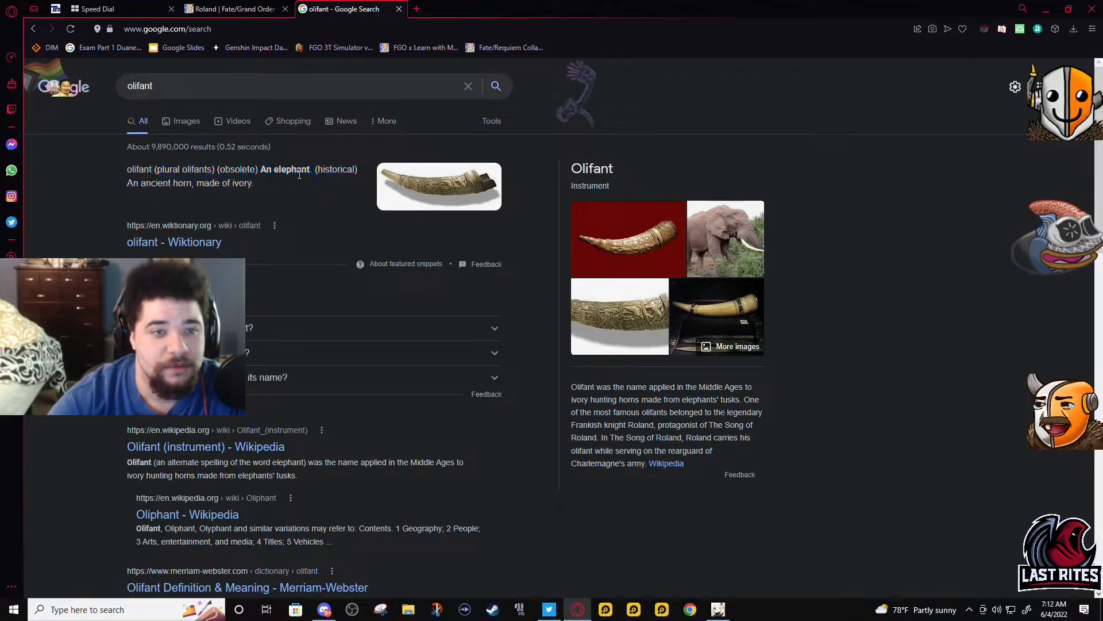
Step: Open the Wiktionary olifant entry from the Google results and read its etymology
click(174, 242)
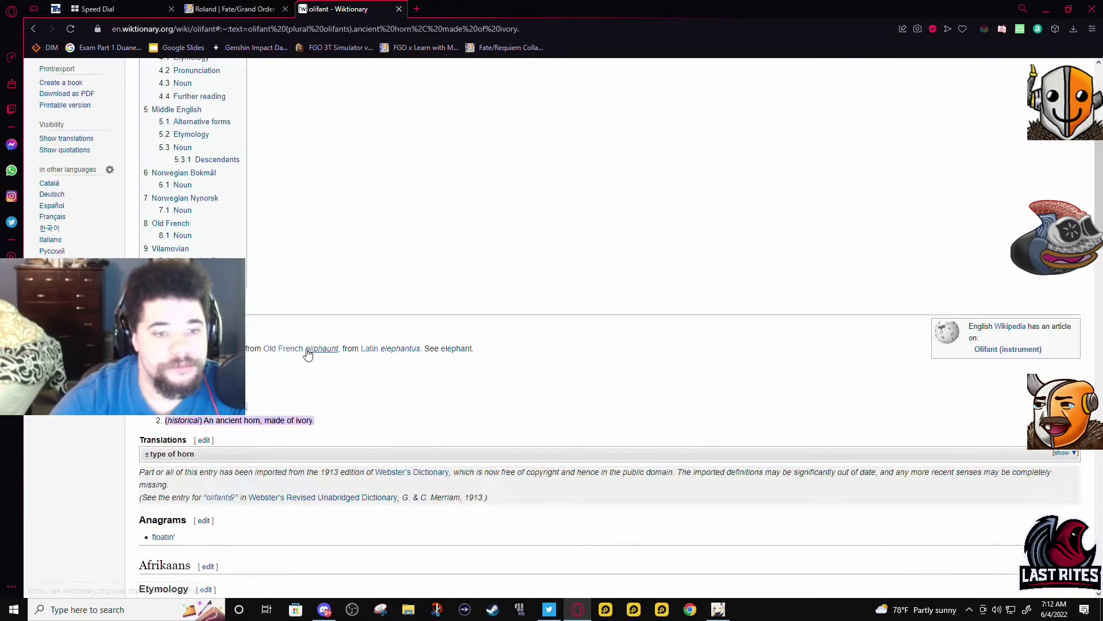
mouse_move(345, 350)
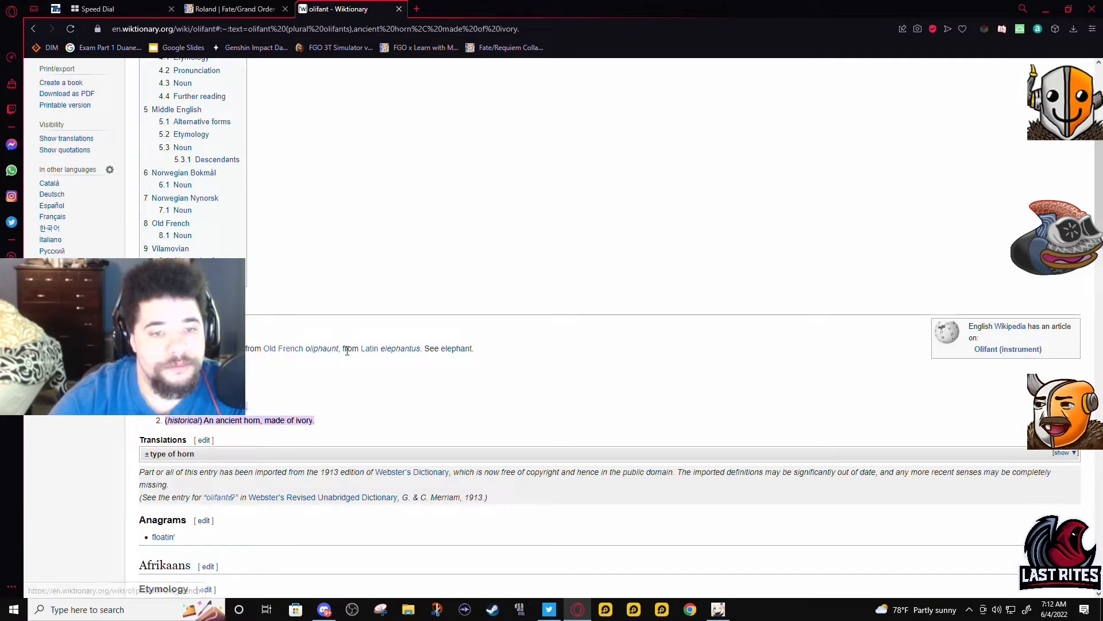
scroll(down, 3)
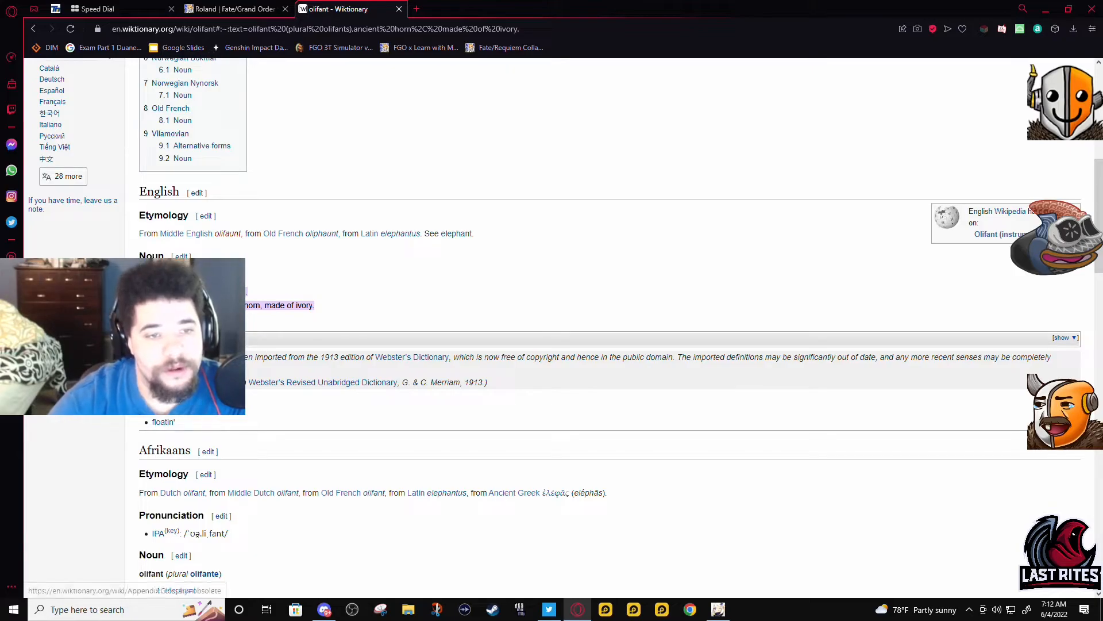
mouse_move(461, 233)
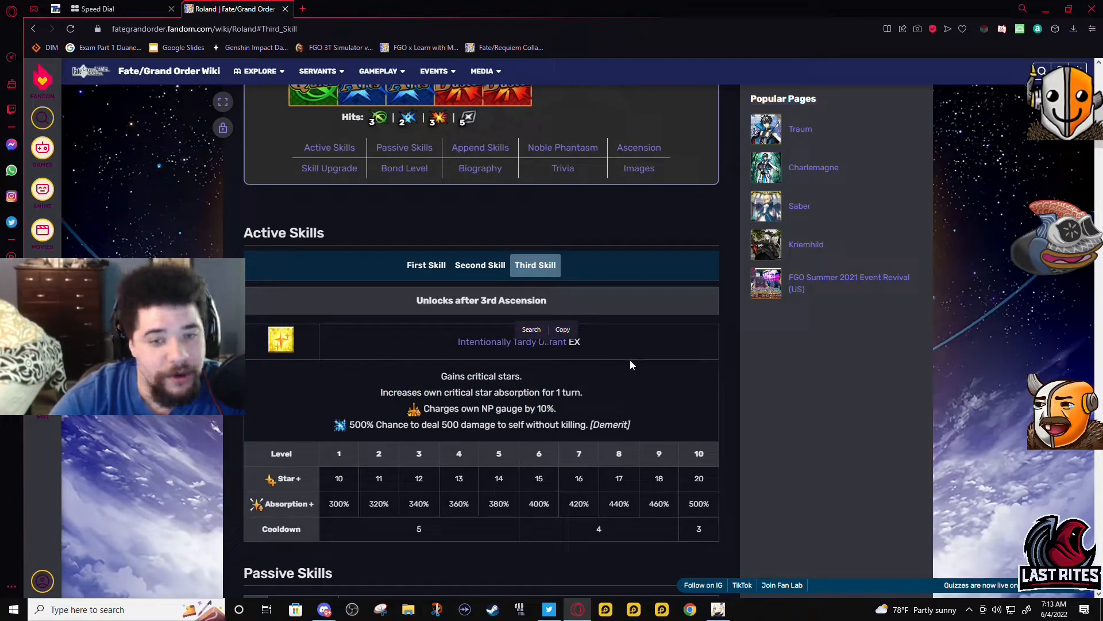
mouse_move(451, 337)
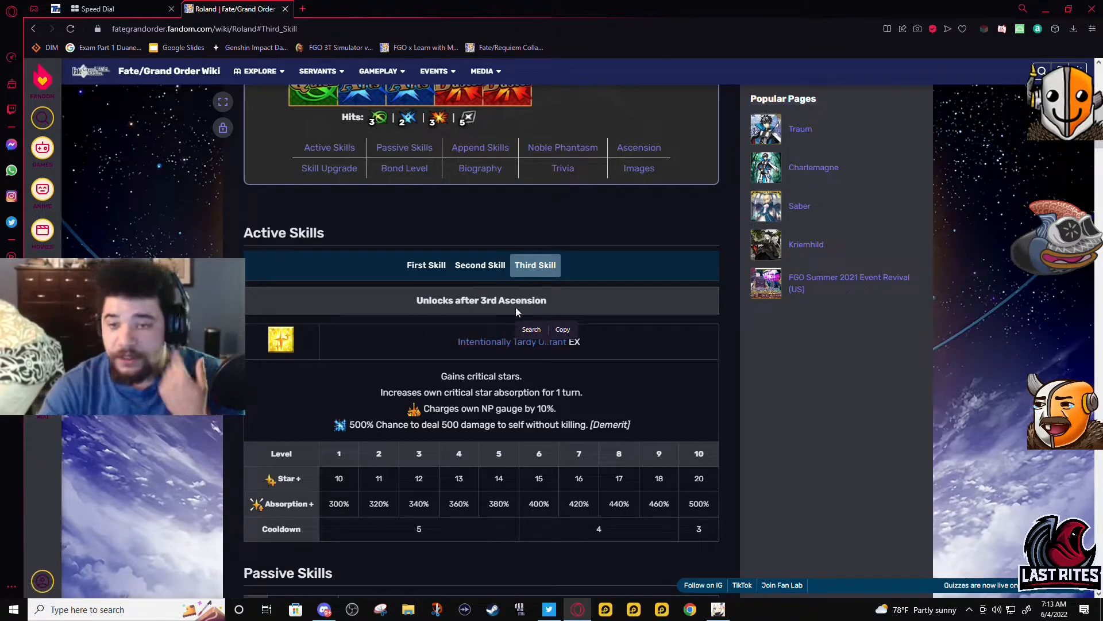
mouse_move(480, 147)
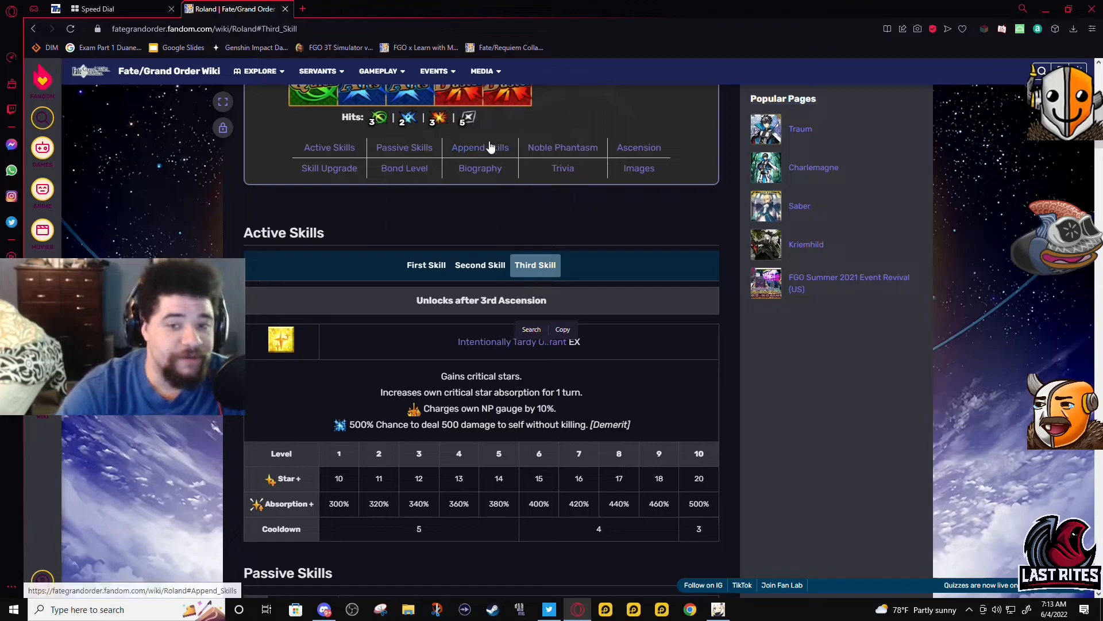
mouse_move(502, 412)
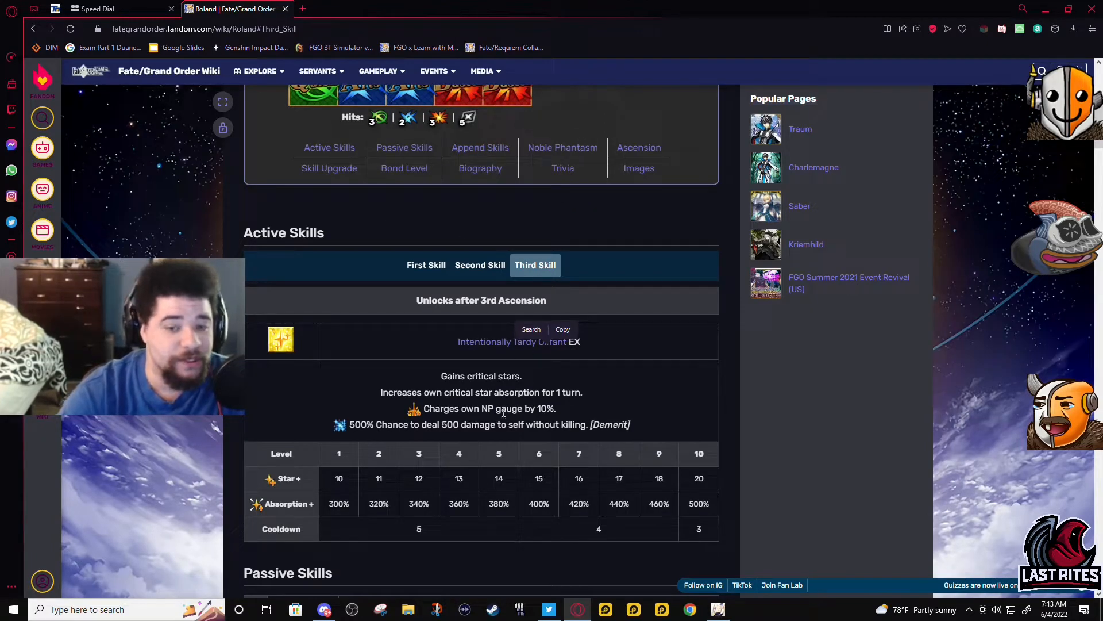
click(426, 264)
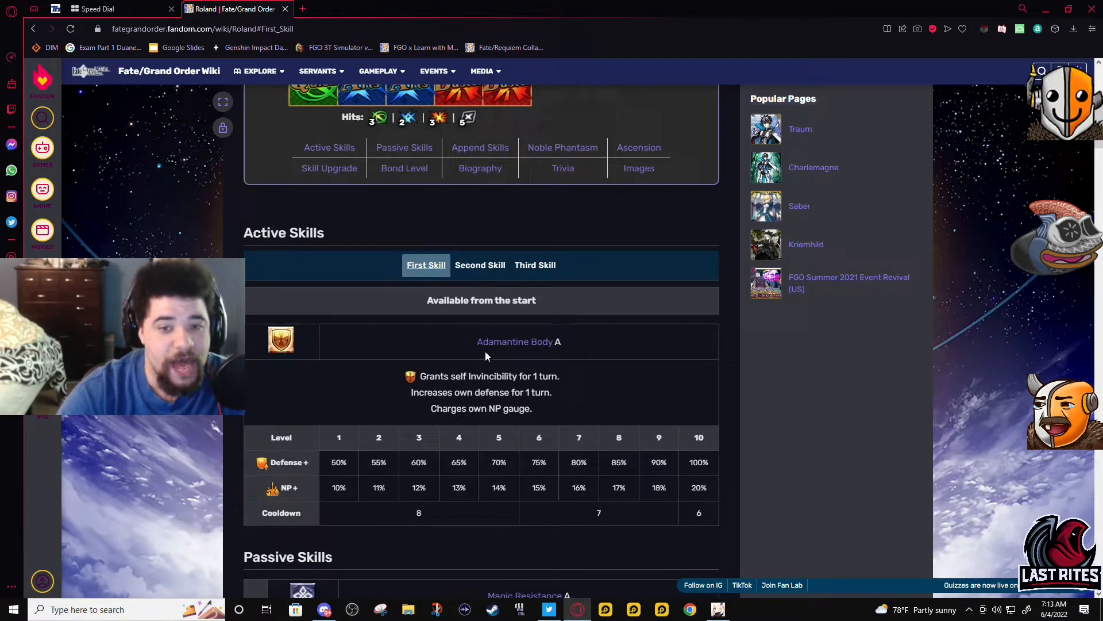
click(480, 264)
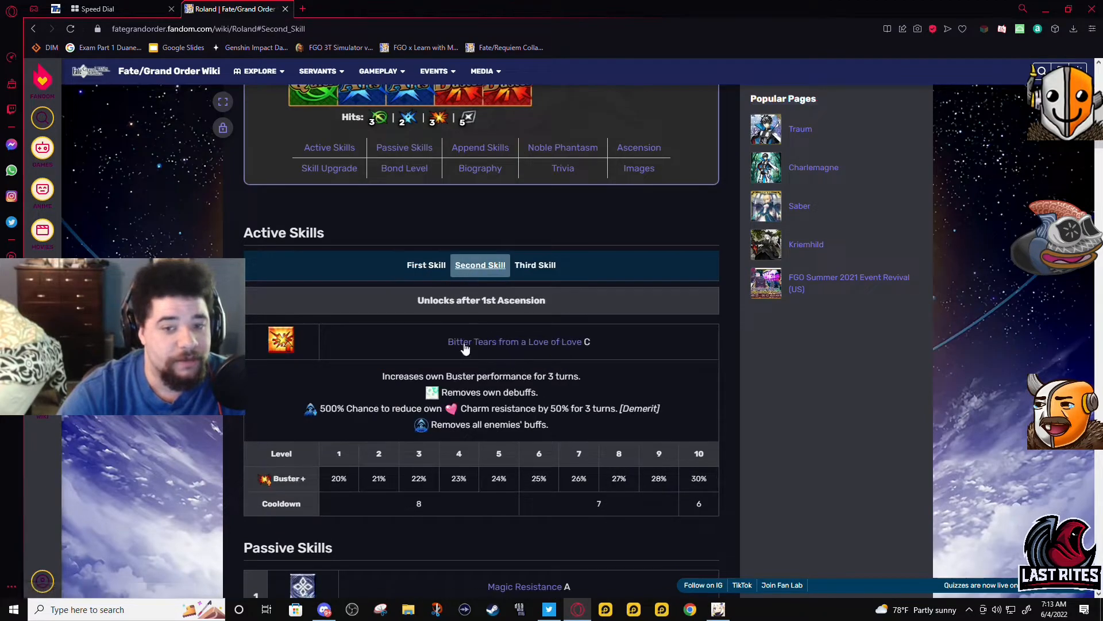
mouse_move(467, 361)
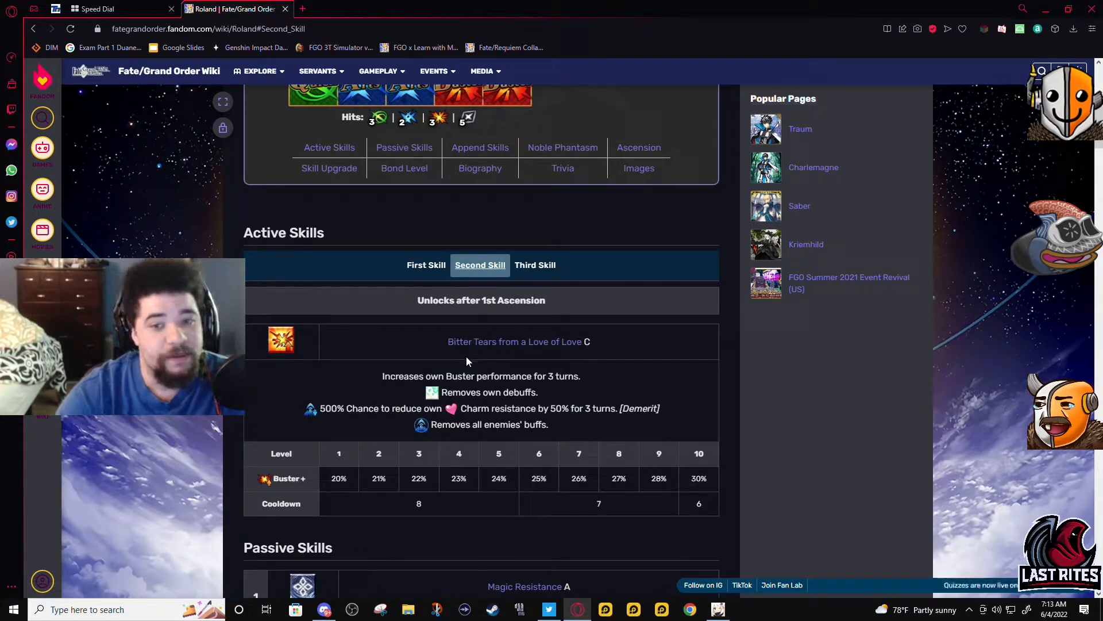
click(535, 264)
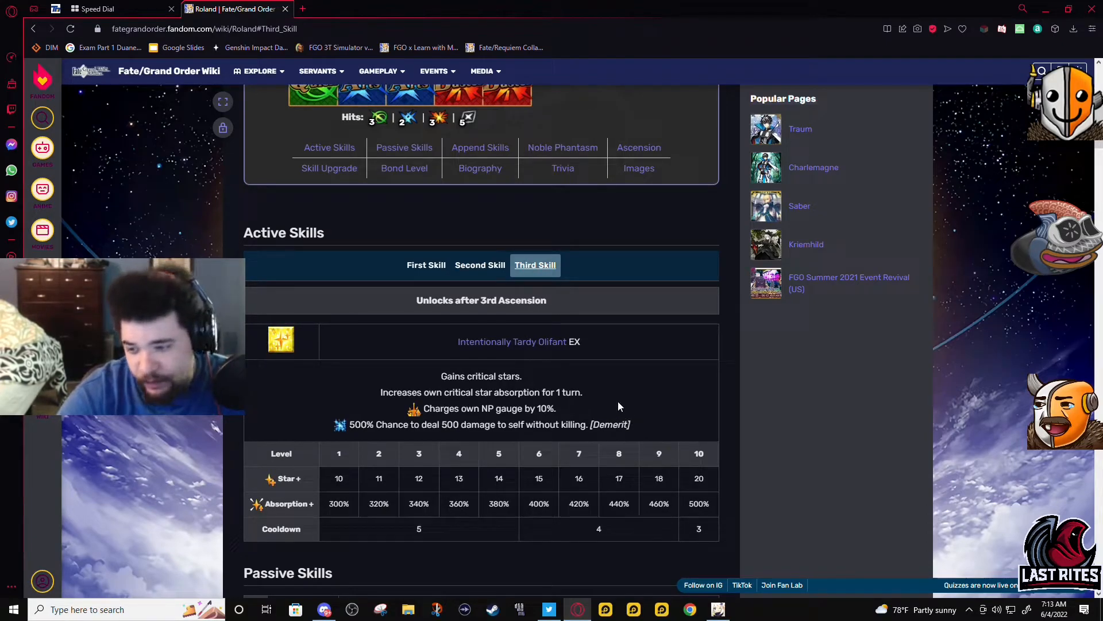
mouse_move(365, 408)
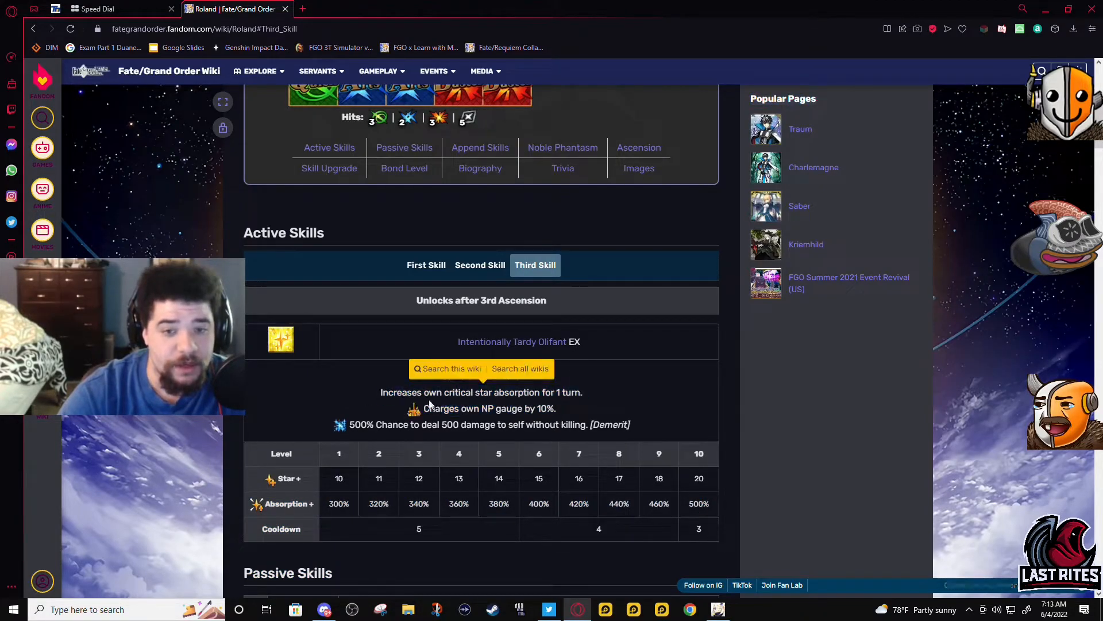
double_click(488, 408)
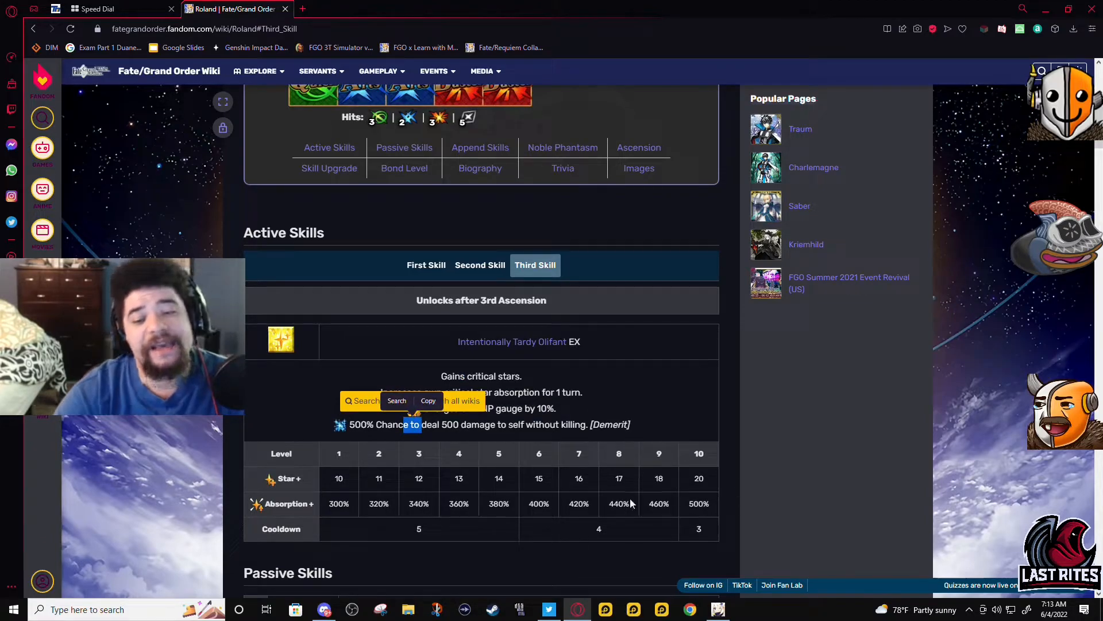
mouse_move(553, 436)
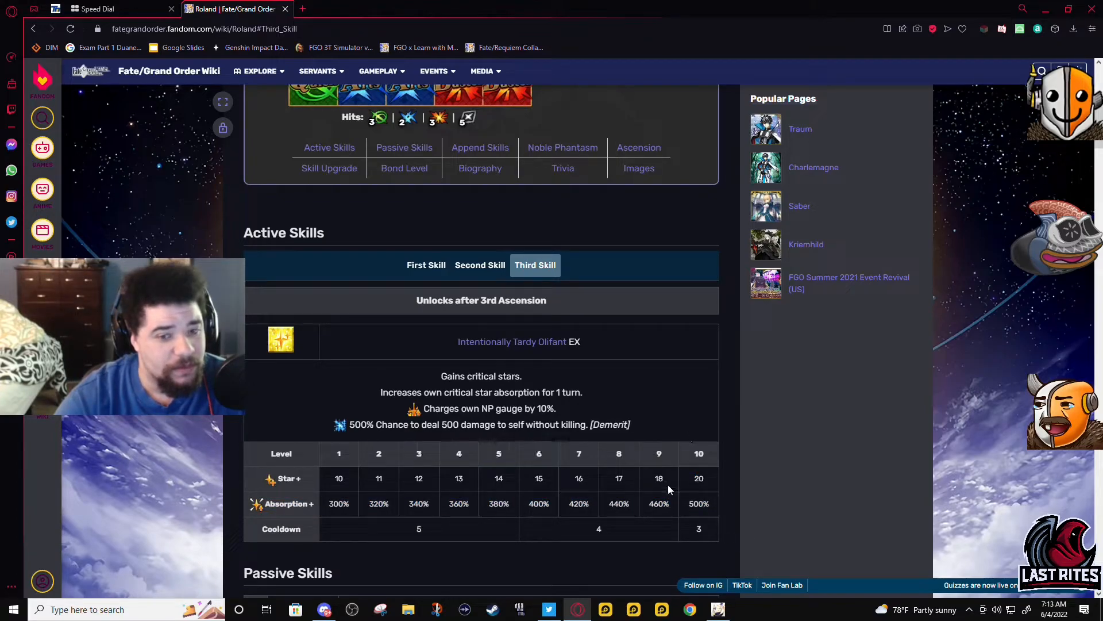
Step: Scroll down Roland's page to the Append Skills section
scroll(down, 3)
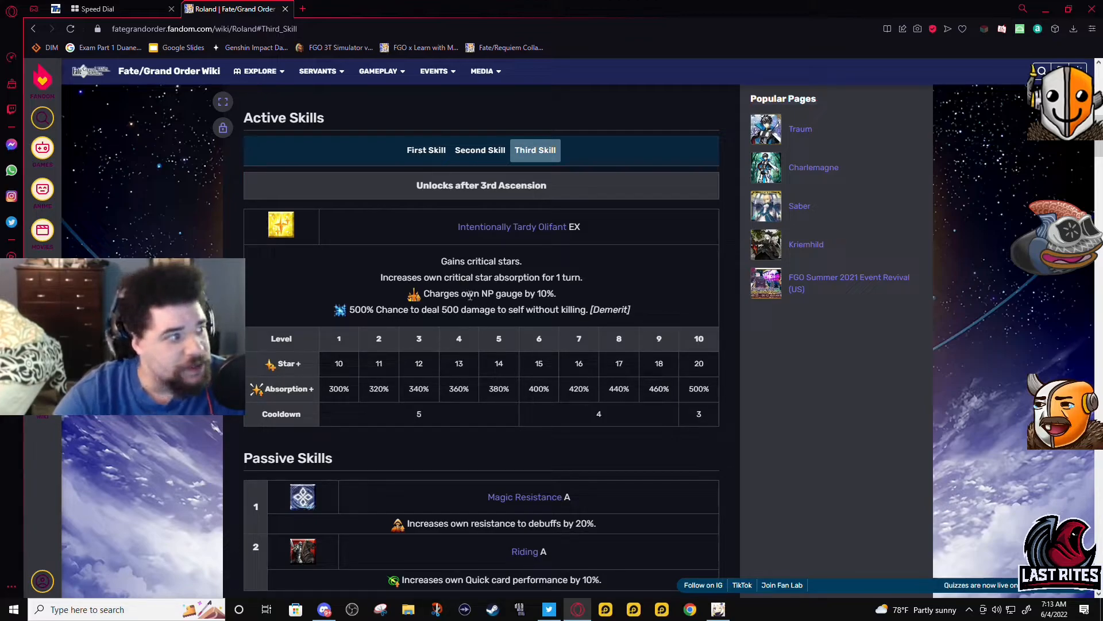
mouse_move(335, 259)
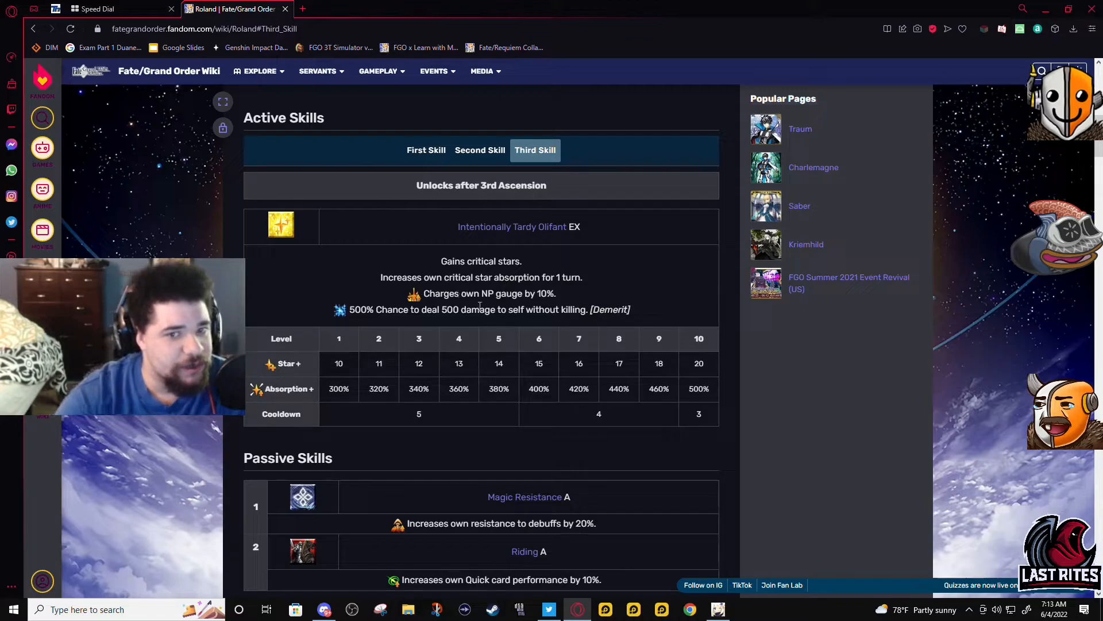
scroll(up, 3)
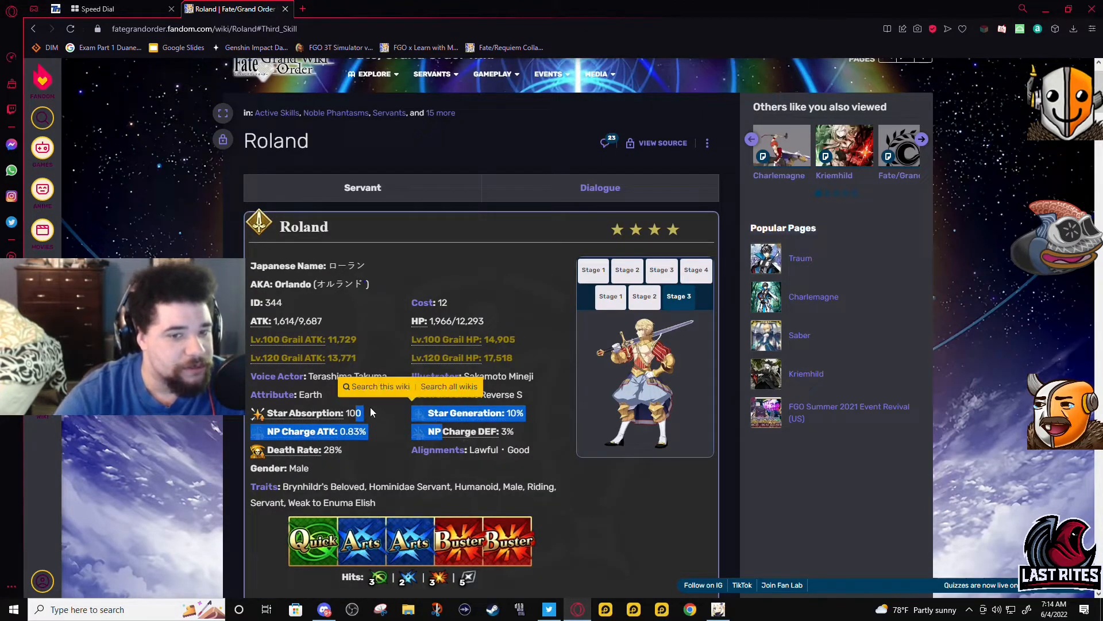
scroll(down, 3)
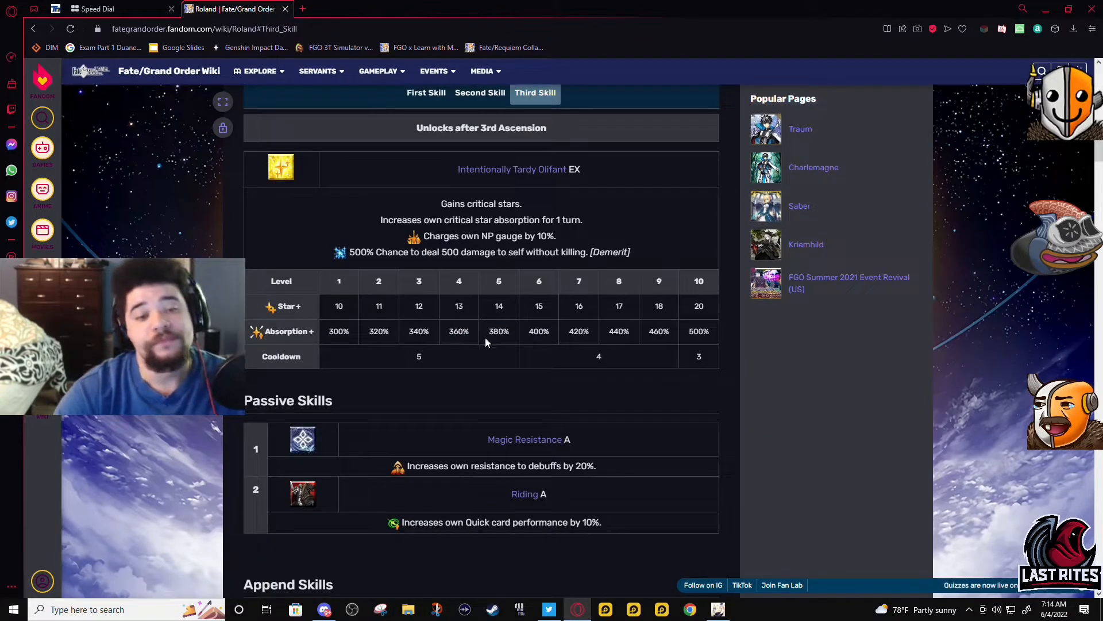
scroll(down, 3)
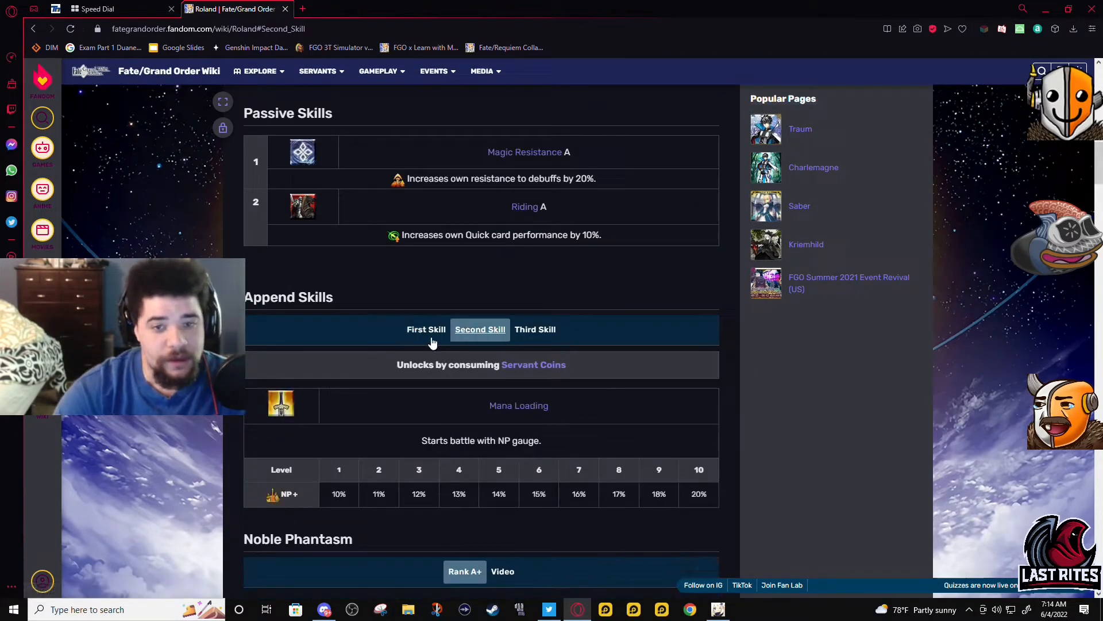
Step: Compare Mana Loading with the third append skill, ending on Anti-Rider Attack Damage Aptitude
click(535, 328)
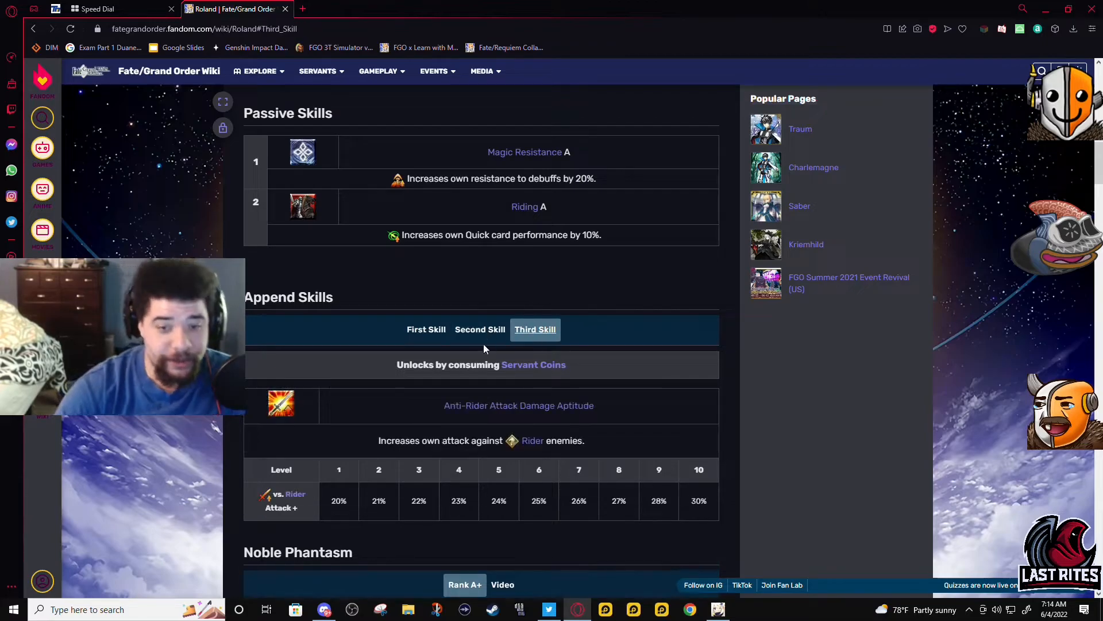
click(479, 329)
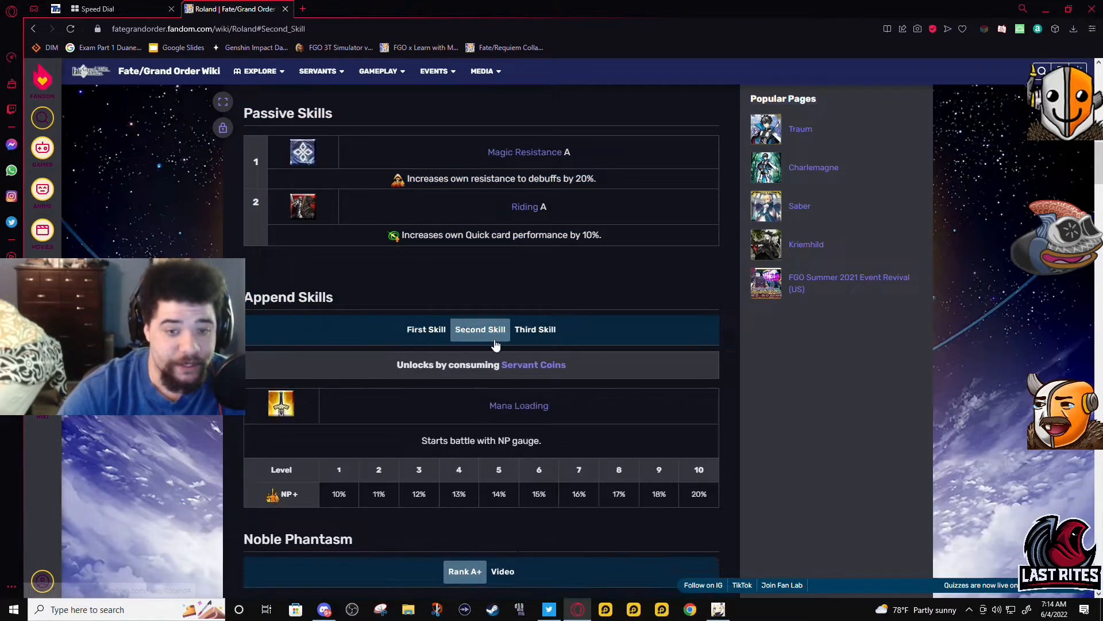
mouse_move(341, 393)
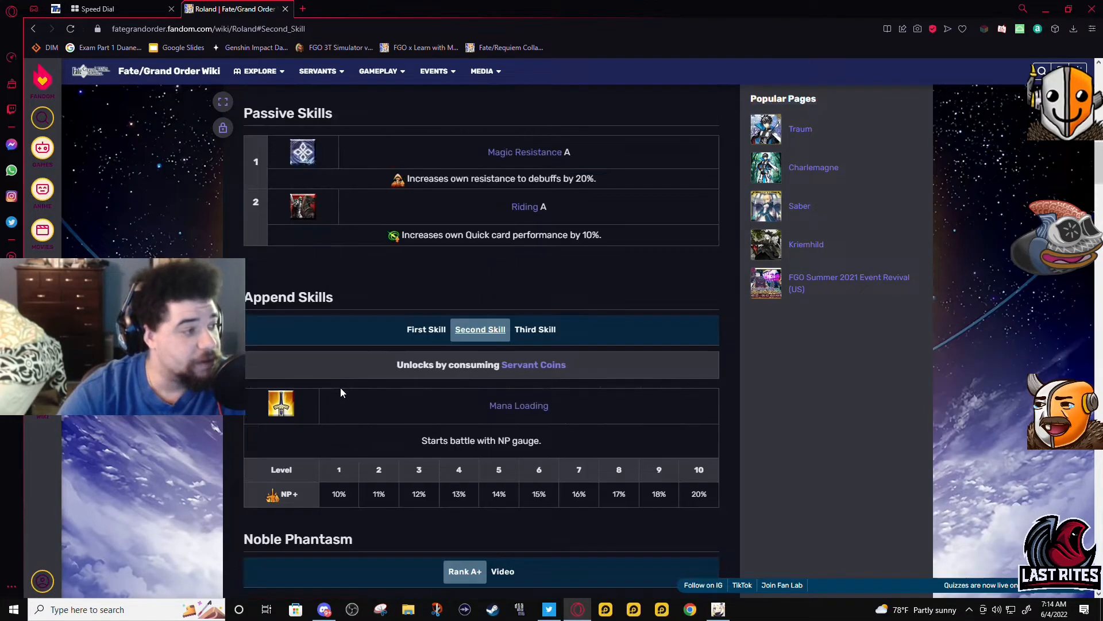
scroll(down, 3)
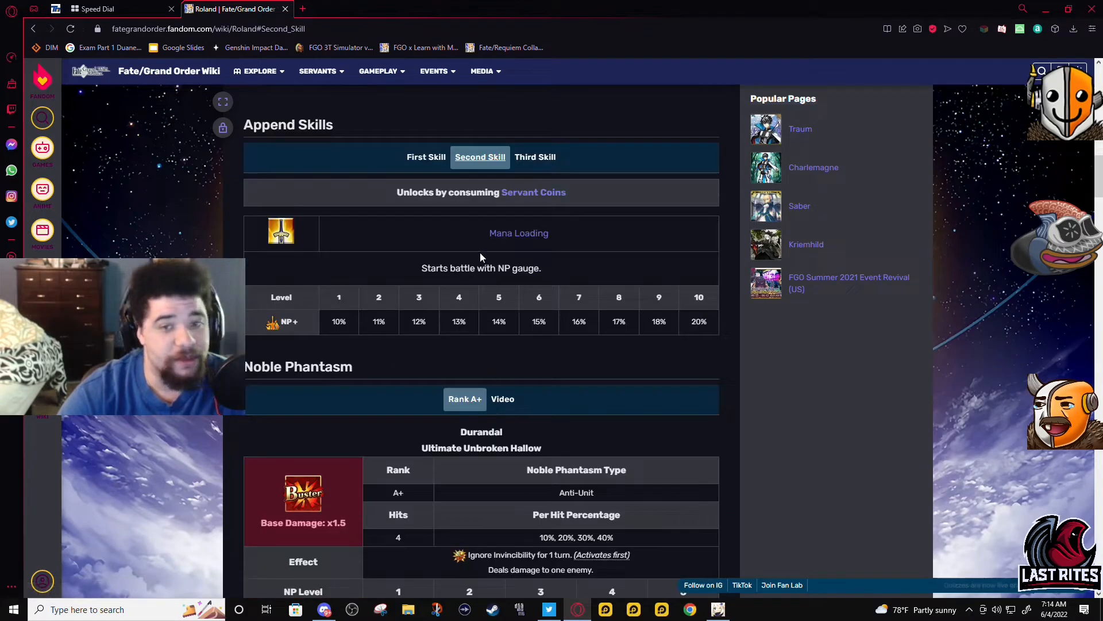
mouse_move(403, 345)
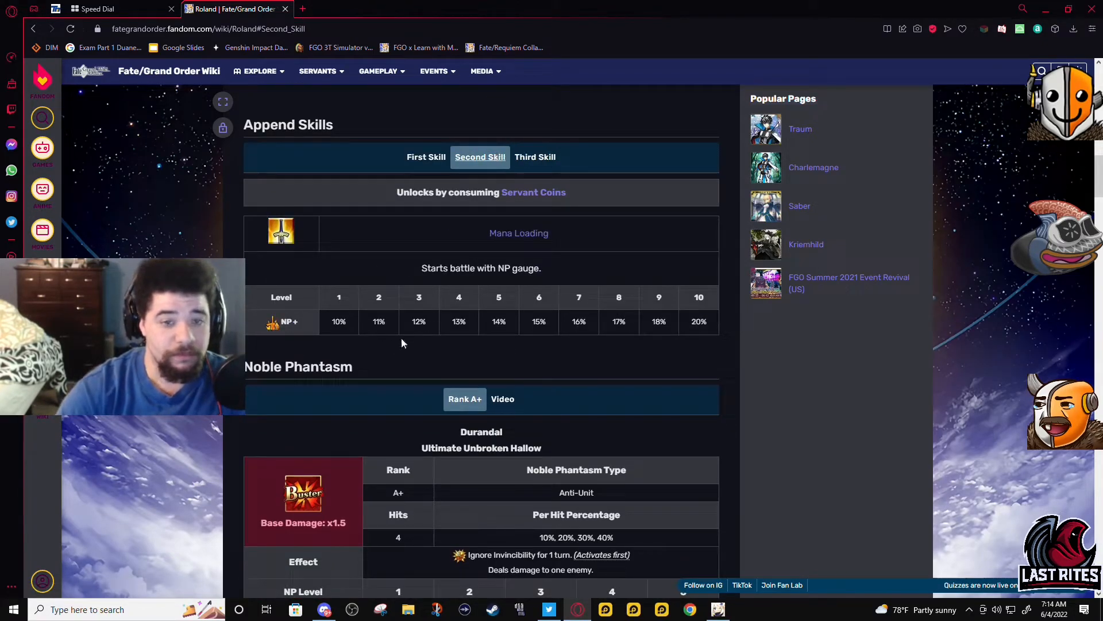
click(535, 156)
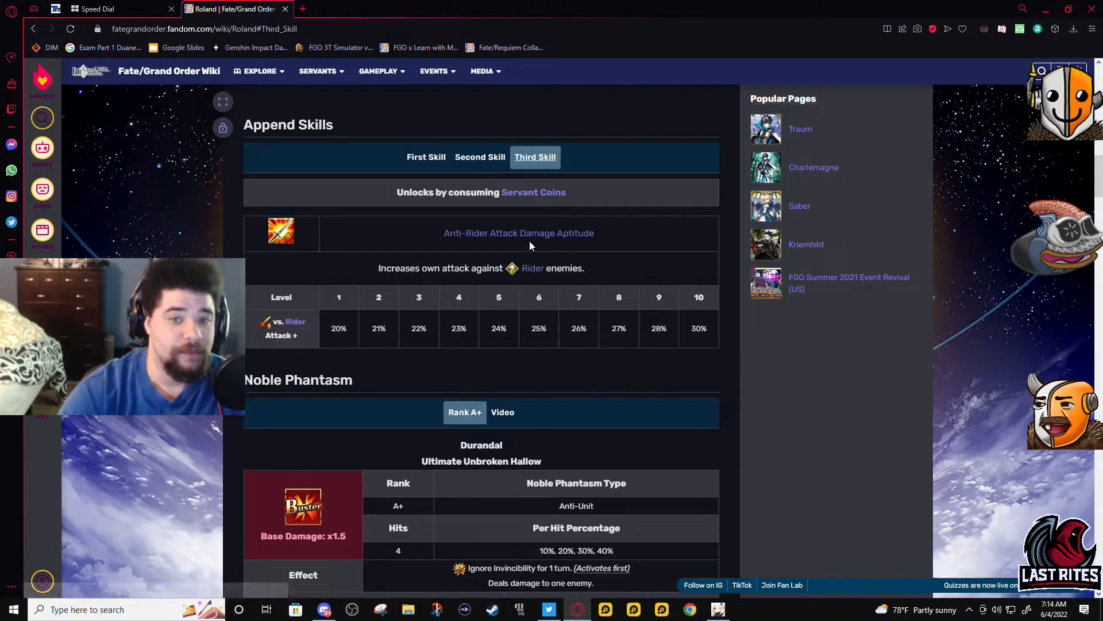
mouse_move(313, 273)
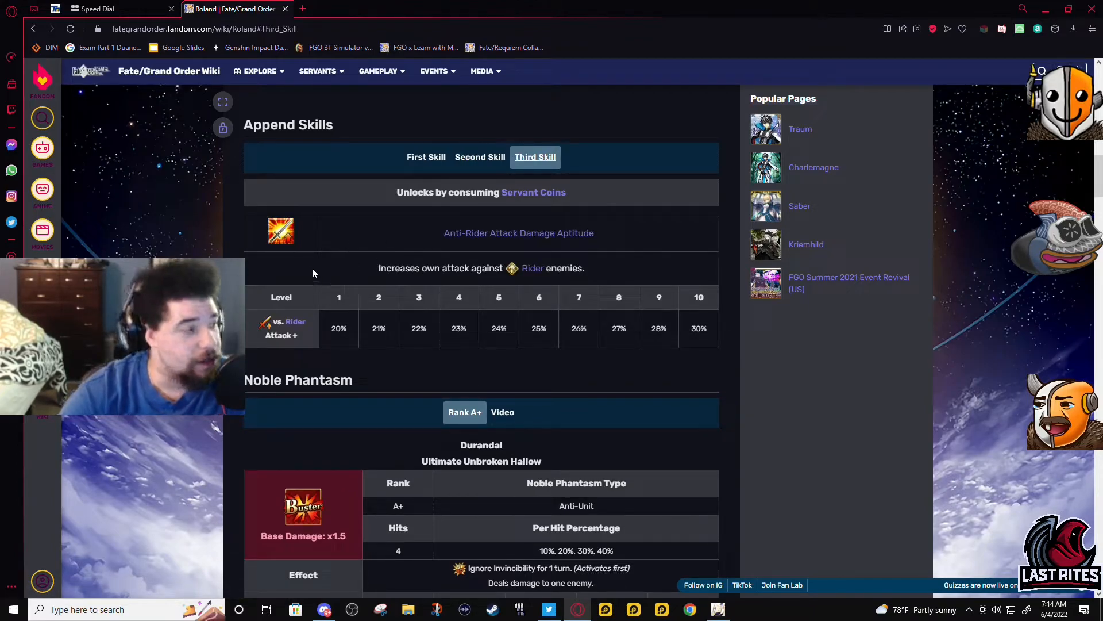
Step: Highlight the Noble Phantasm per-hit percentages, then scroll back up to the Active Skills
scroll(down, 3)
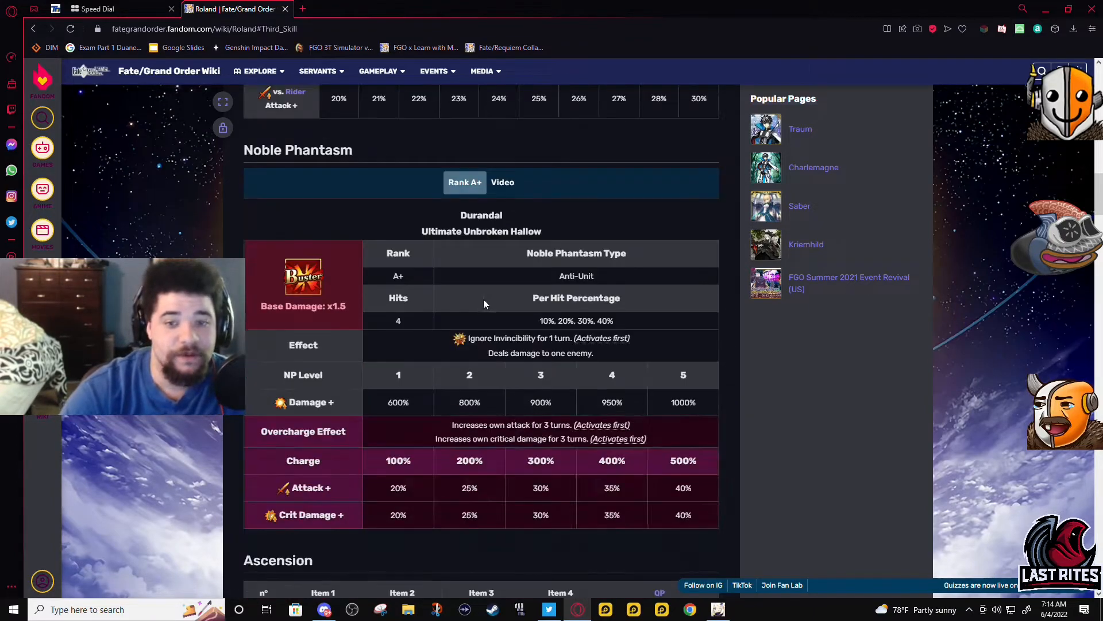
double_click(576, 320)
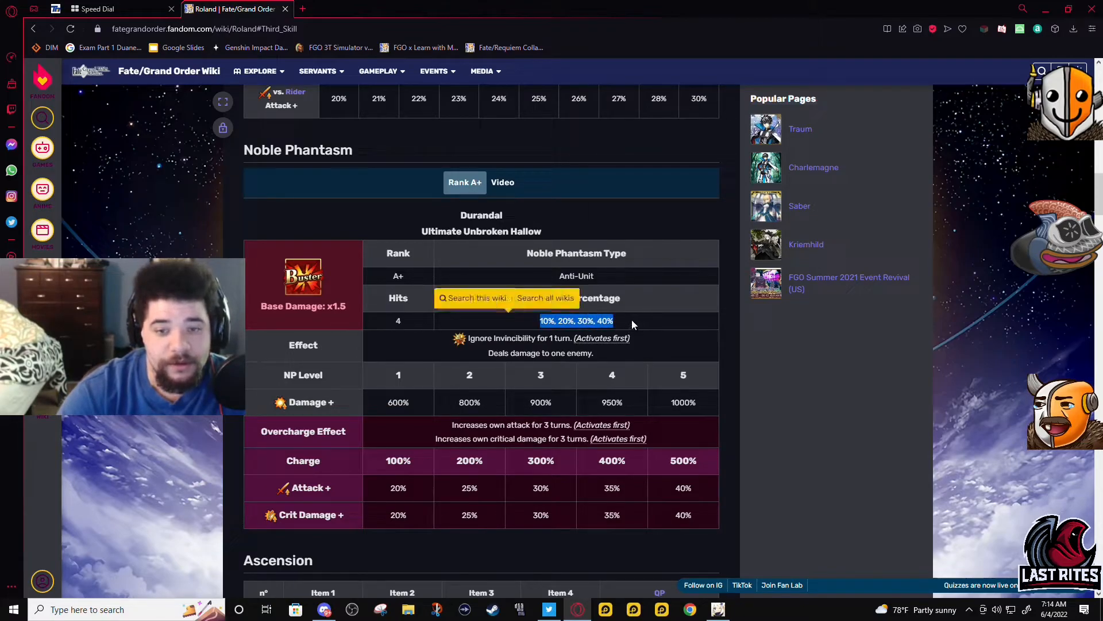
mouse_move(420, 333)
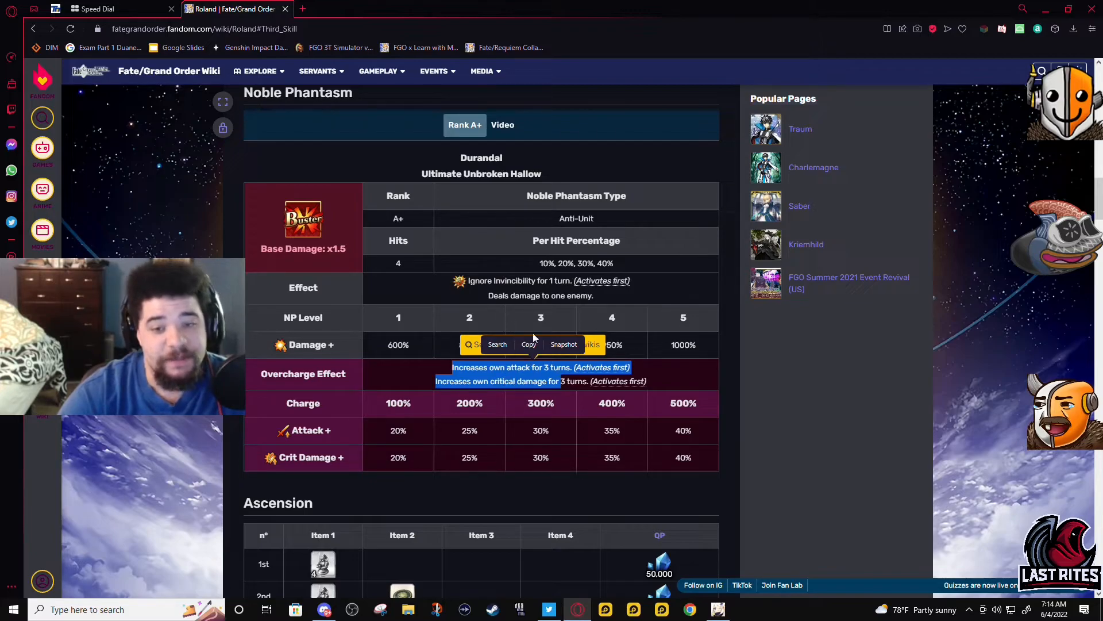
scroll(up, 3)
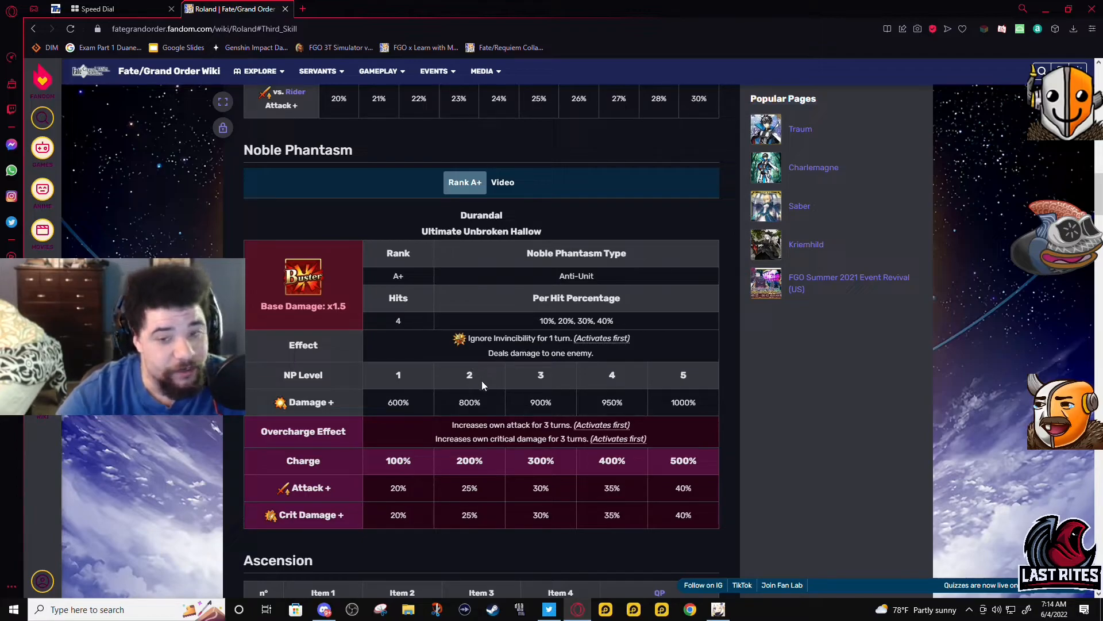
scroll(up, 3)
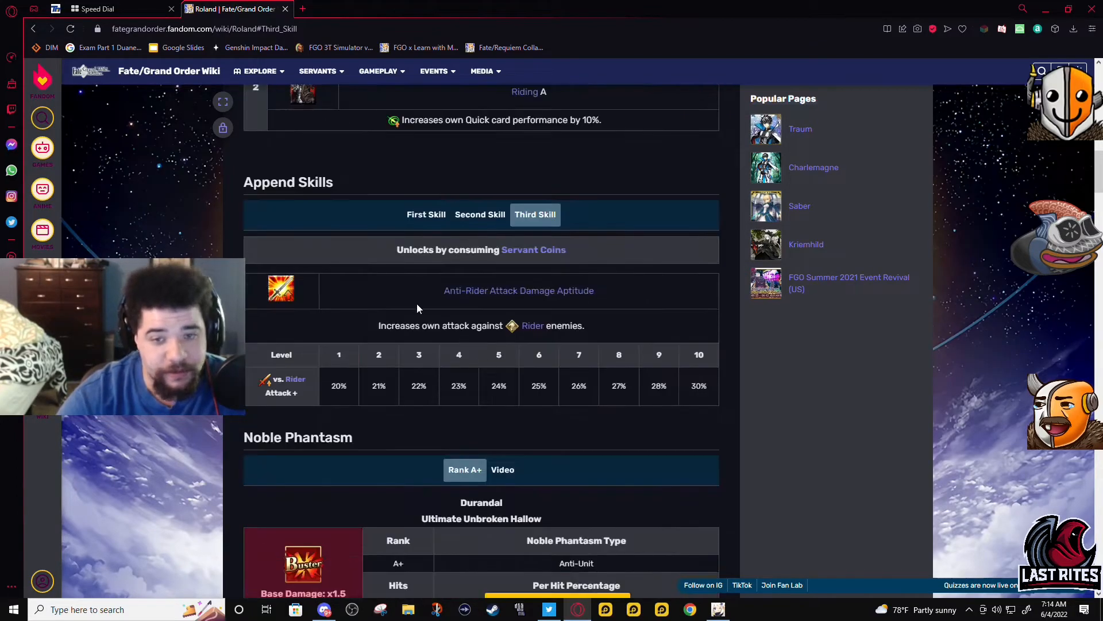
scroll(up, 3)
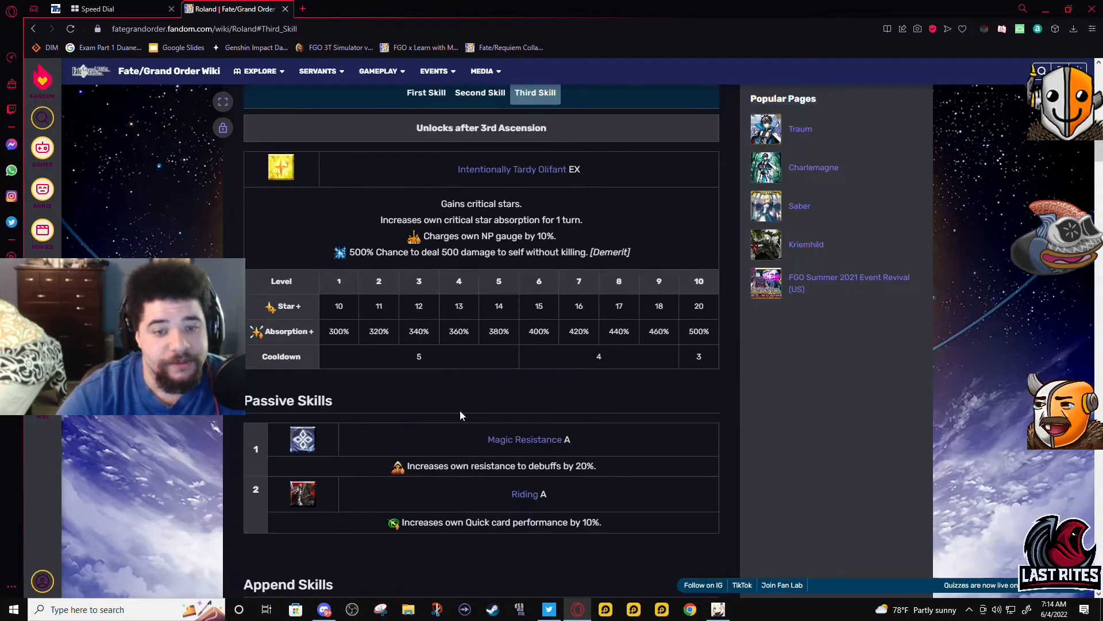
mouse_move(524, 190)
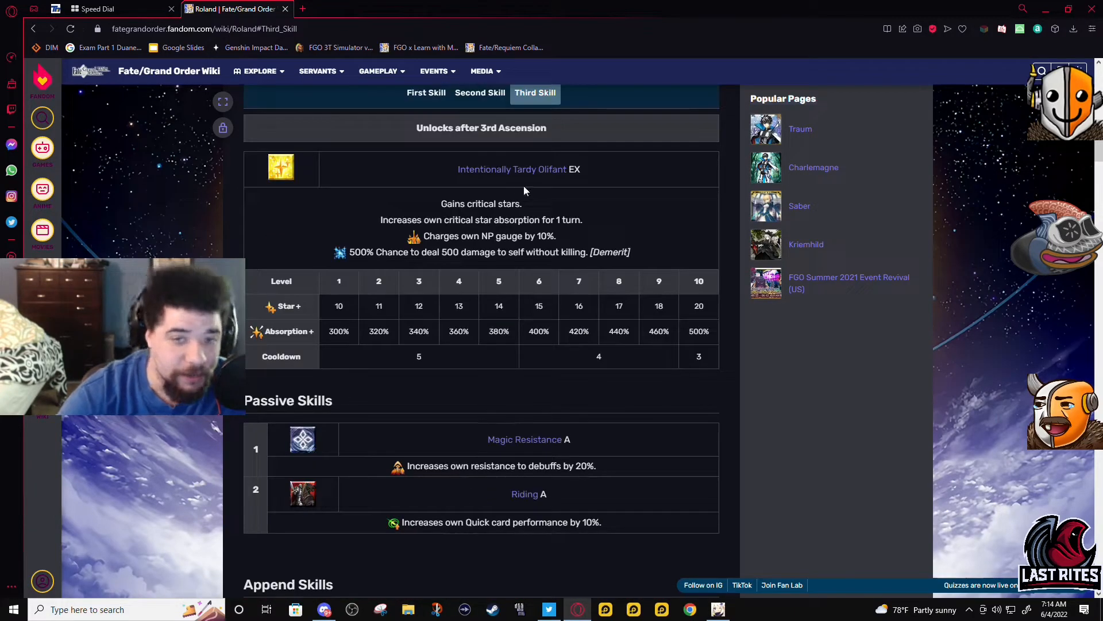
Step: Recheck the first, third and second active skill tabs
click(426, 91)
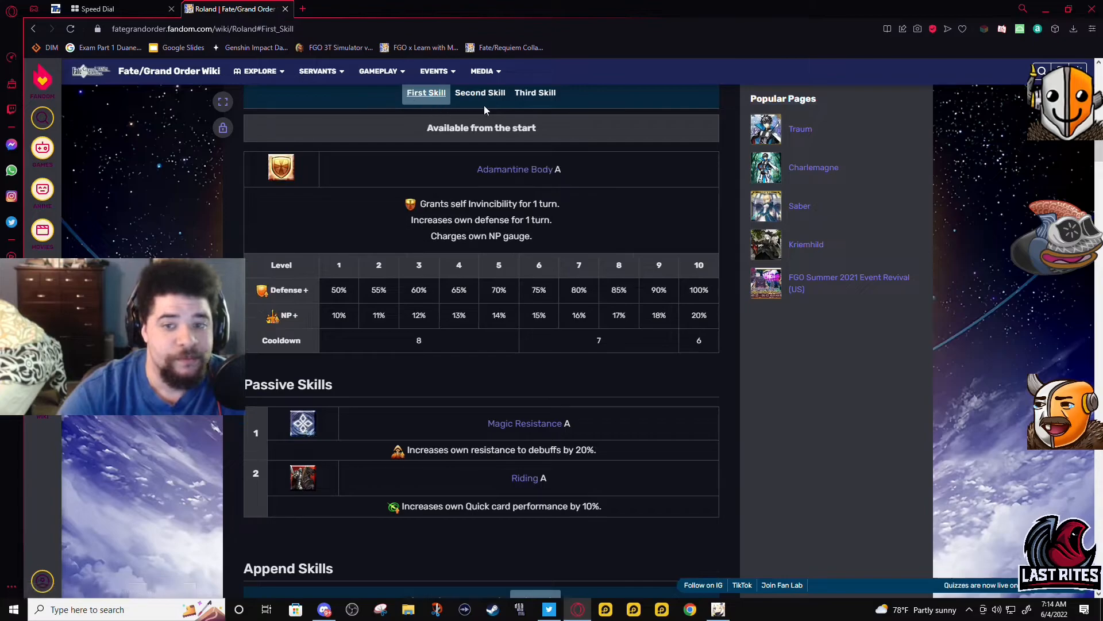
click(535, 92)
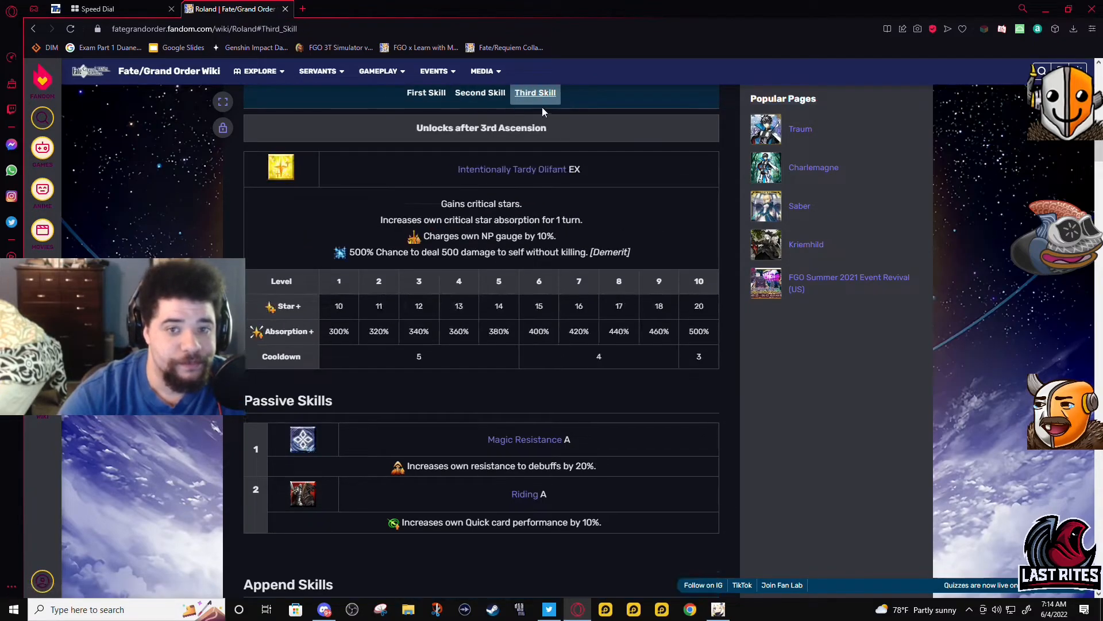
scroll(down, 3)
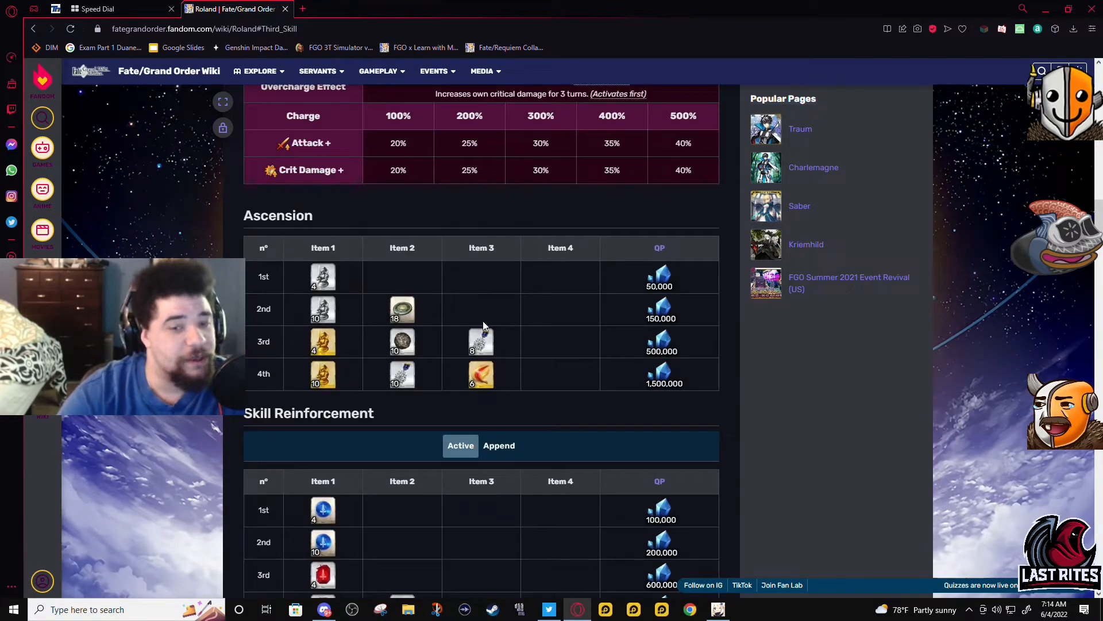
scroll(up, 3)
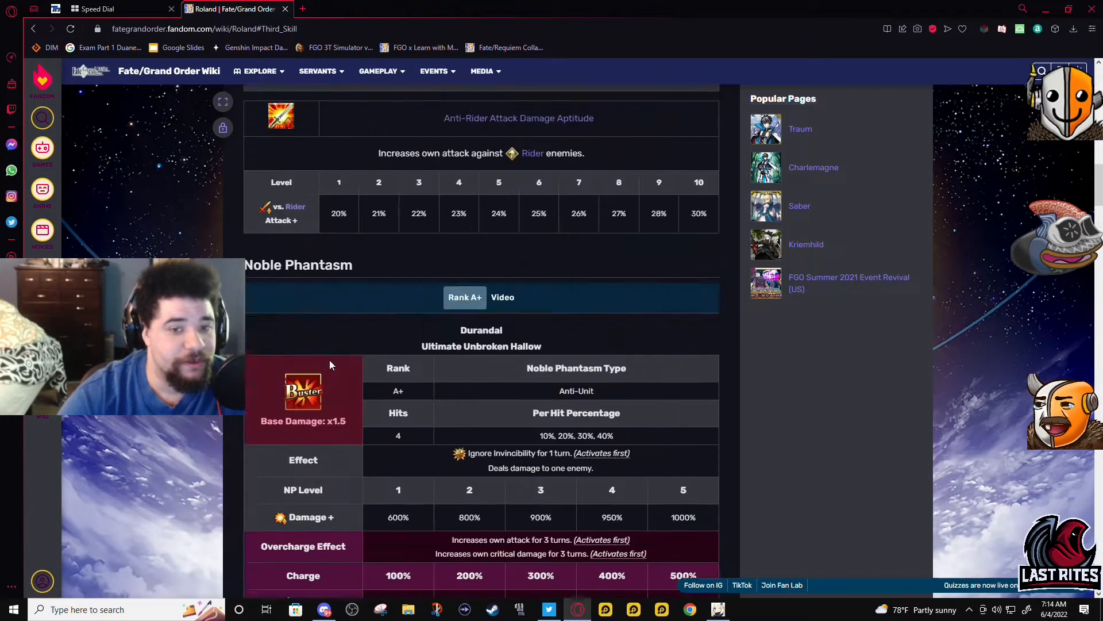
scroll(up, 3)
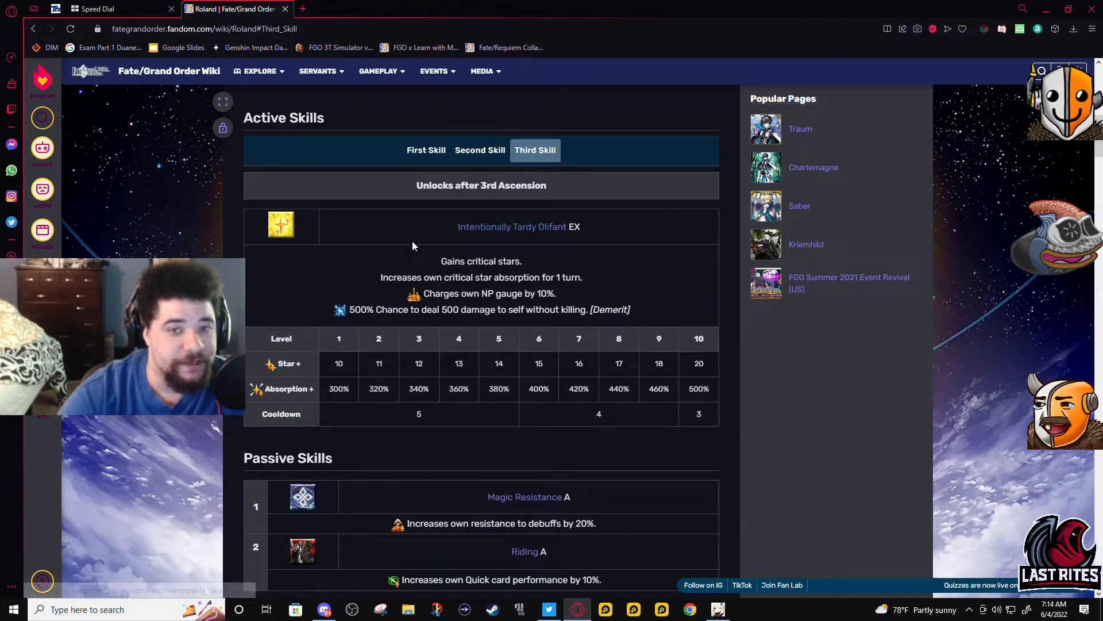
click(480, 150)
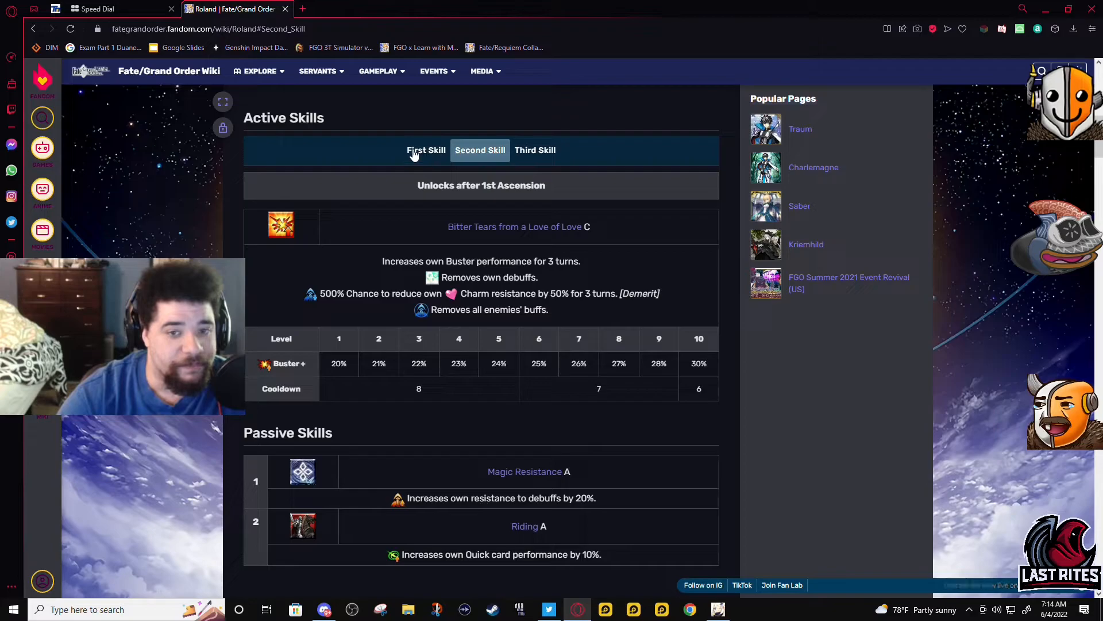
mouse_move(730, 134)
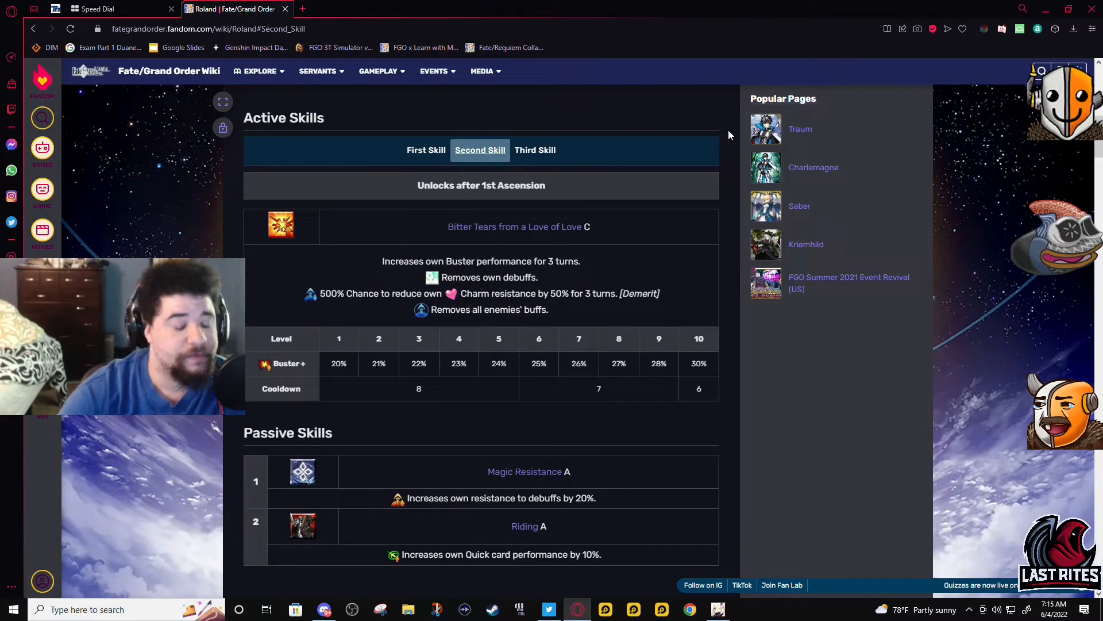
Step: Scroll down past ascension and skill materials to the Bond Level section and Bond 10 Craft Essence
scroll(down, 3)
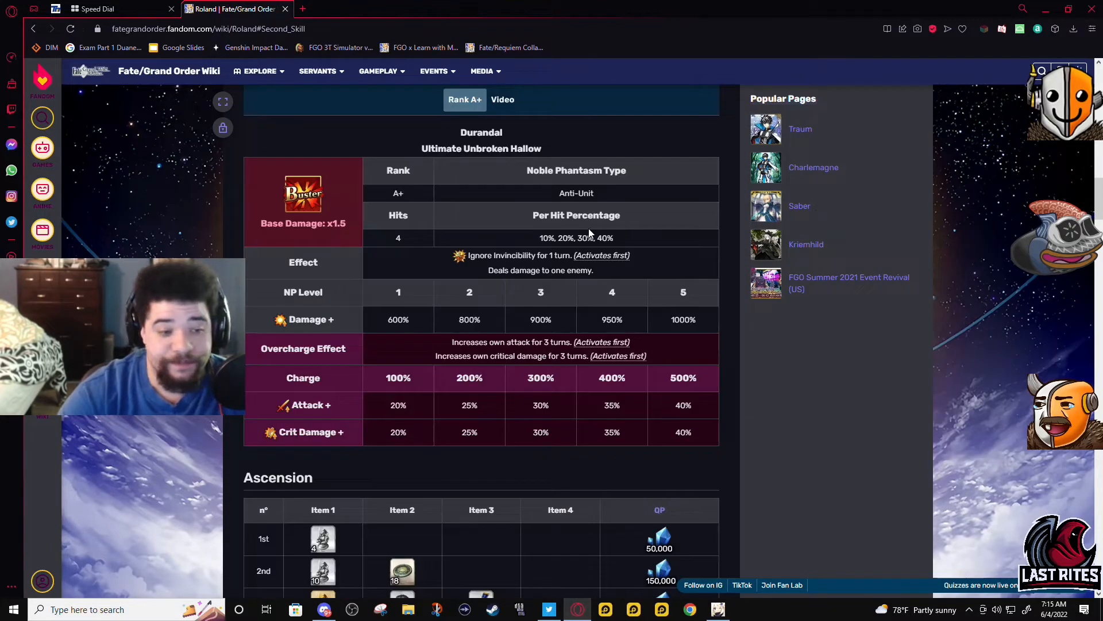
scroll(down, 3)
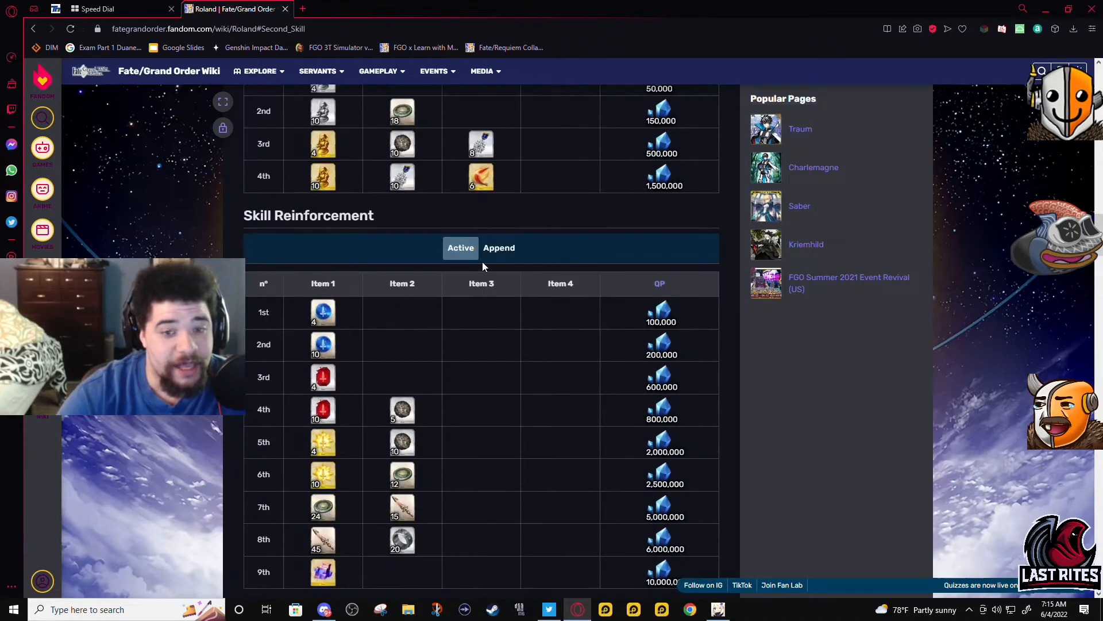
scroll(down, 3)
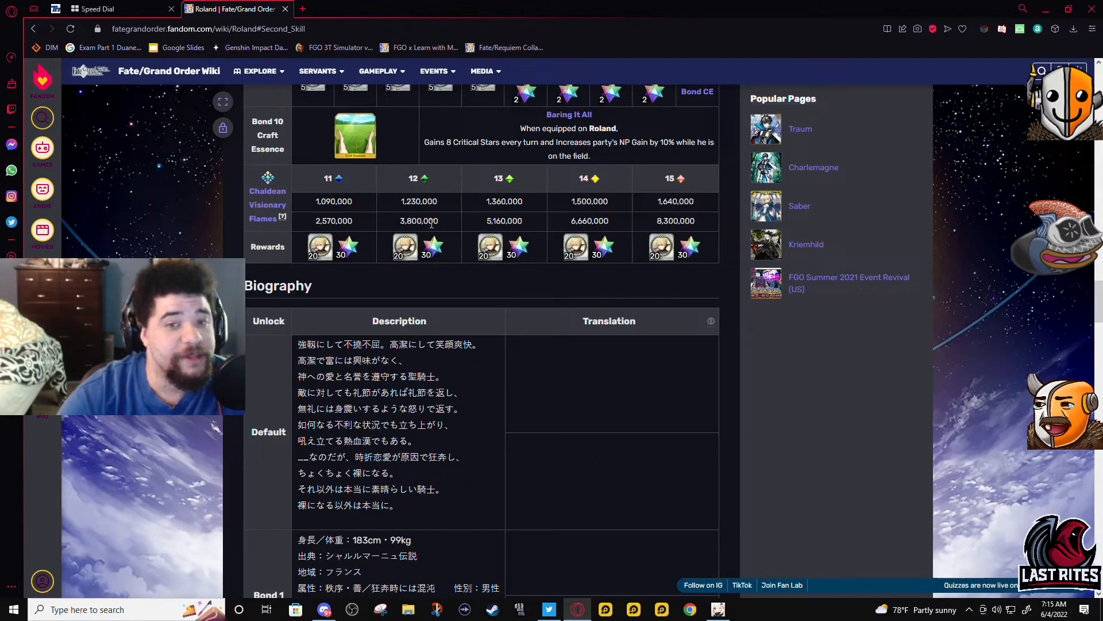
Step: Scroll back up to Active Skills with the second skill, Bitter Tears from a Love of Love C, shown
scroll(up, 3)
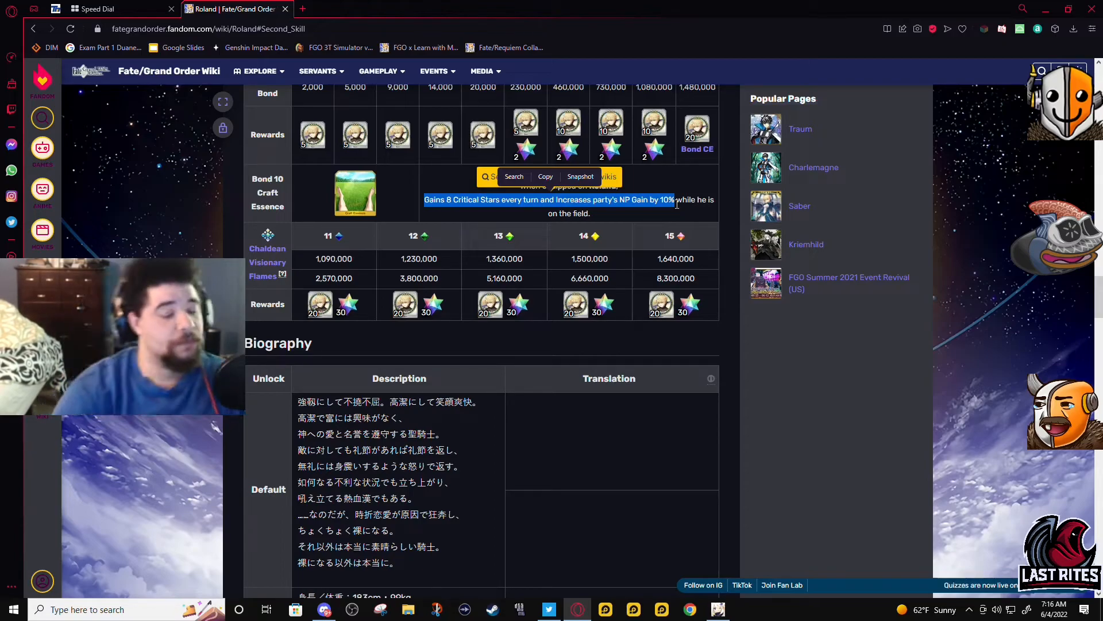
scroll(down, 3)
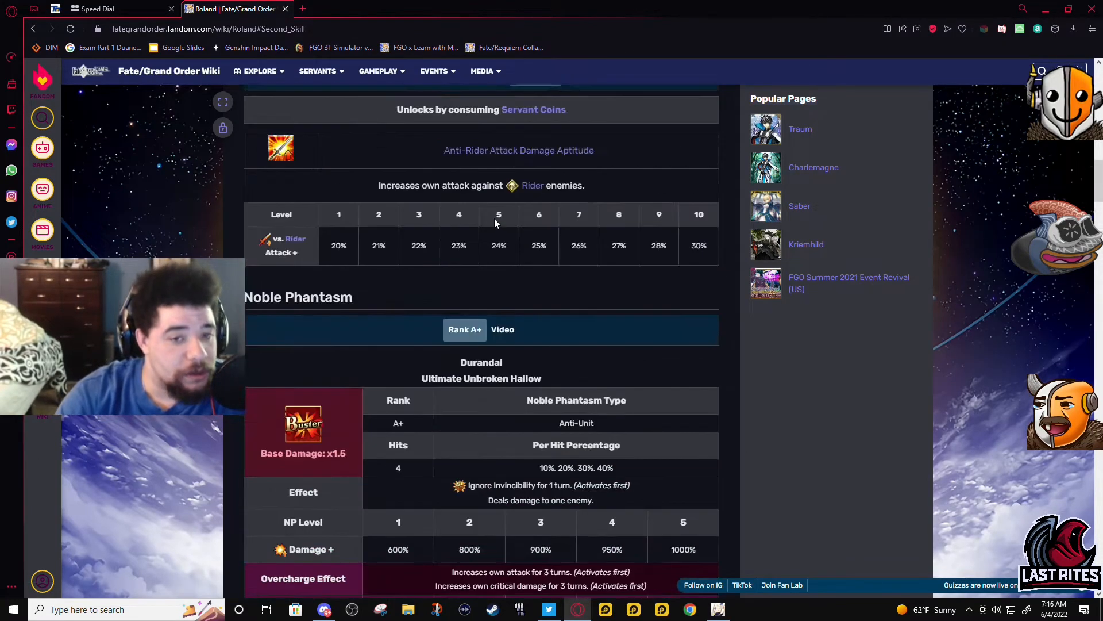
scroll(up, 3)
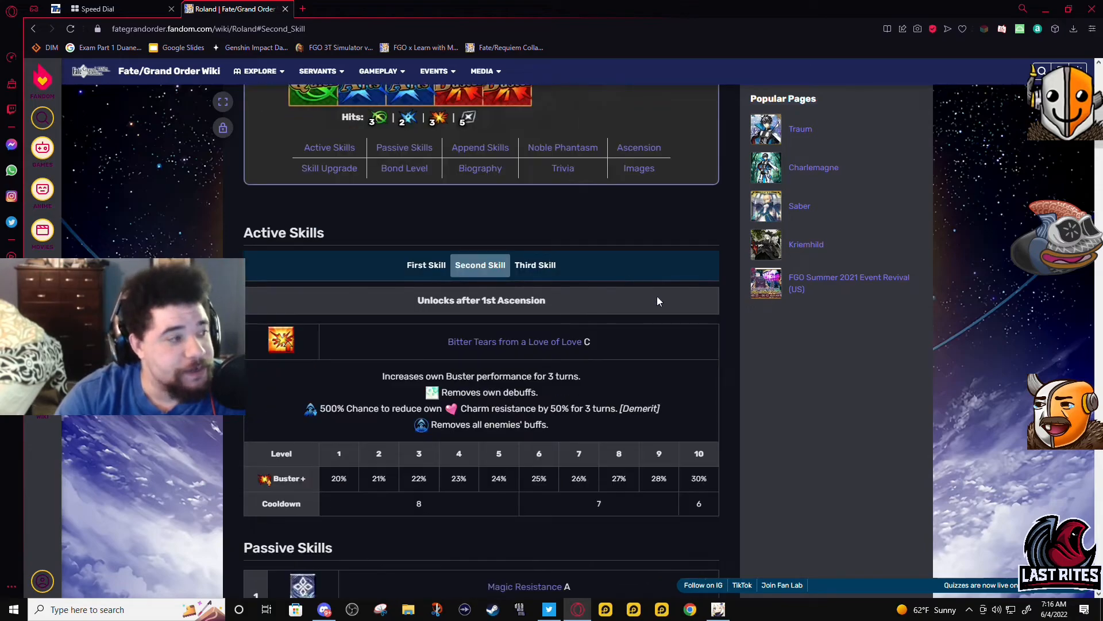
Step: Show Intentionally Tardy Olifant EX again, briefly comparing with the first active skill
click(535, 265)
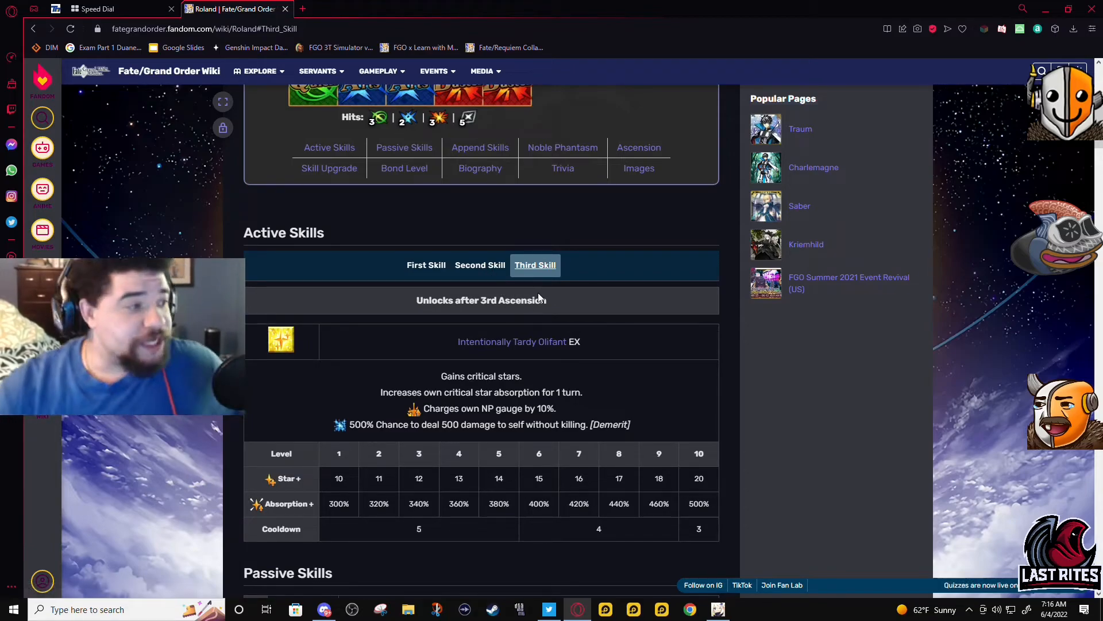
mouse_move(570, 232)
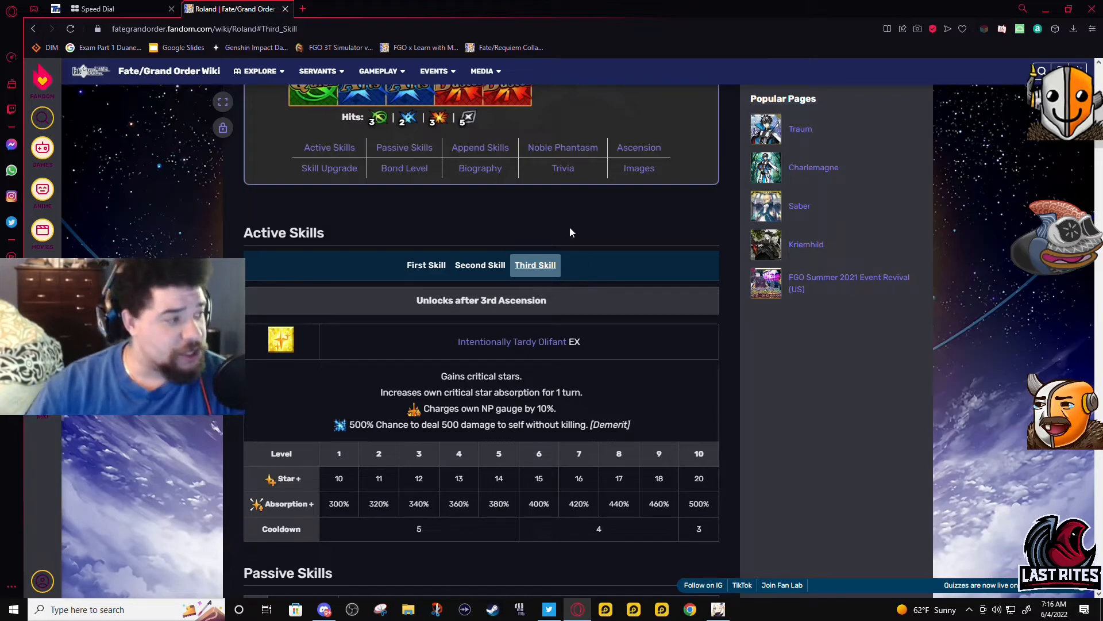
mouse_move(497, 270)
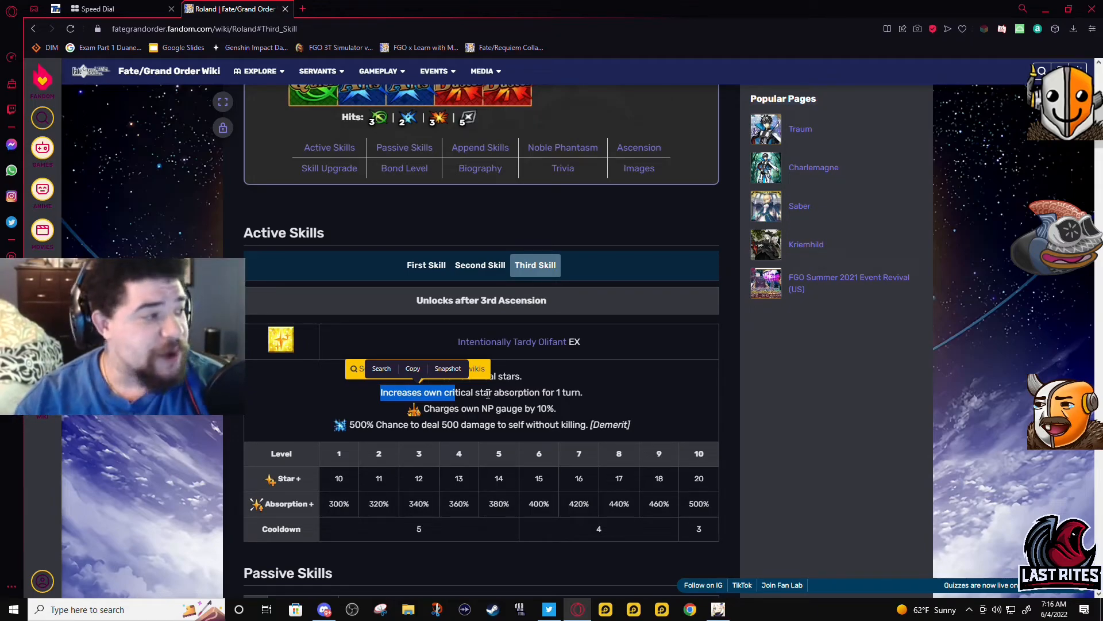
mouse_move(680, 126)
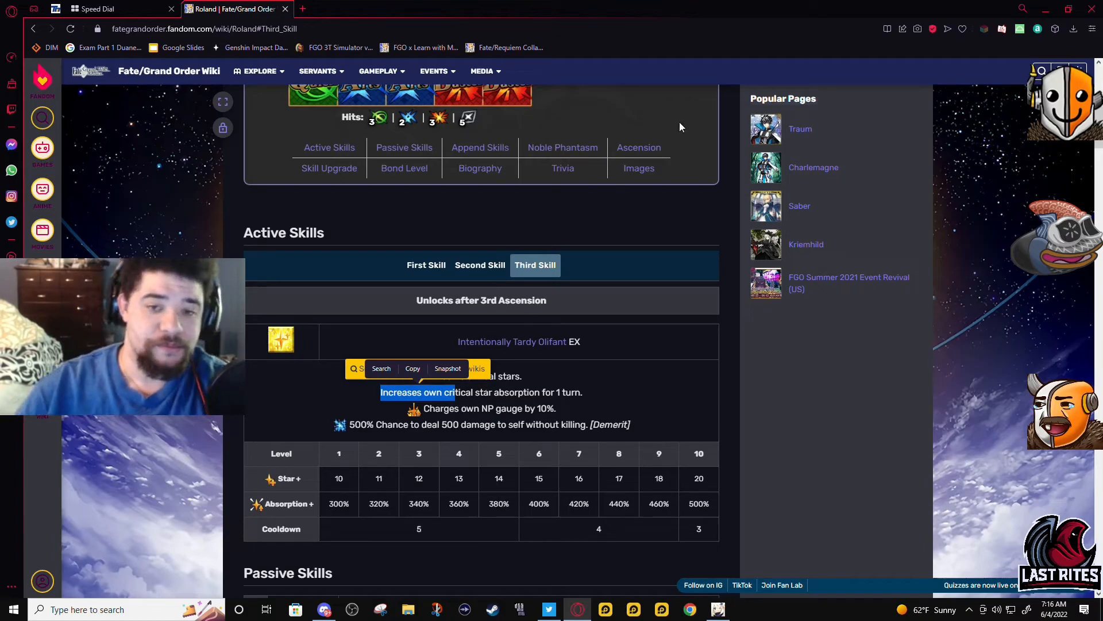
click(426, 266)
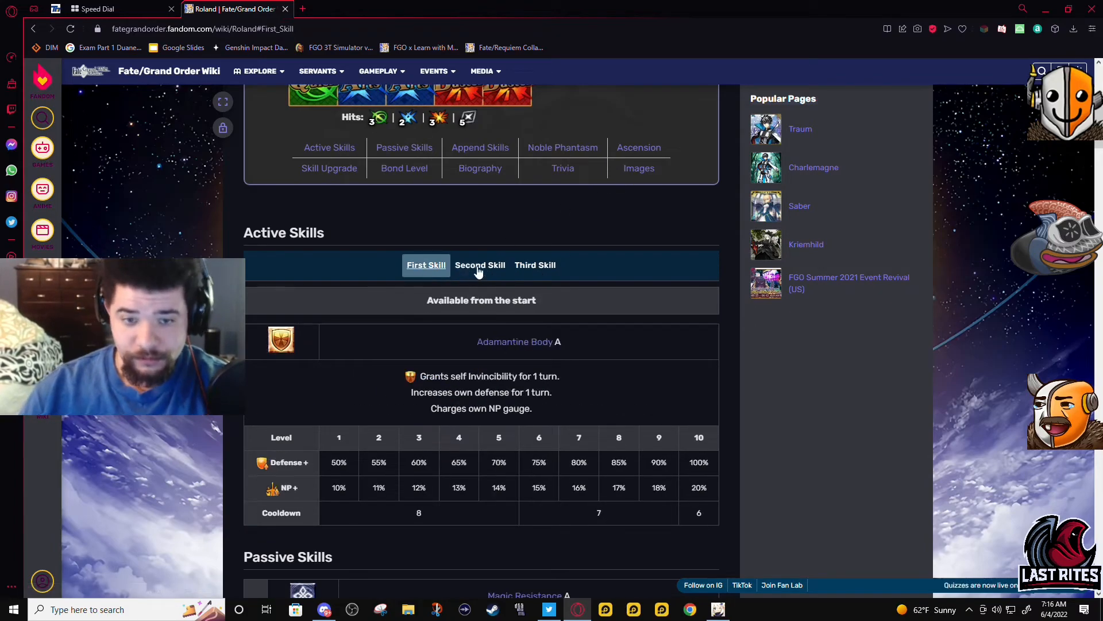
click(535, 264)
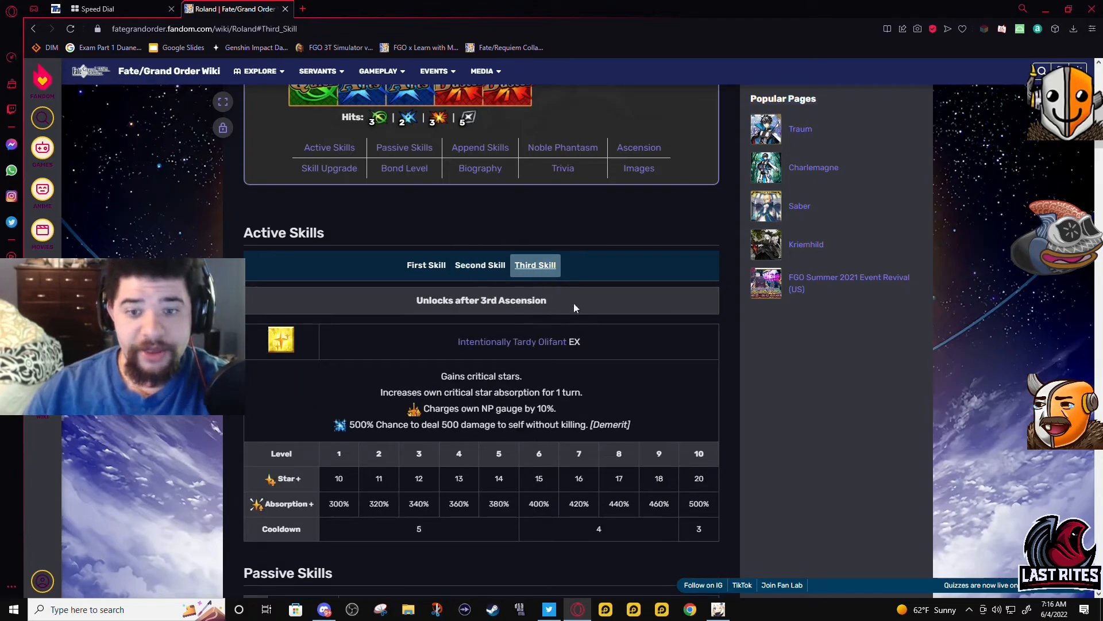
Step: Clear the text highlight and scroll down to the Passive Skills section
scroll(down, 3)
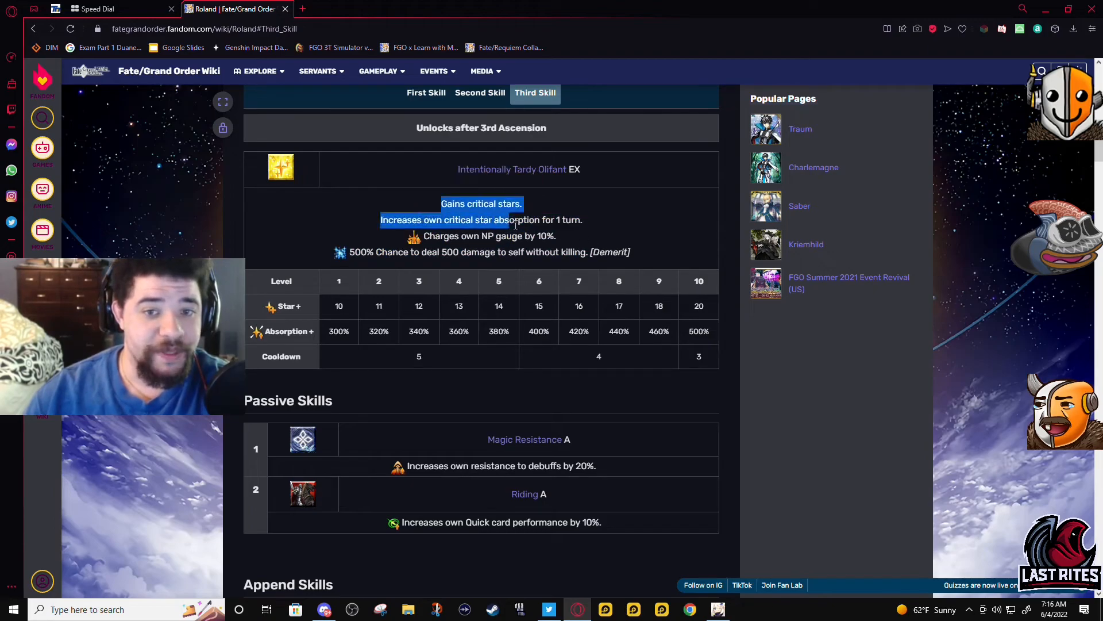
click(678, 429)
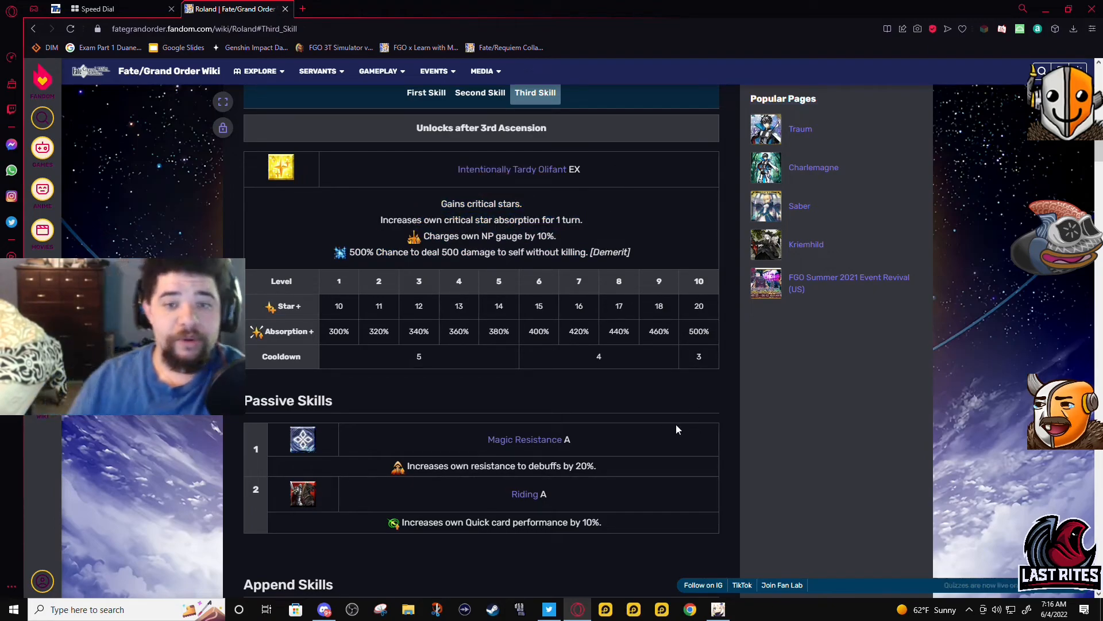
scroll(down, 3)
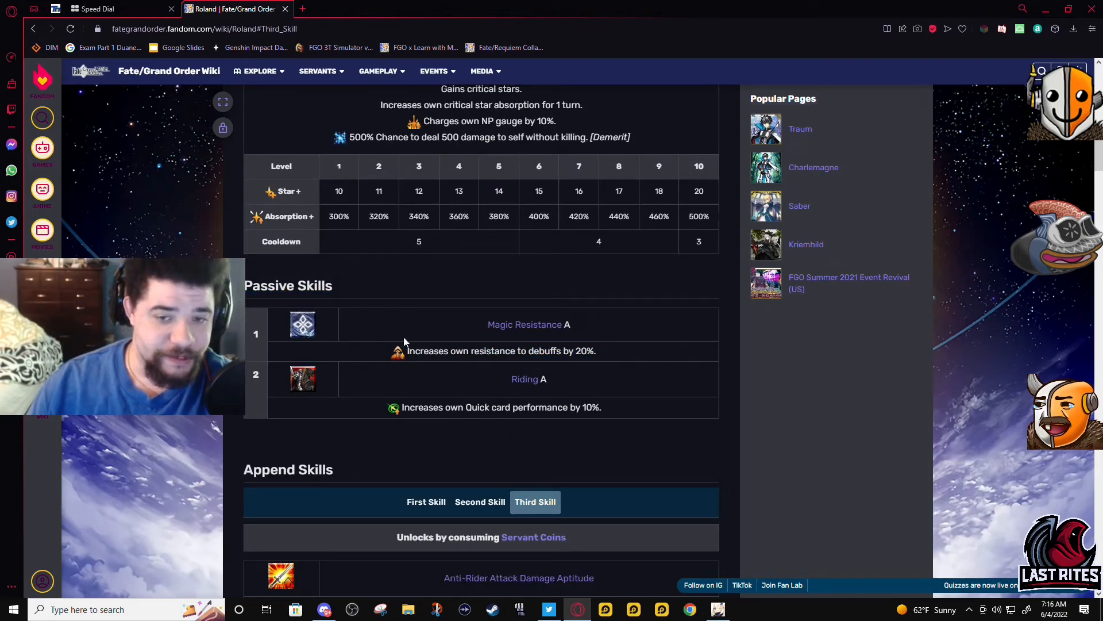
scroll(up, 3)
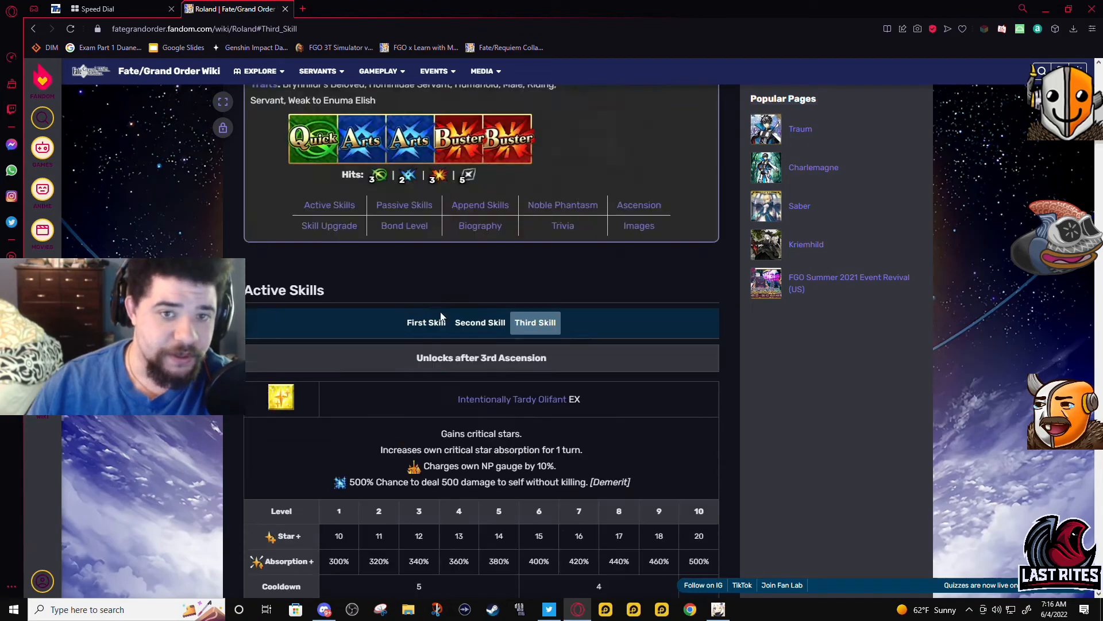
Step: Scroll to the Noble Phantasm section showing Durandal and its damage table
scroll(up, 3)
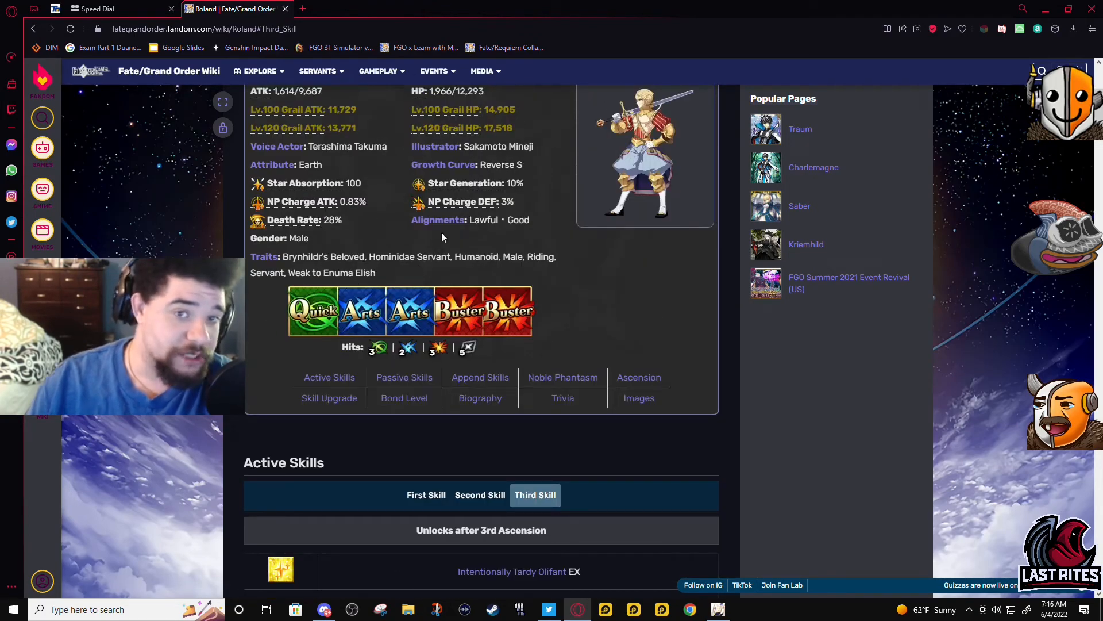
scroll(down, 3)
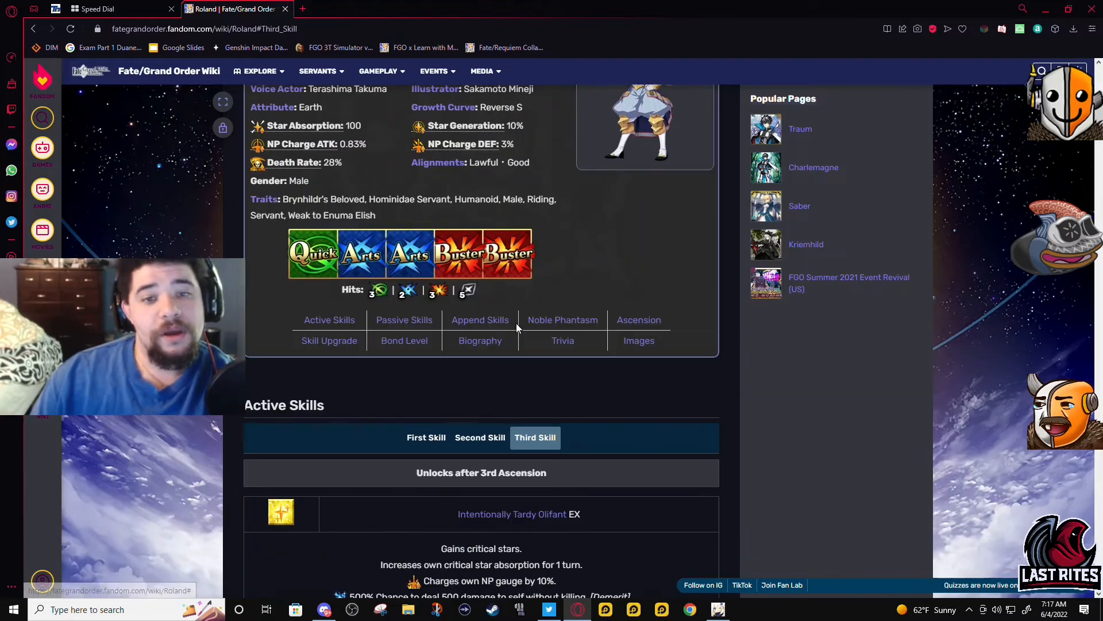
scroll(up, 3)
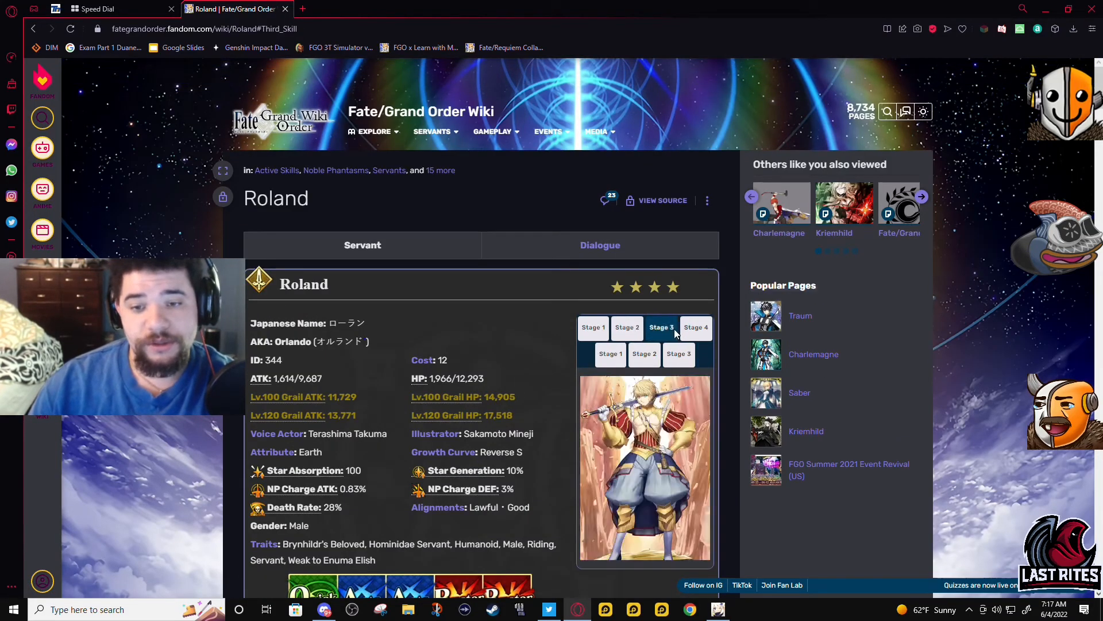
scroll(down, 3)
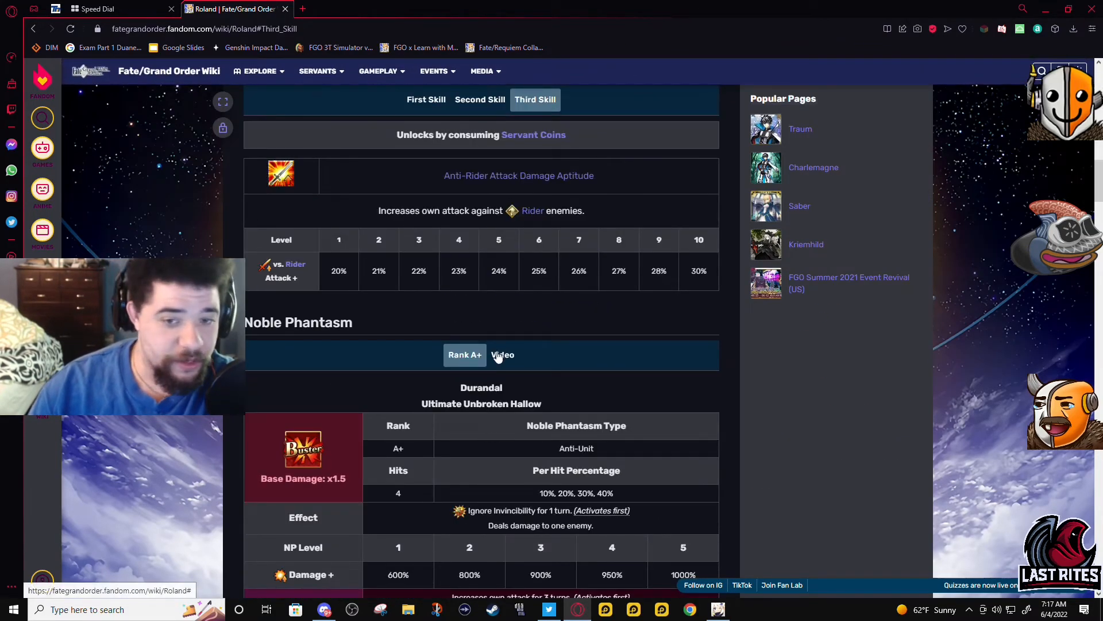
mouse_move(484, 378)
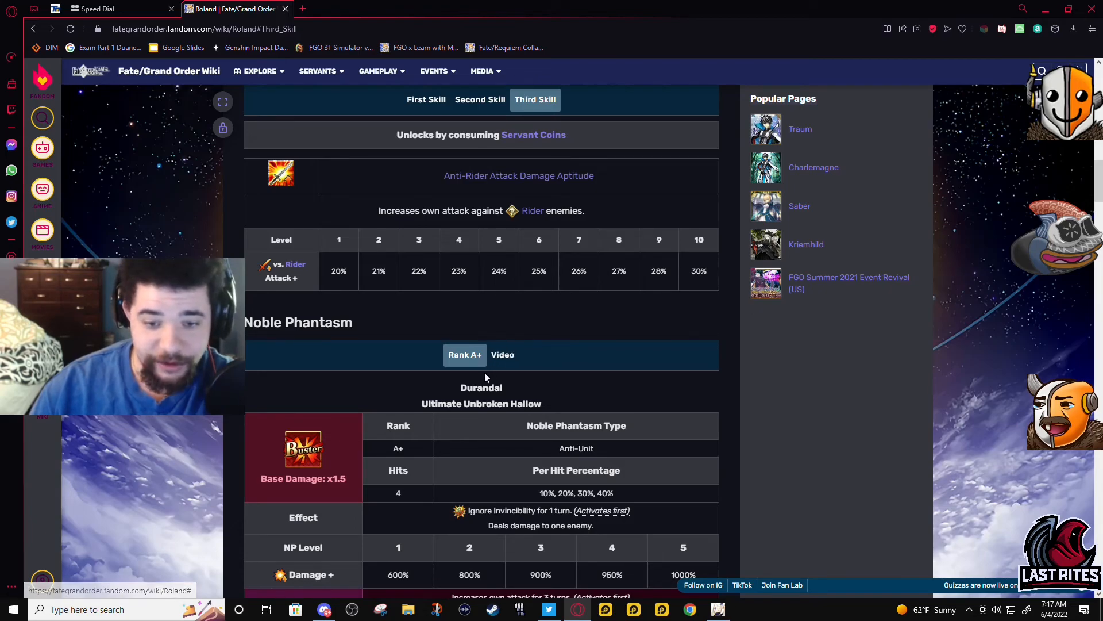
mouse_move(504, 426)
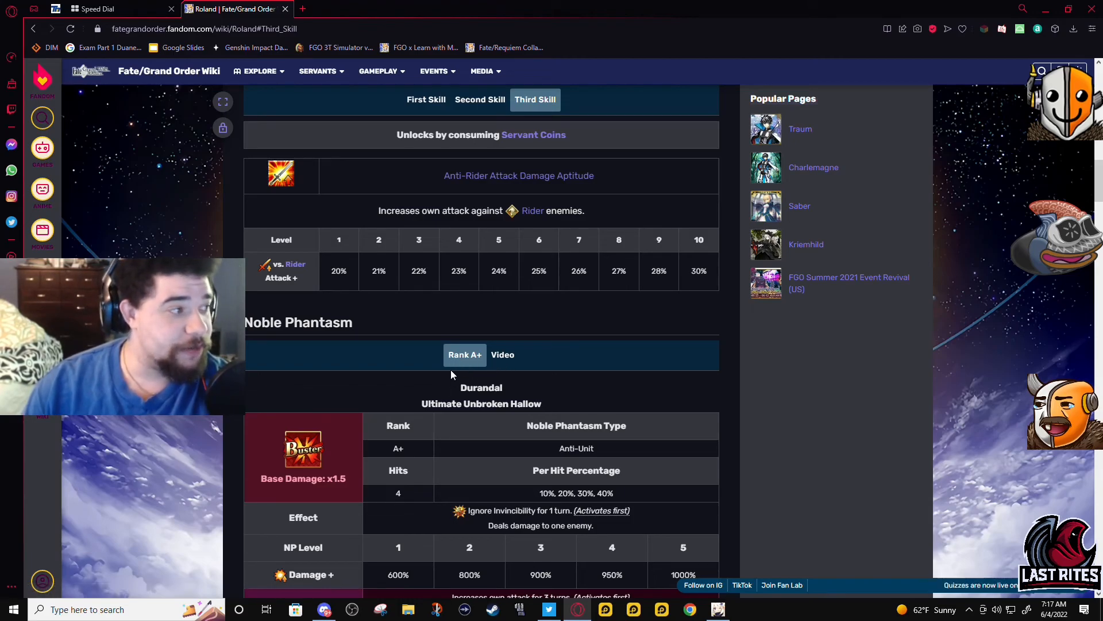
mouse_move(503, 359)
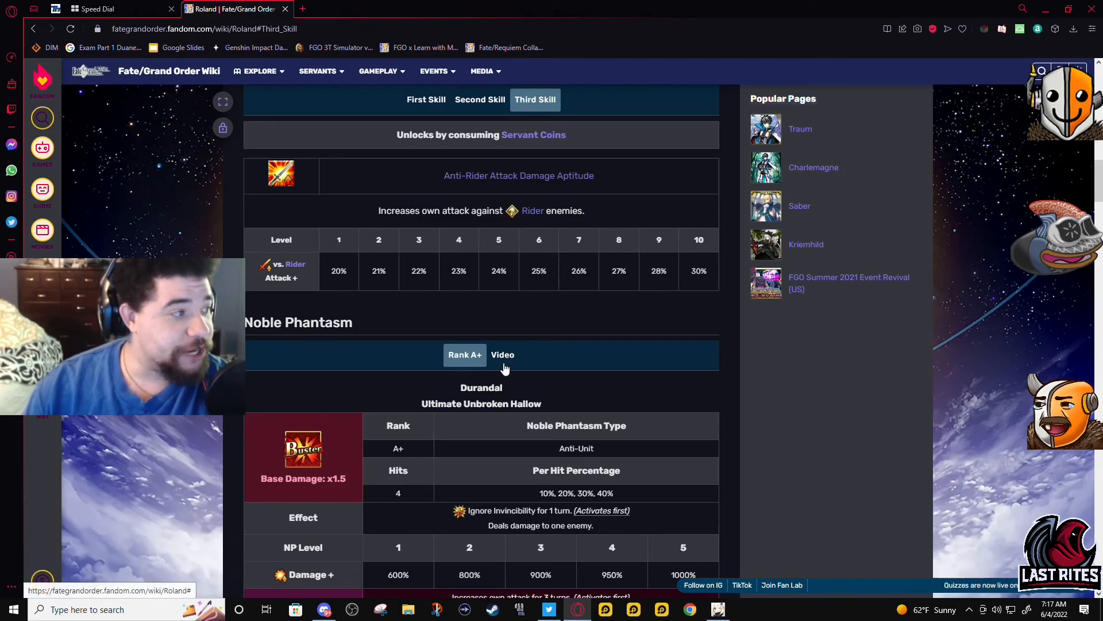
mouse_move(477, 366)
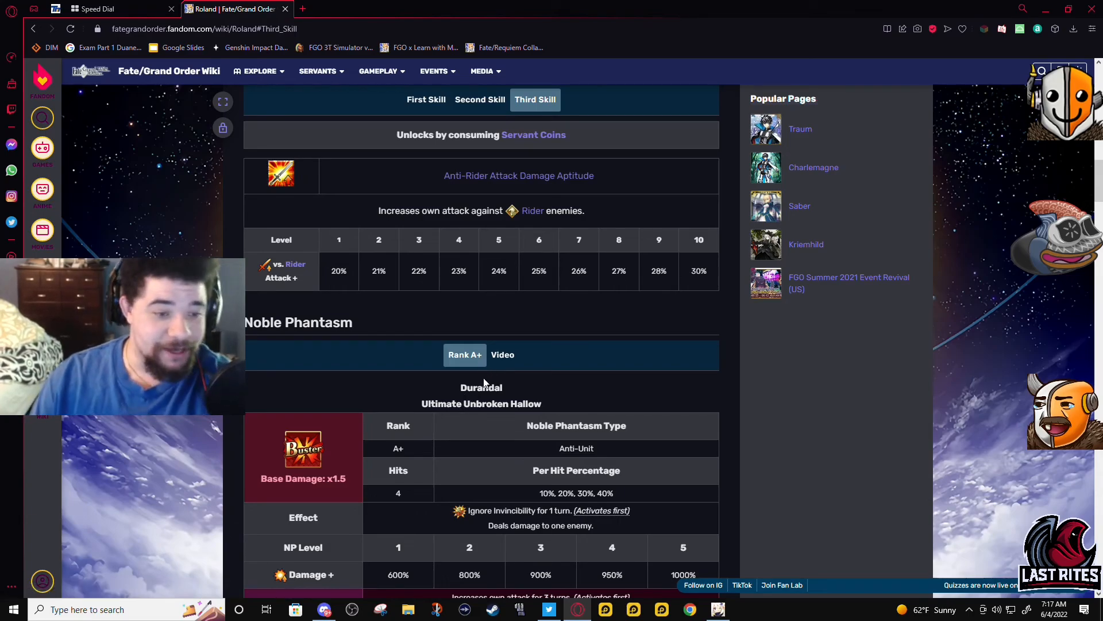
Step: Frame the Durandal table so its overcharge attack and critical damage rows show fully
scroll(up, 3)
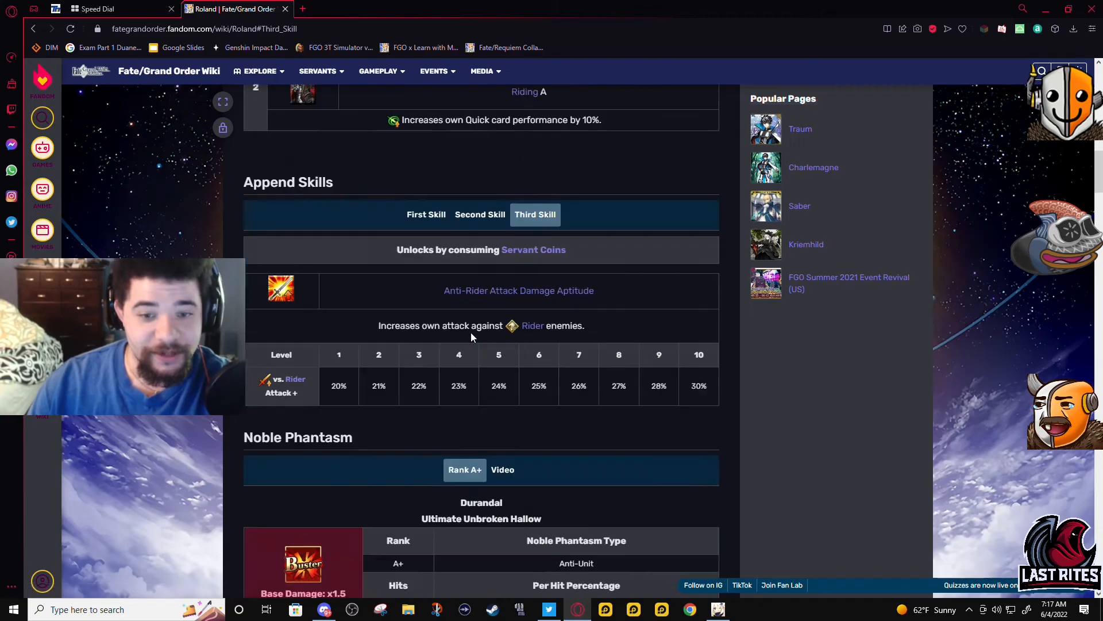
scroll(down, 3)
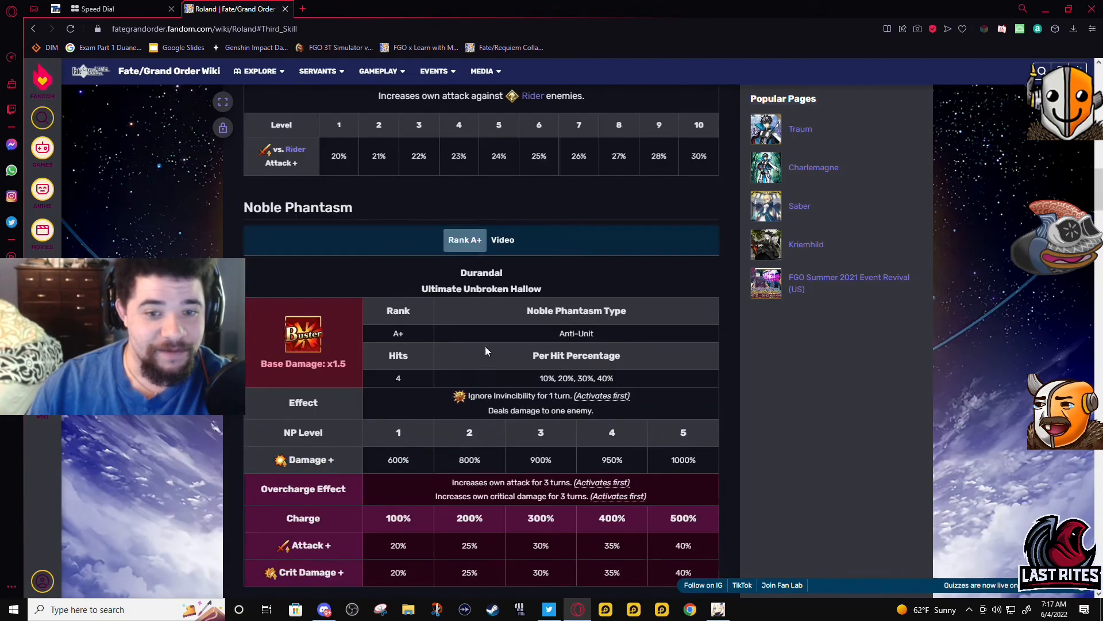